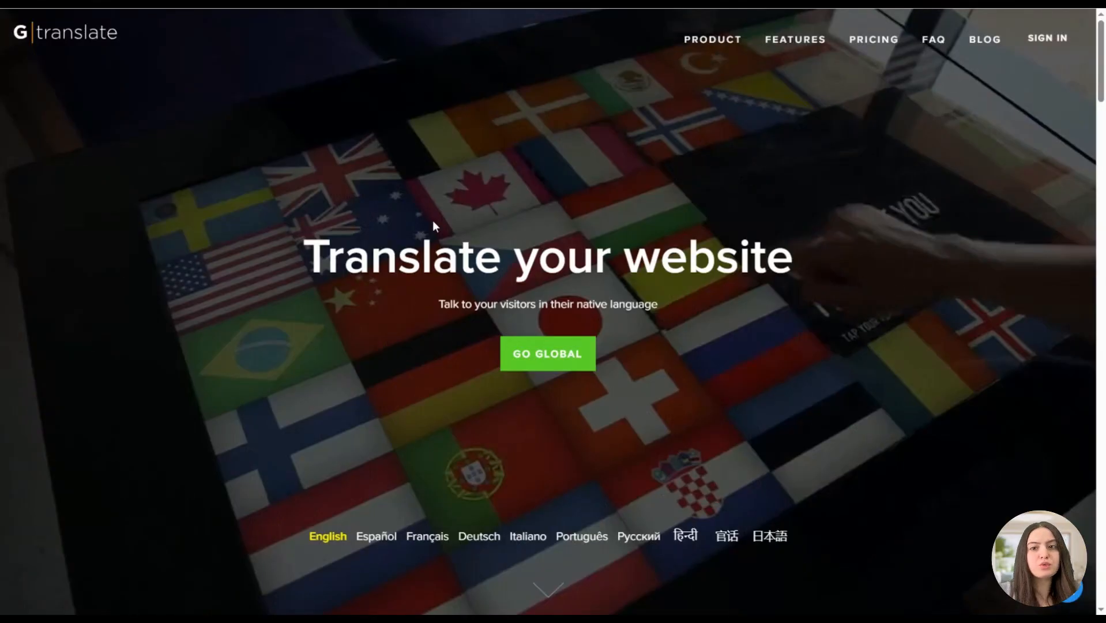
Scroll the GTranslate homepage past the free-trial offer to the company statistics and features section.
{"action": "scroll", "scroll_direction": "down", "scroll_amount": 3}
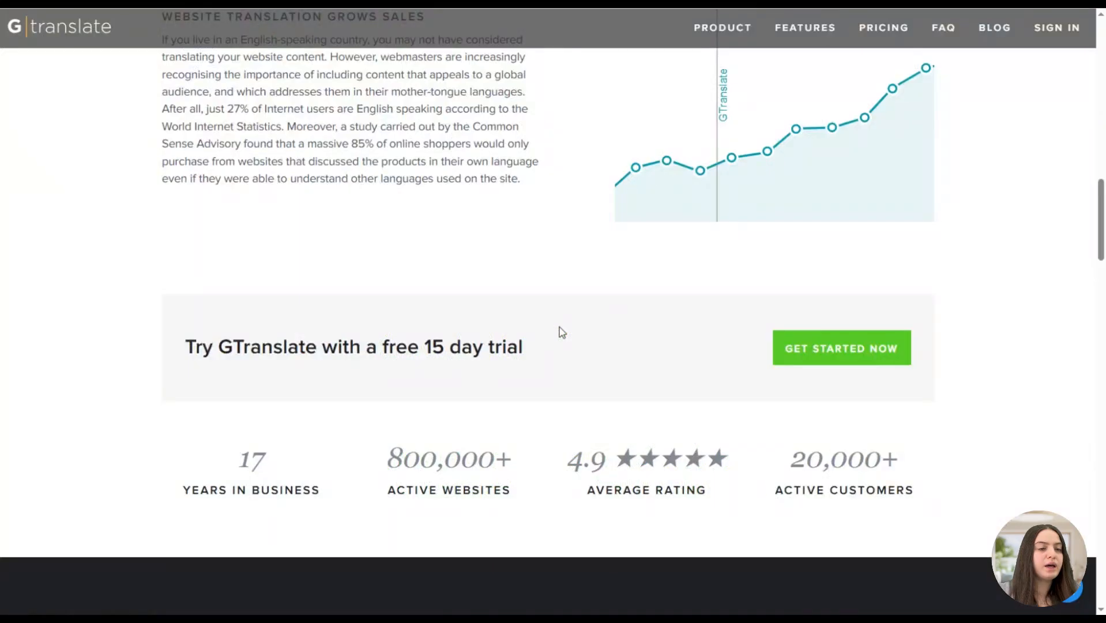
{"action": "scroll", "scroll_direction": "down", "scroll_amount": 3}
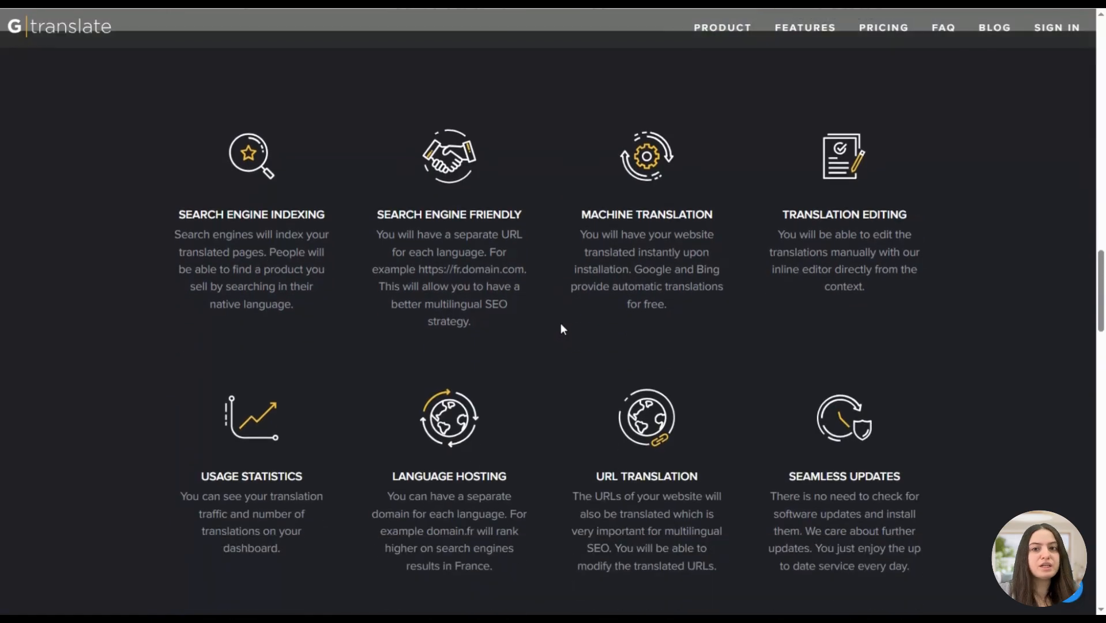
{"action": "scroll", "scroll_direction": "down", "scroll_amount": 3}
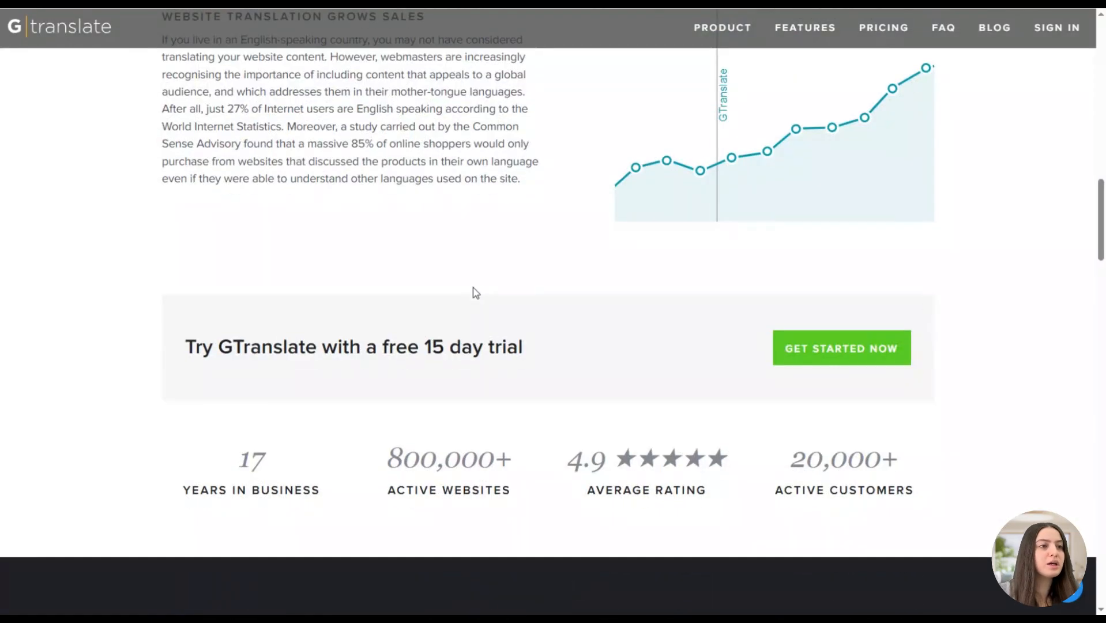
{"action": "scroll", "scroll_direction": "down", "scroll_amount": 3}
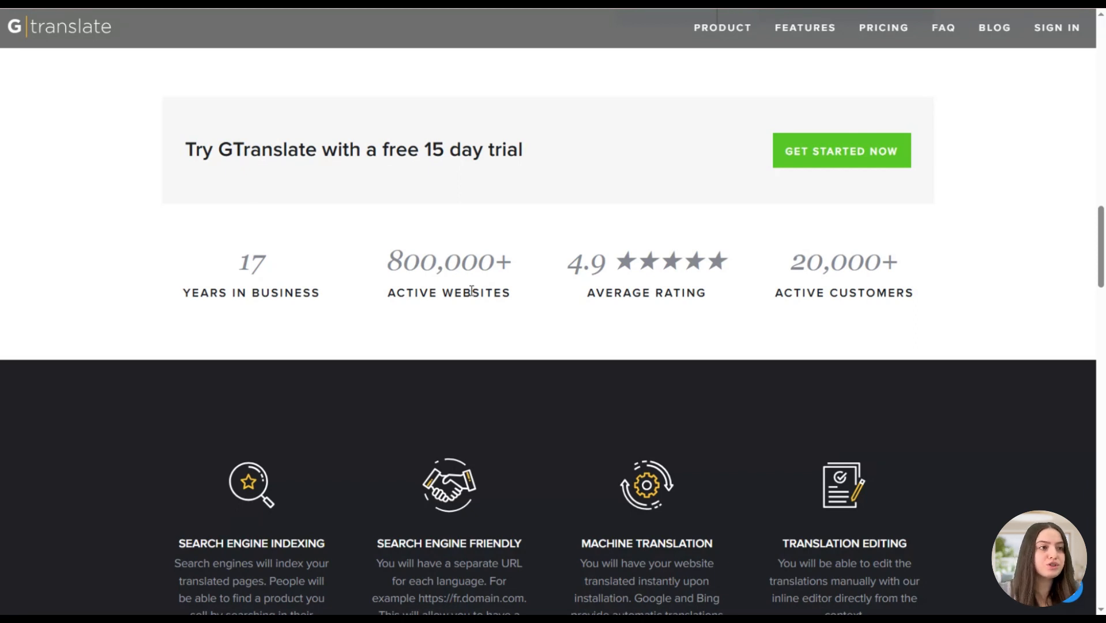
{"action": "mouse_move", "coordinate": [300, 249]}
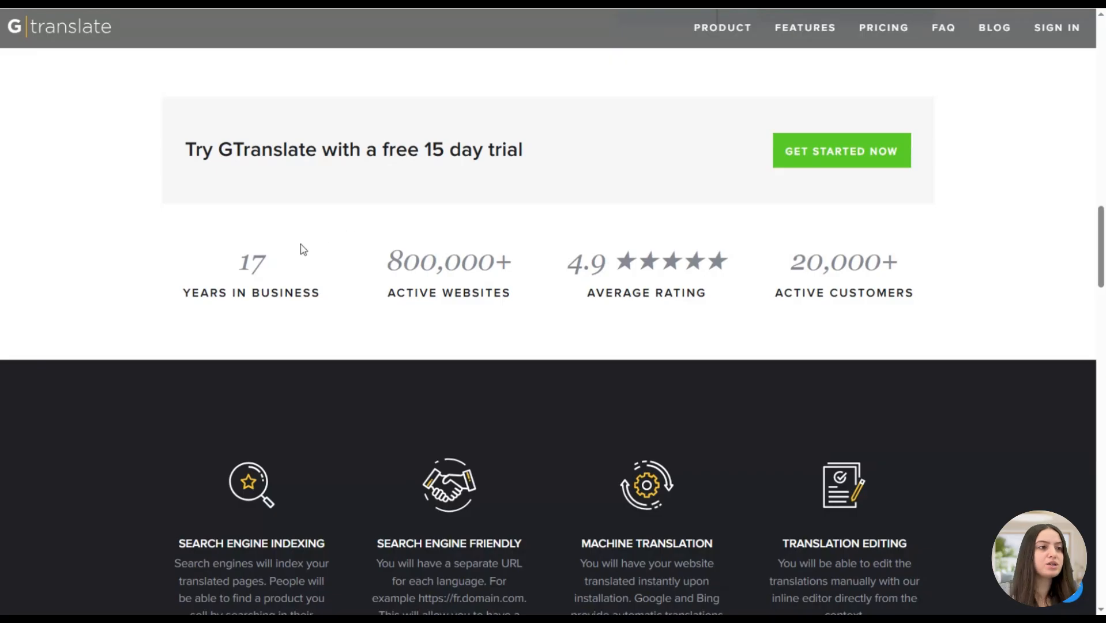
{"action": "mouse_move", "coordinate": [266, 258]}
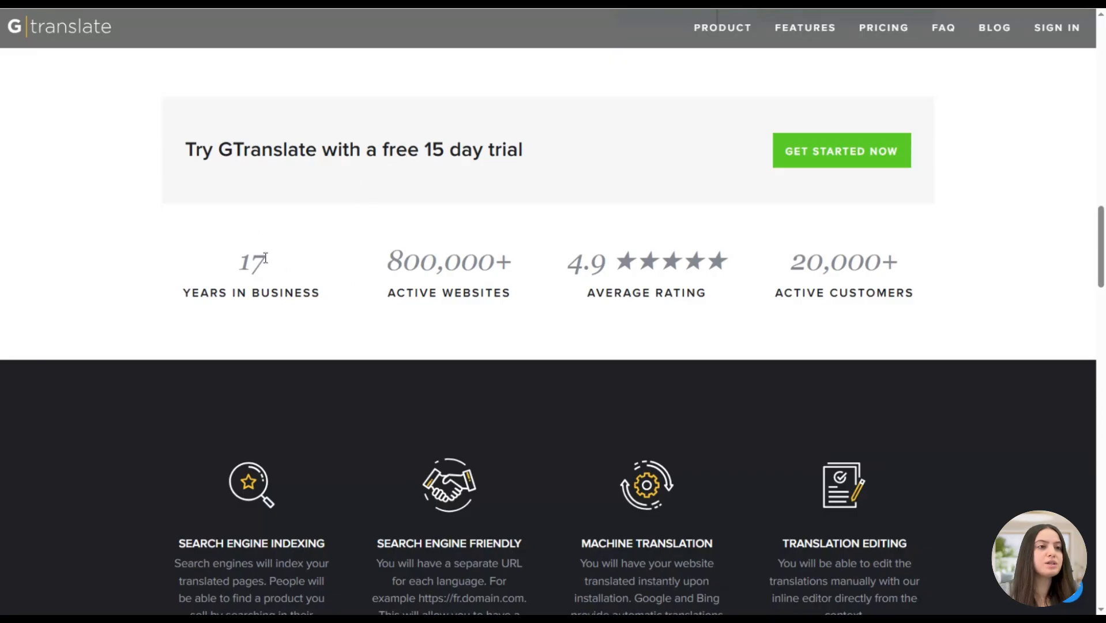
{"action": "mouse_move", "coordinate": [505, 262]}
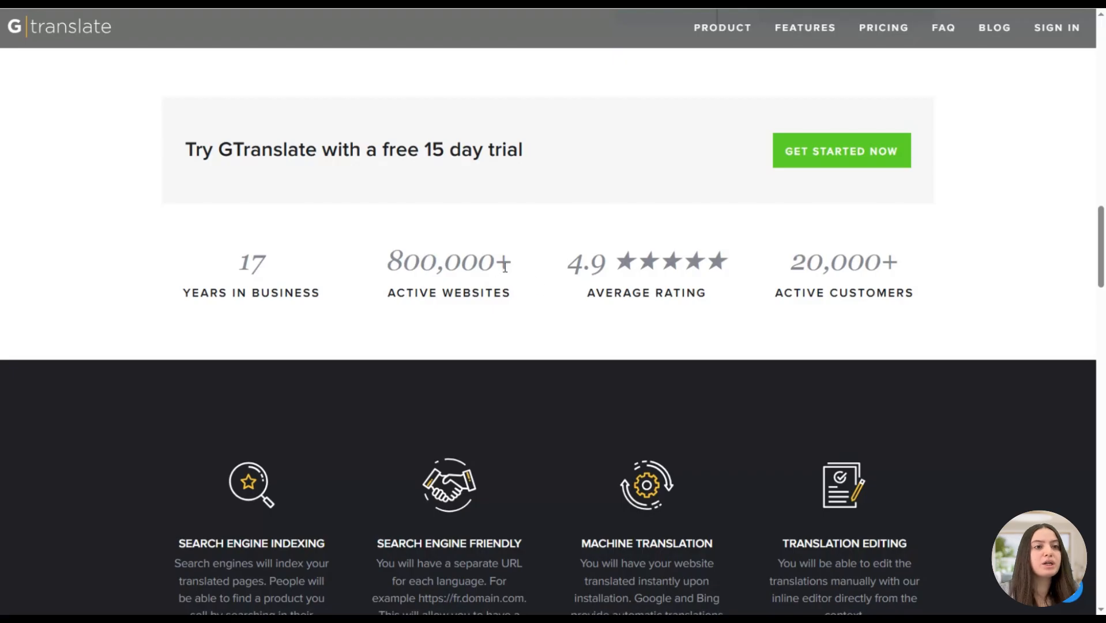
{"action": "mouse_move", "coordinate": [616, 189]}
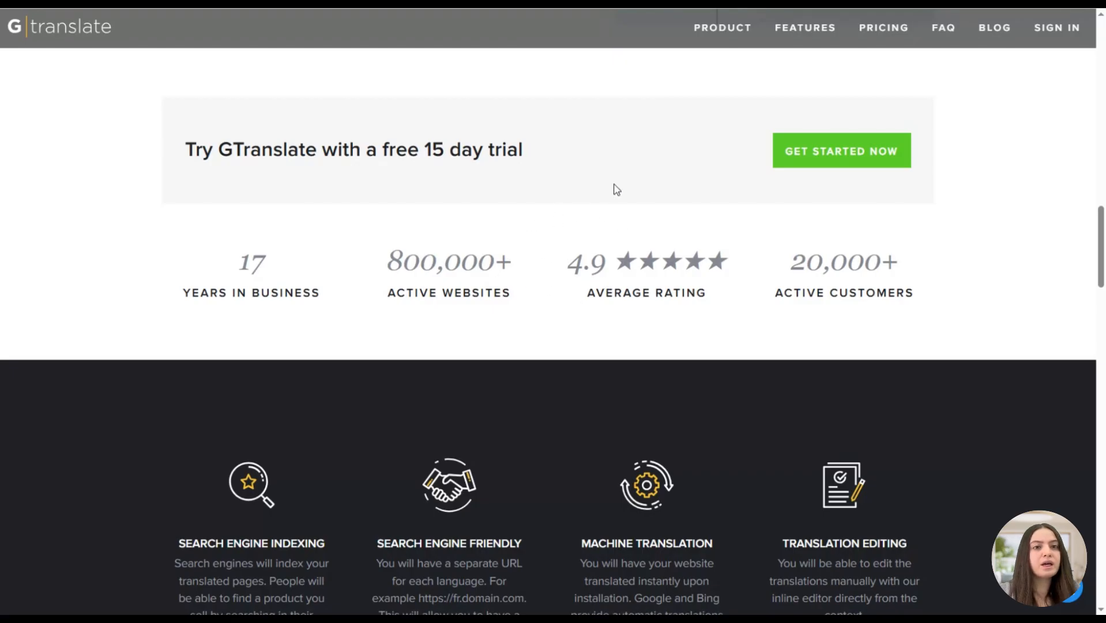
{"action": "mouse_move", "coordinate": [662, 262]}
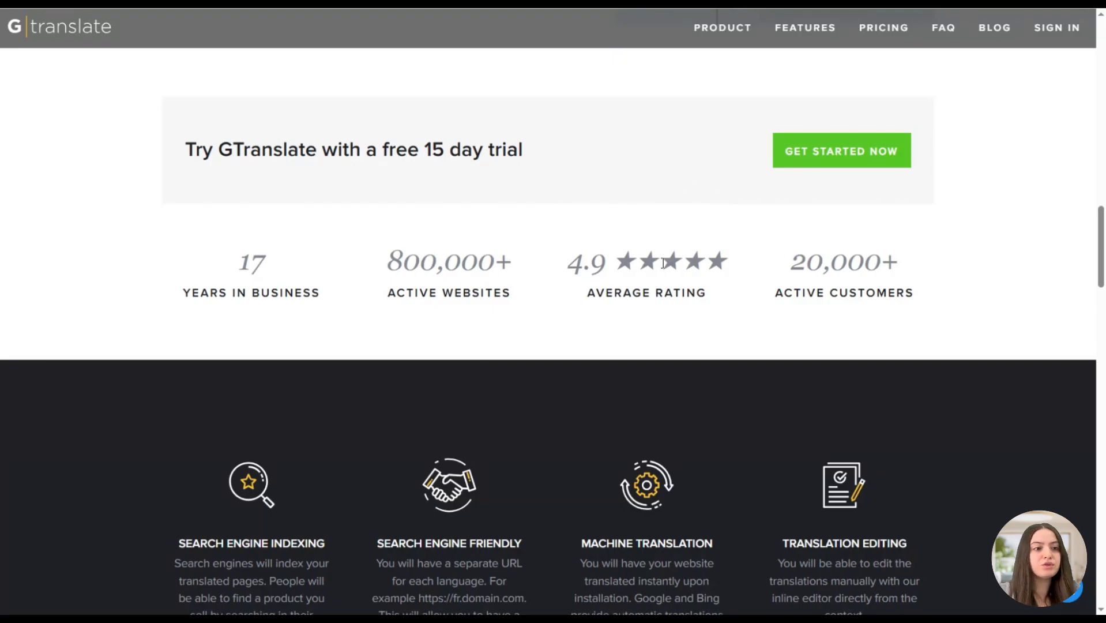
{"action": "scroll", "scroll_direction": "down", "scroll_amount": 3}
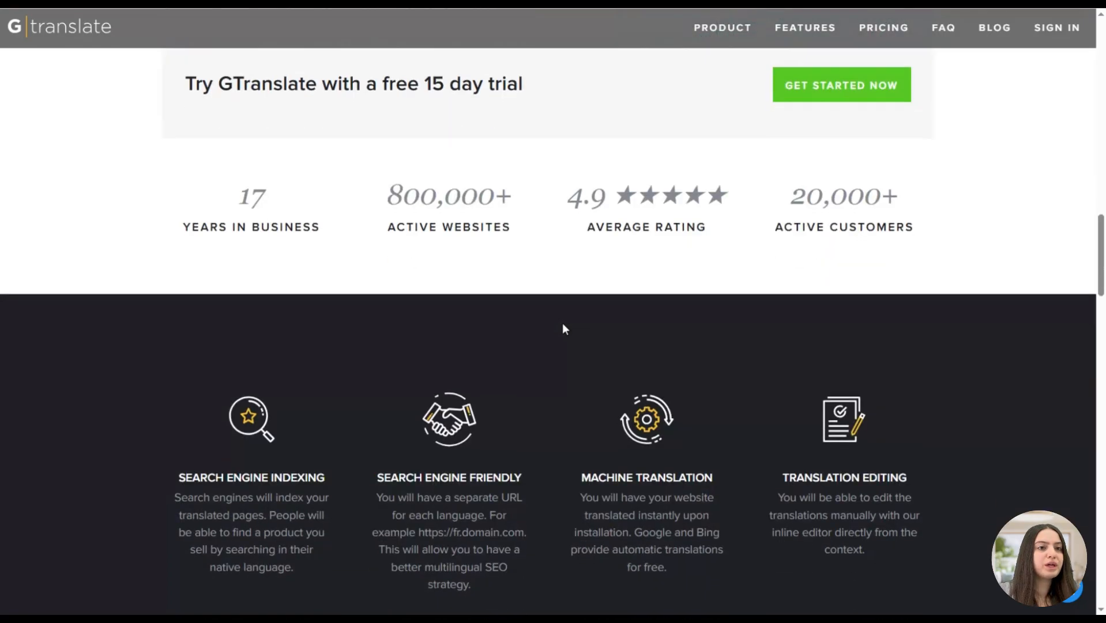
Scroll through the eight-feature grid down to the pricing plans, from free to $39.99 monthly.
{"action": "scroll", "scroll_direction": "down", "scroll_amount": 3}
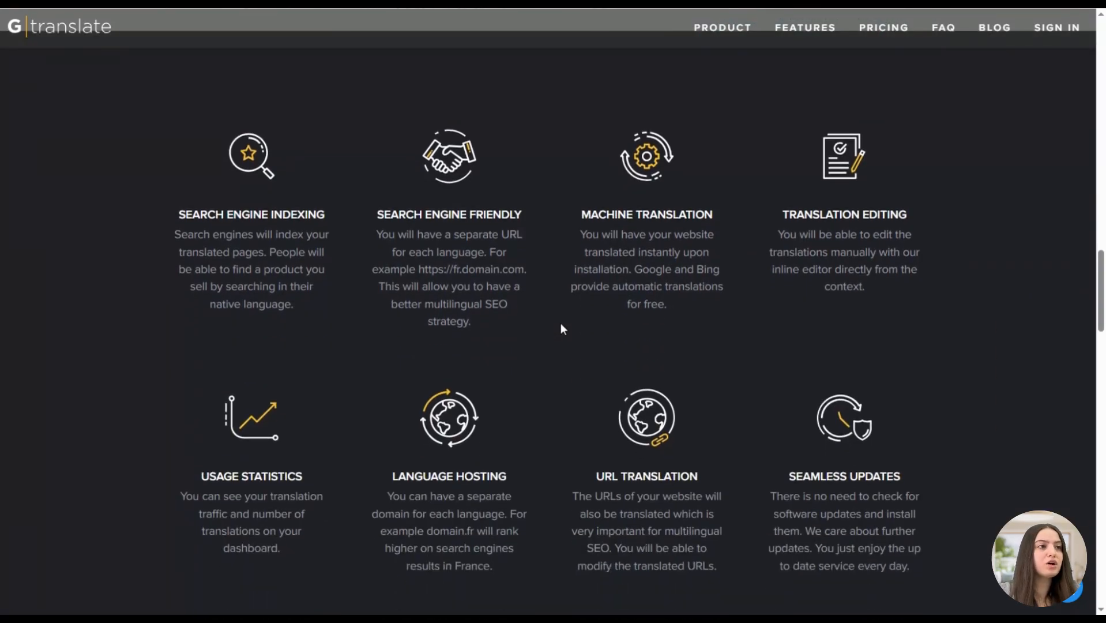
{"action": "mouse_move", "coordinate": [268, 207]}
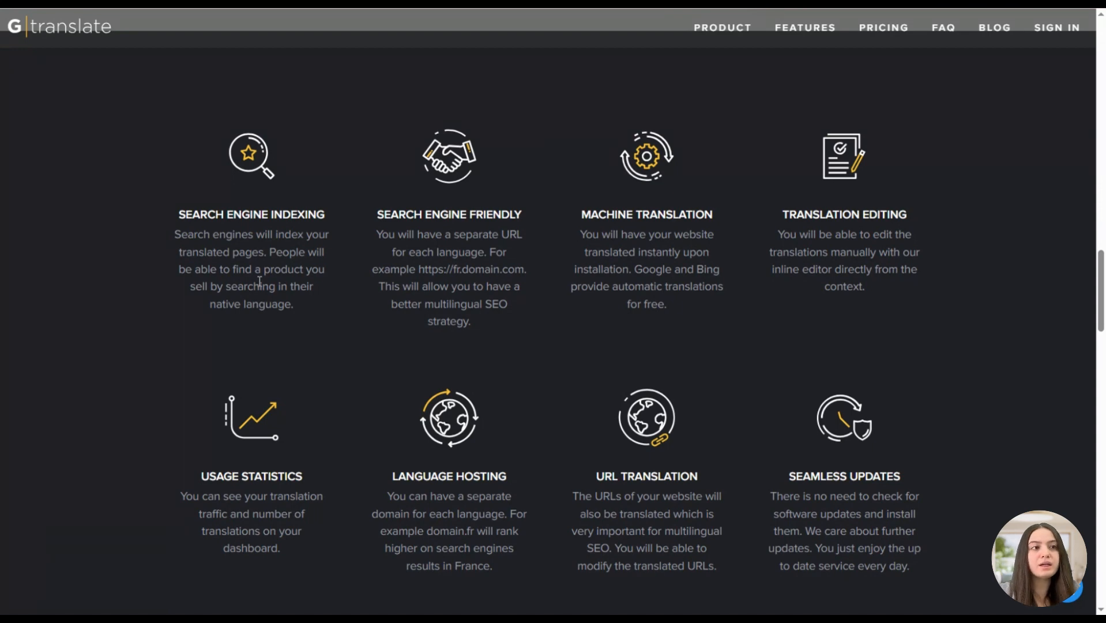
{"action": "mouse_move", "coordinate": [345, 282]}
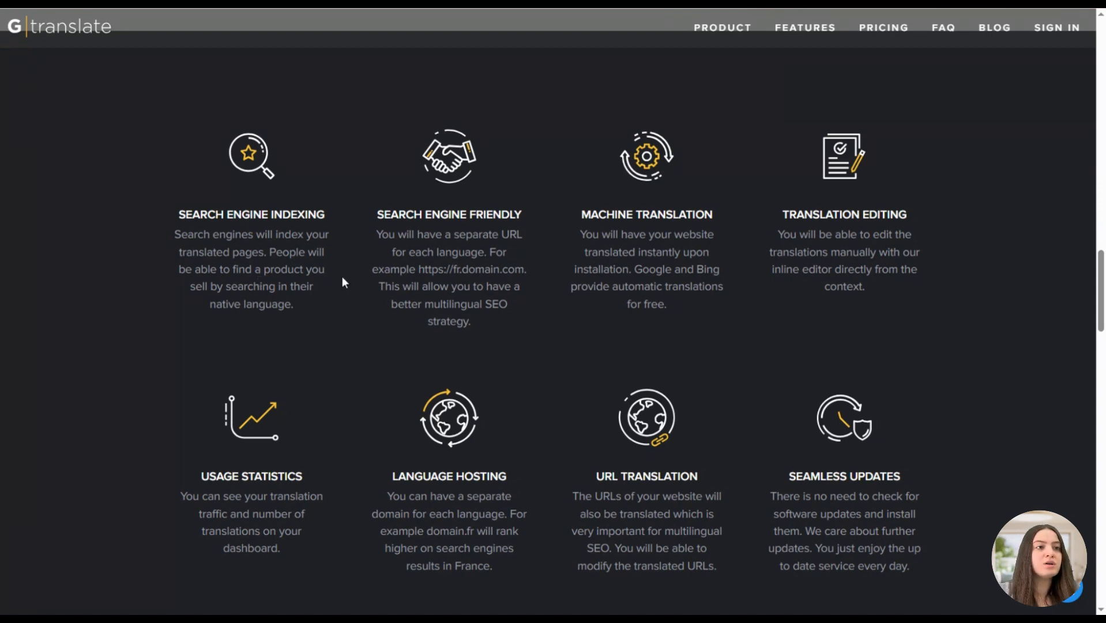
{"action": "mouse_move", "coordinate": [468, 230]}
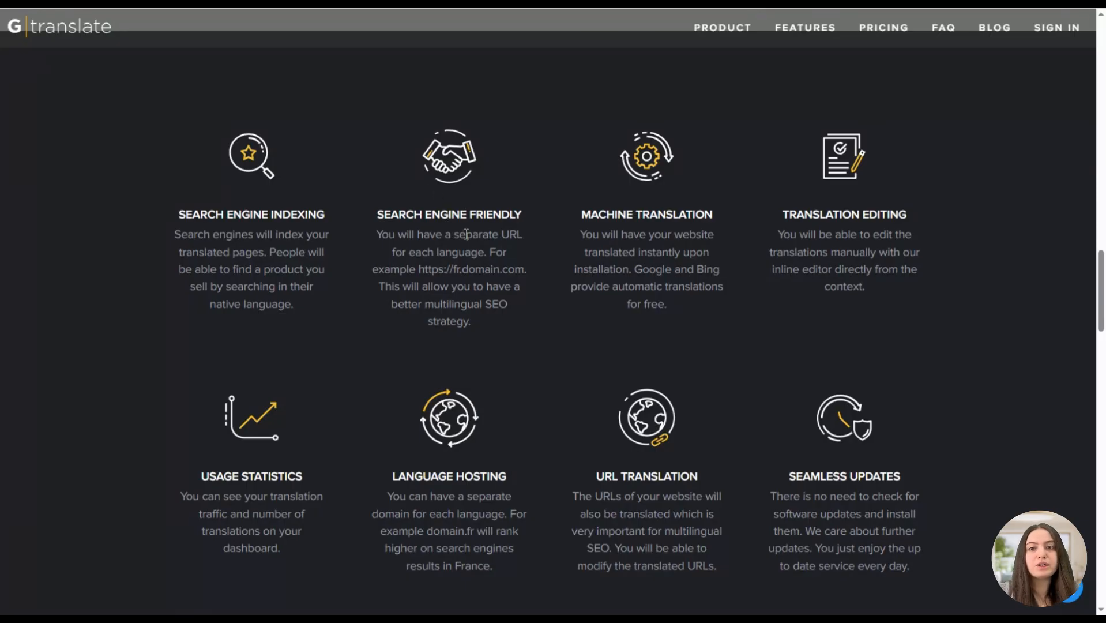
{"action": "mouse_move", "coordinate": [647, 133]}
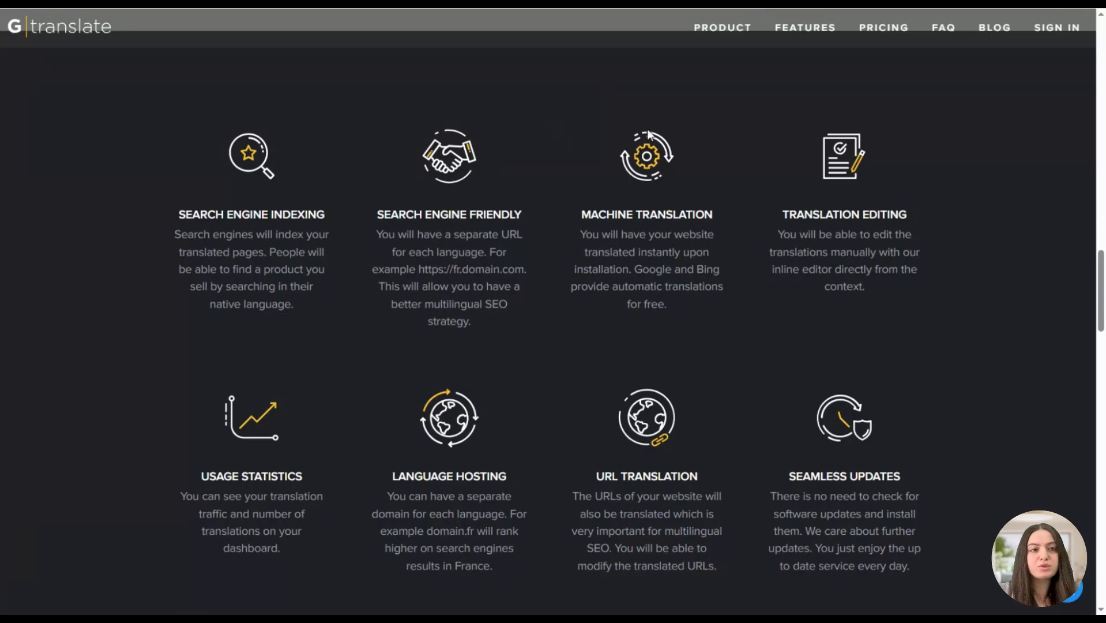
{"action": "mouse_move", "coordinate": [695, 161]}
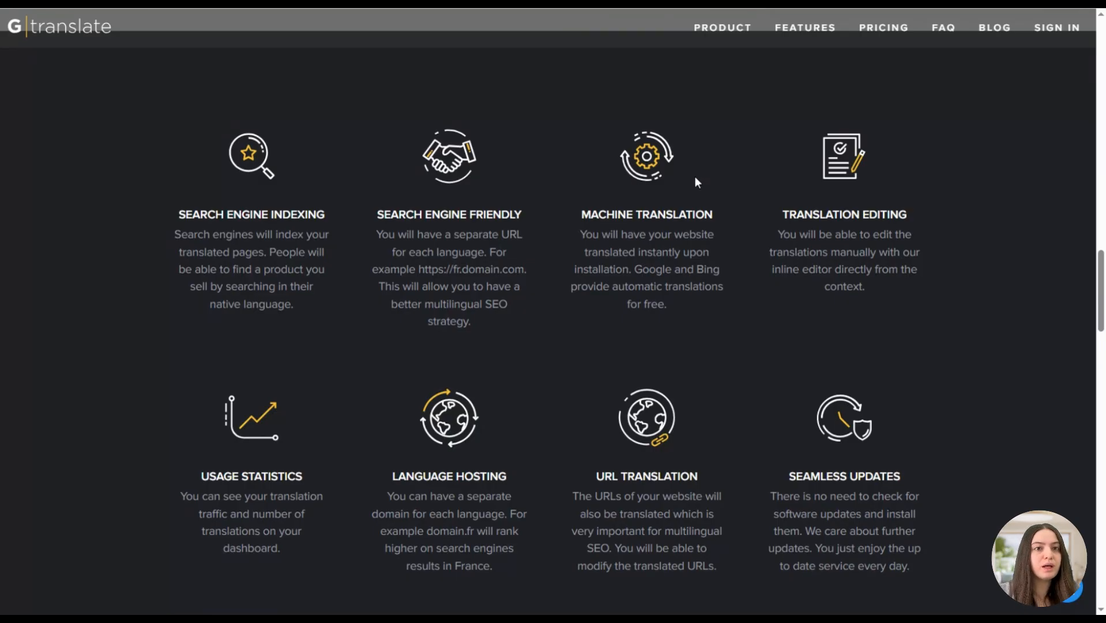
{"action": "scroll", "scroll_direction": "down", "scroll_amount": 3}
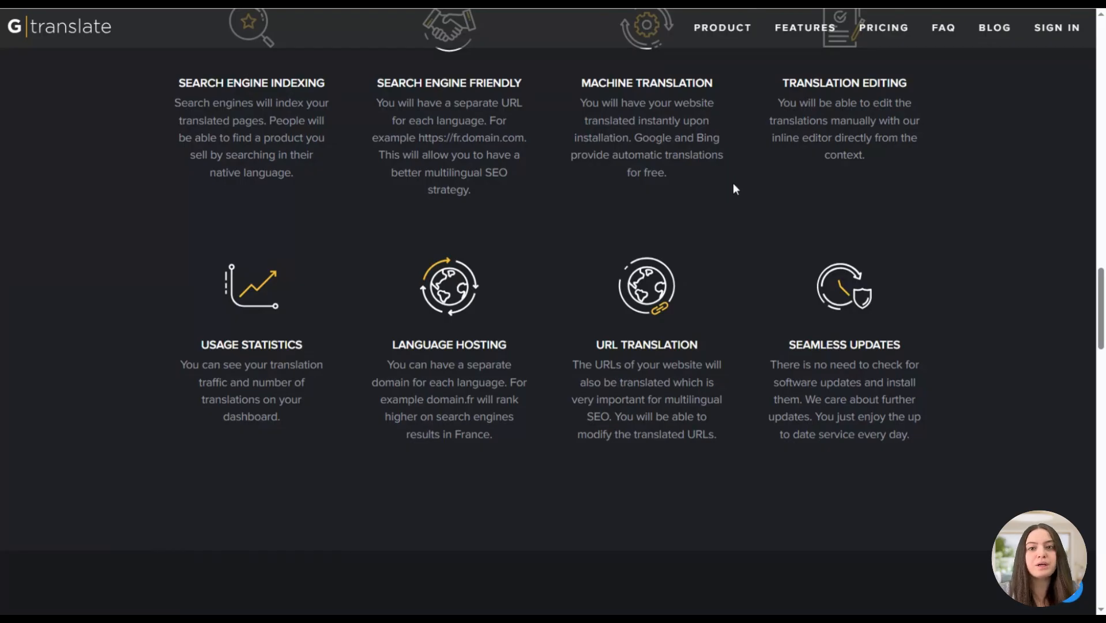
{"action": "mouse_move", "coordinate": [714, 201]}
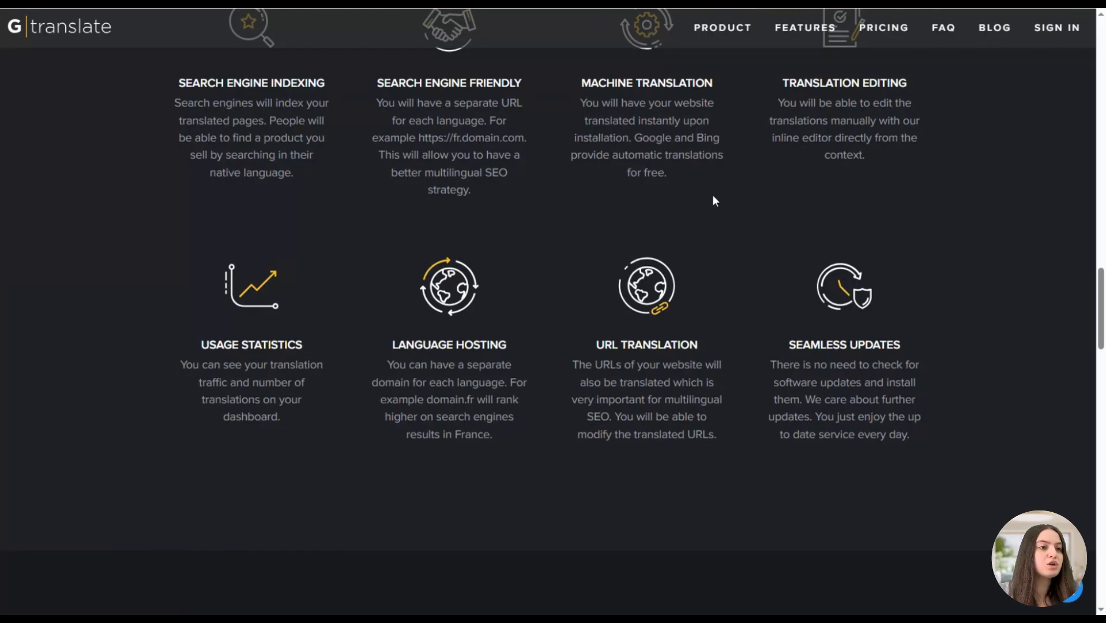
{"action": "scroll", "scroll_direction": "down", "scroll_amount": 3}
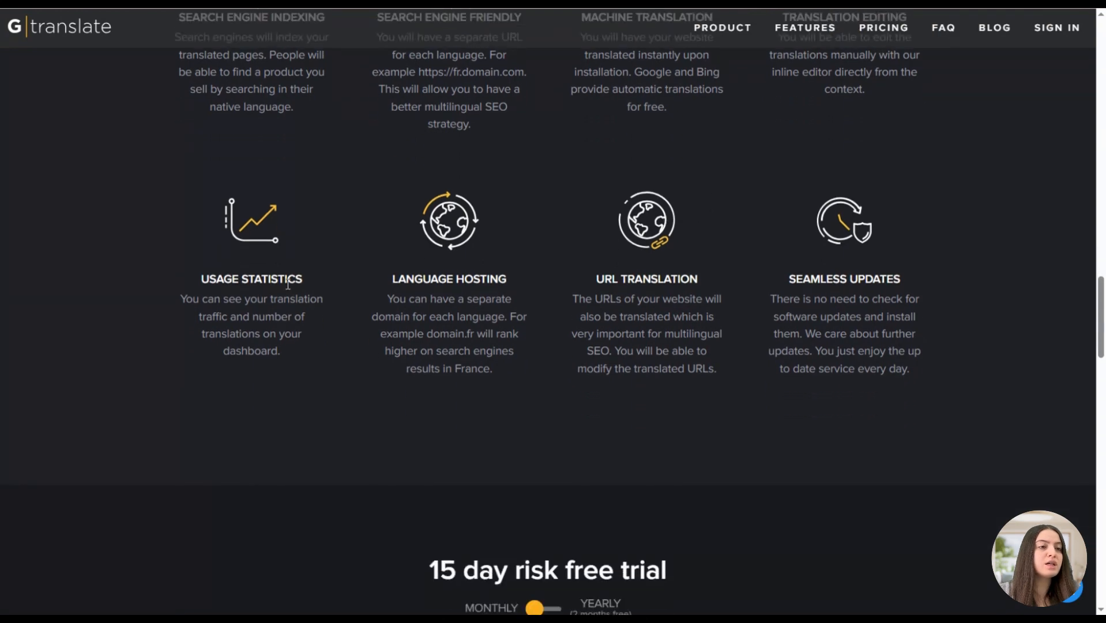
{"action": "scroll", "scroll_direction": "down", "scroll_amount": 3}
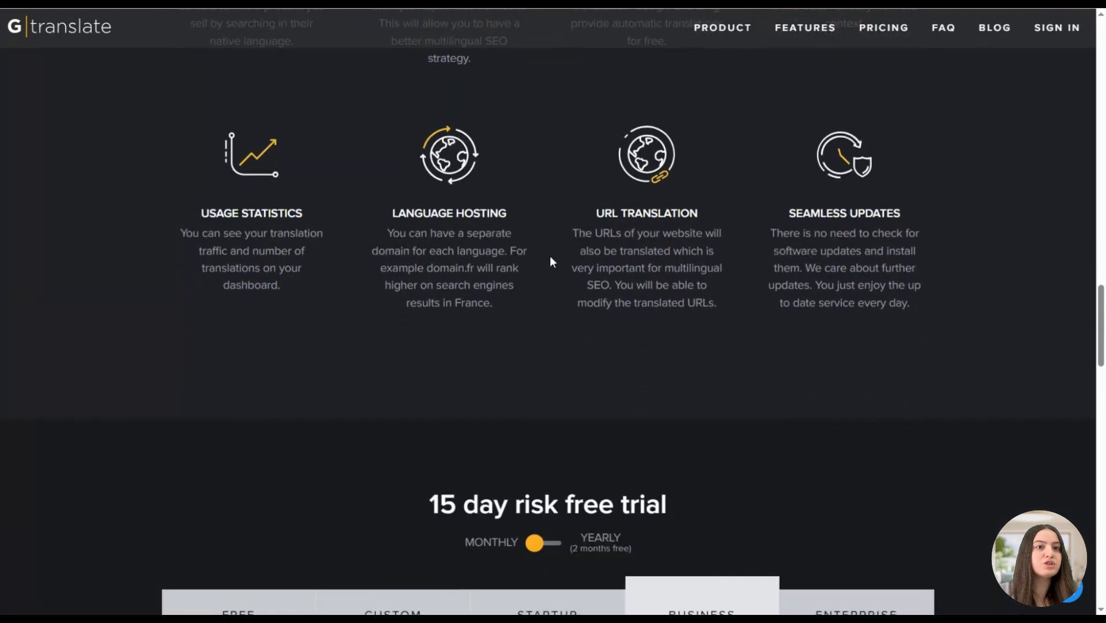
{"action": "scroll", "scroll_direction": "down", "scroll_amount": 3}
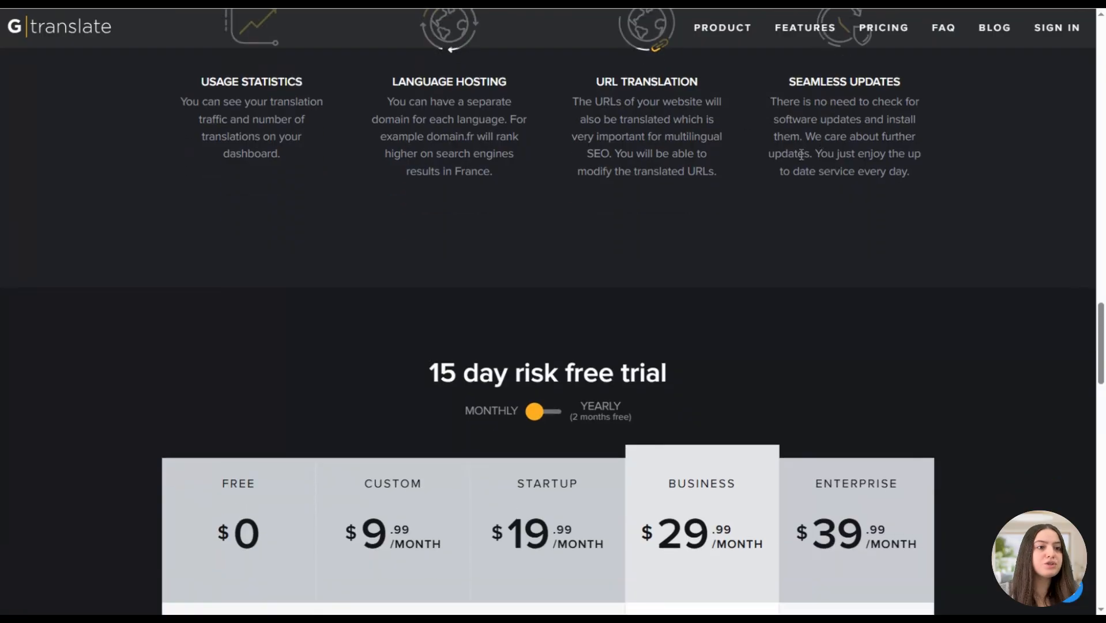
Scroll to the feature checklists of the Free, Custom, Startup, Business and Enterprise plans.
{"action": "scroll", "scroll_direction": "down", "scroll_amount": 3}
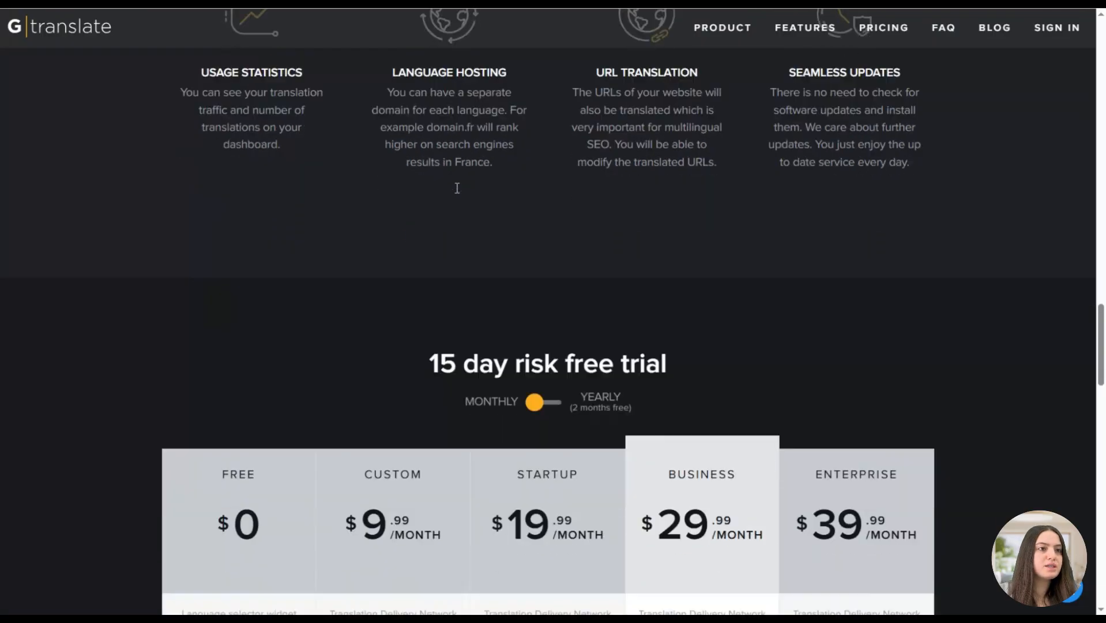
{"action": "scroll", "scroll_direction": "down", "scroll_amount": 3}
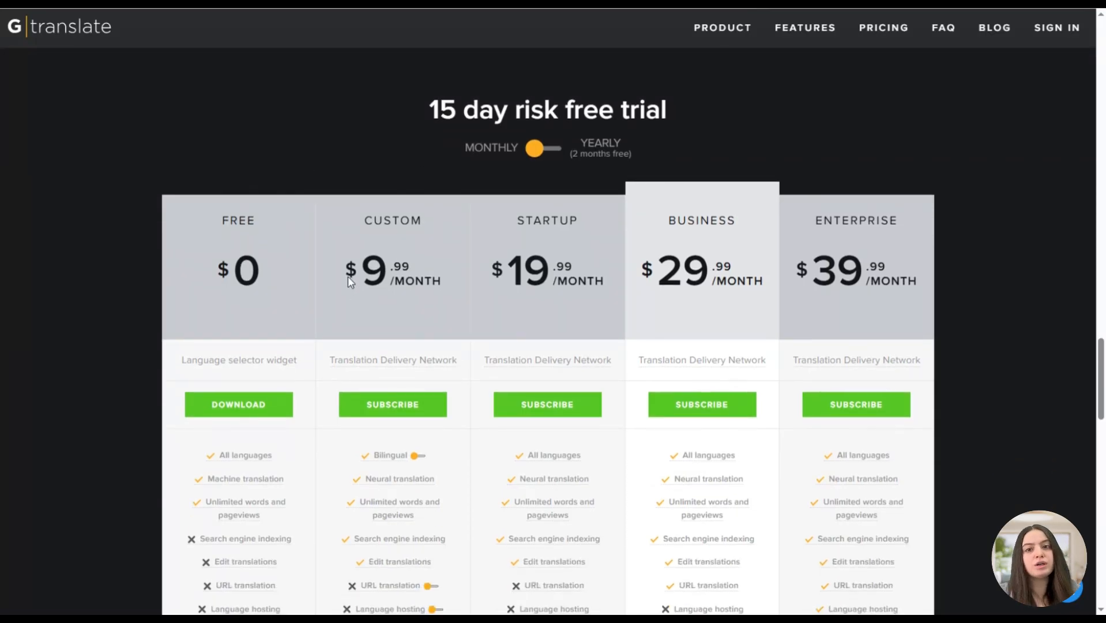
{"action": "mouse_move", "coordinate": [564, 270]}
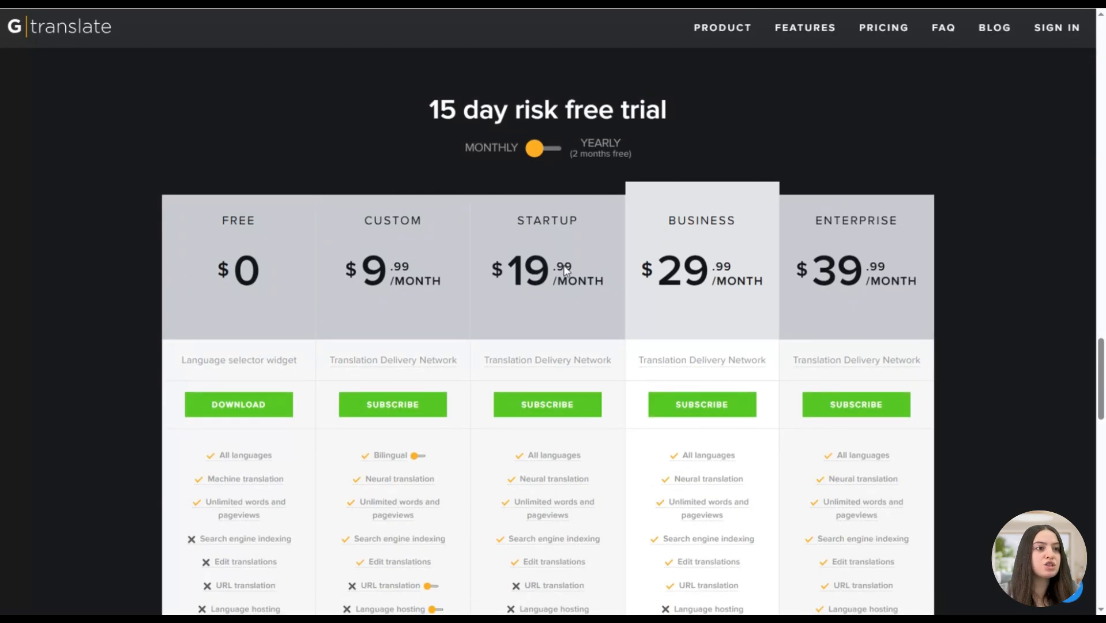
{"action": "mouse_move", "coordinate": [454, 272]}
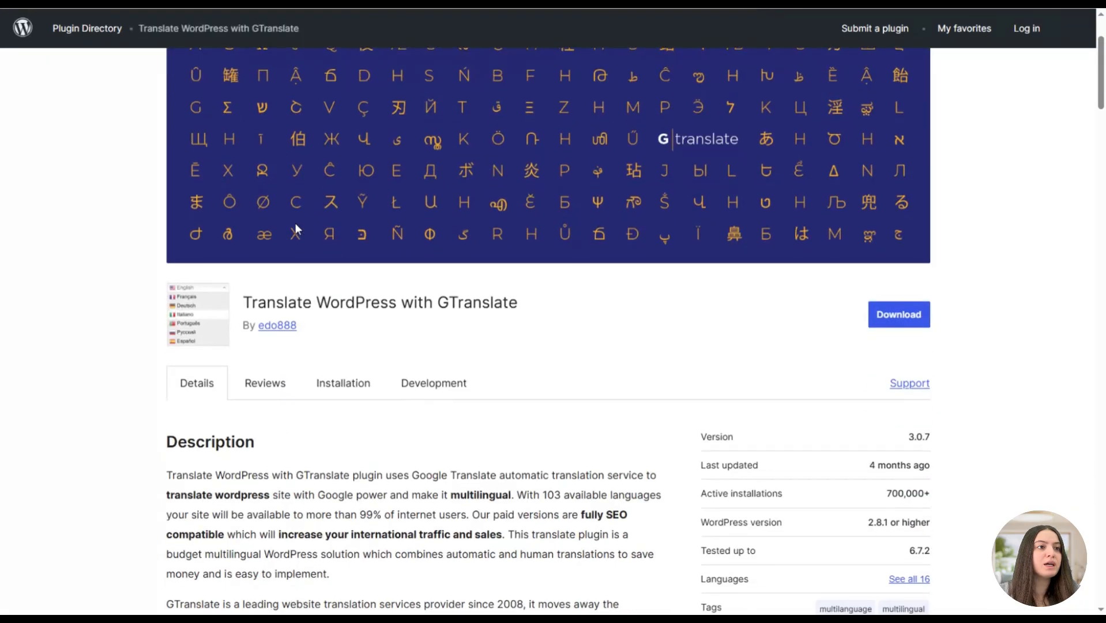
{"action": "scroll", "scroll_direction": "down", "scroll_amount": 3}
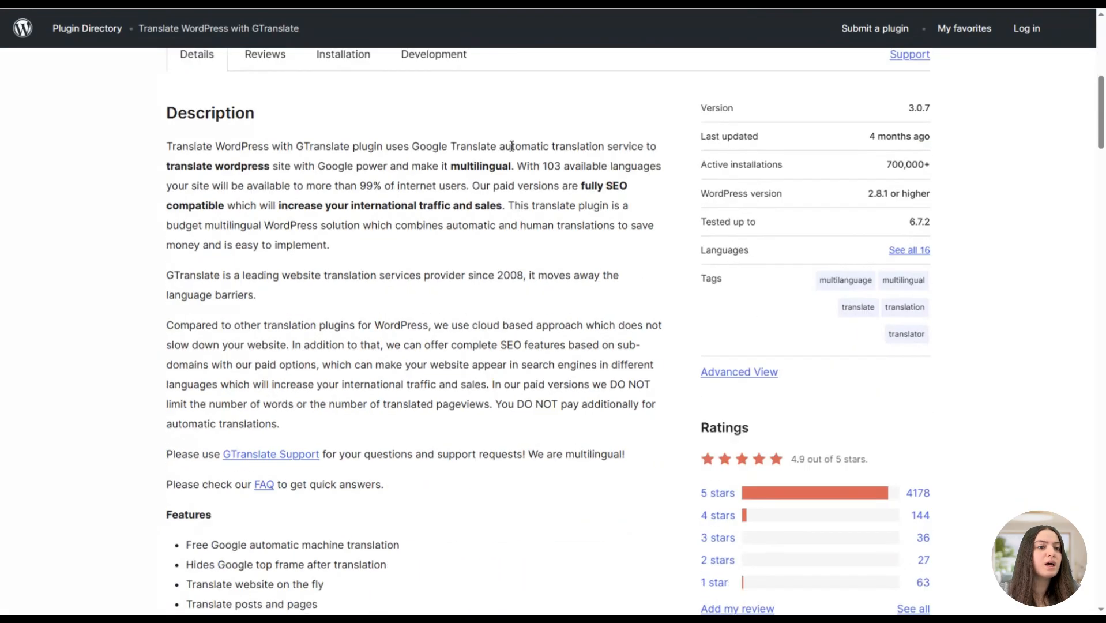
{"action": "scroll", "scroll_direction": "down", "scroll_amount": 3}
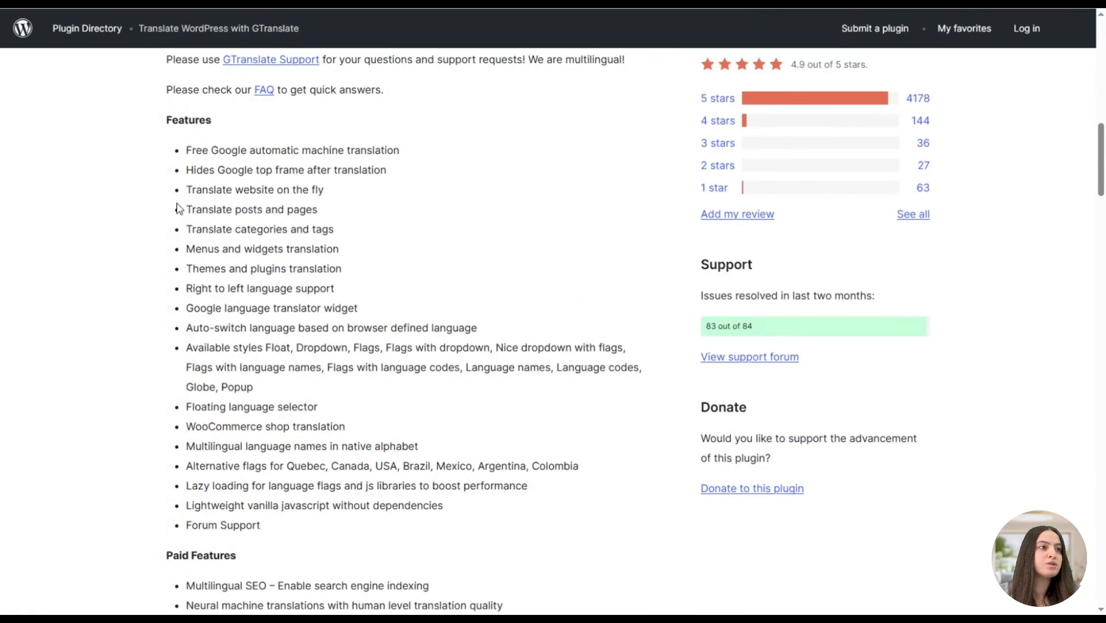
{"action": "mouse_move", "coordinate": [148, 243]}
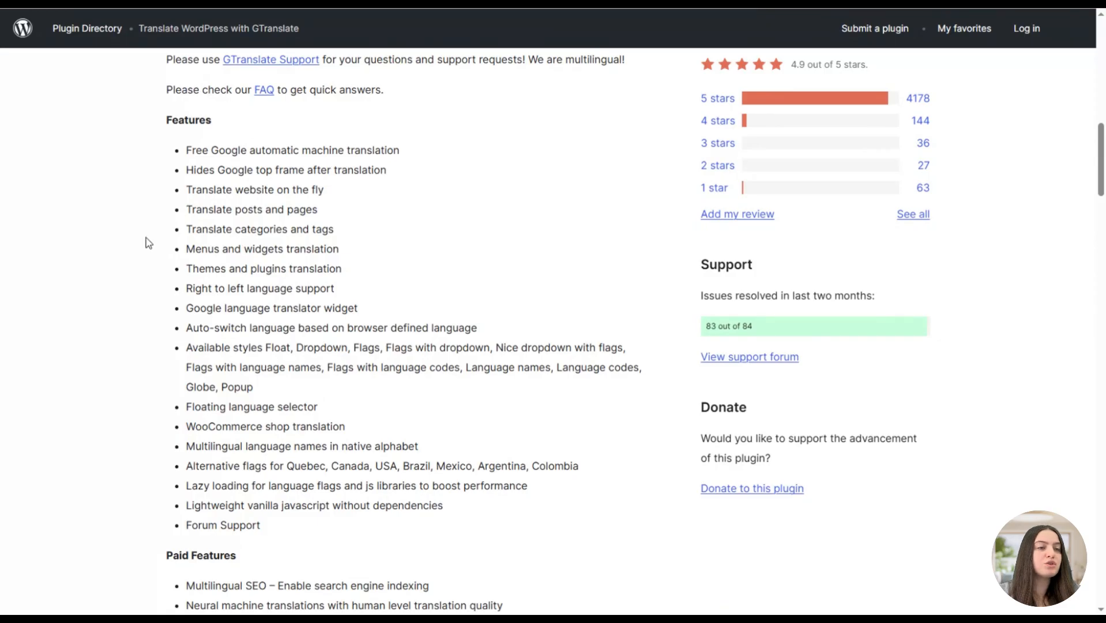
{"action": "mouse_move", "coordinate": [296, 283]}
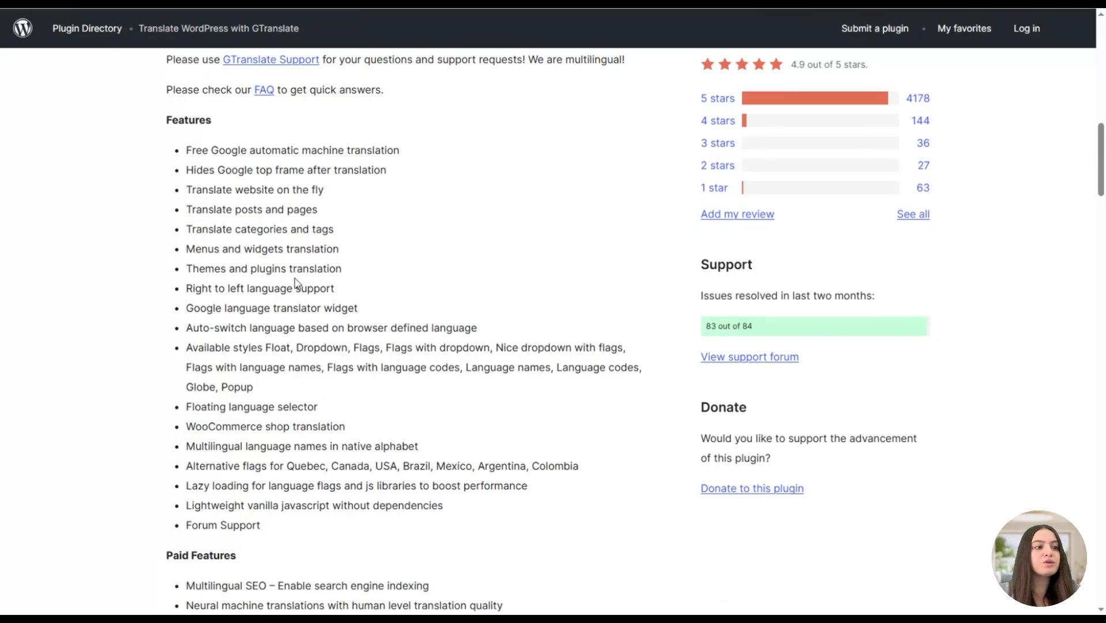
{"action": "mouse_move", "coordinate": [257, 304]}
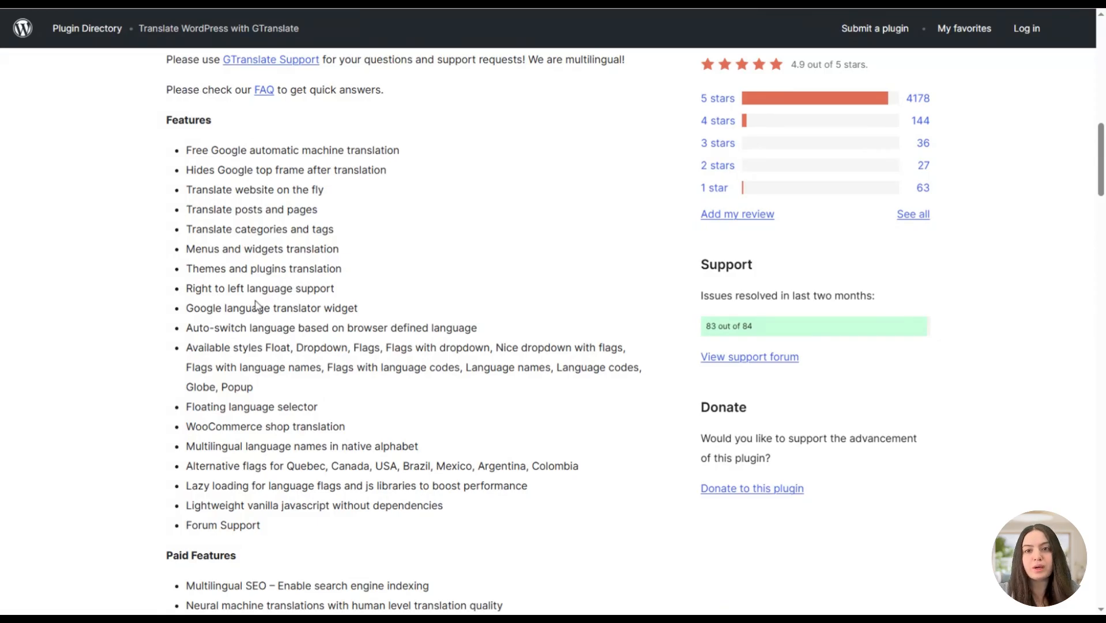
{"action": "mouse_move", "coordinate": [490, 293]}
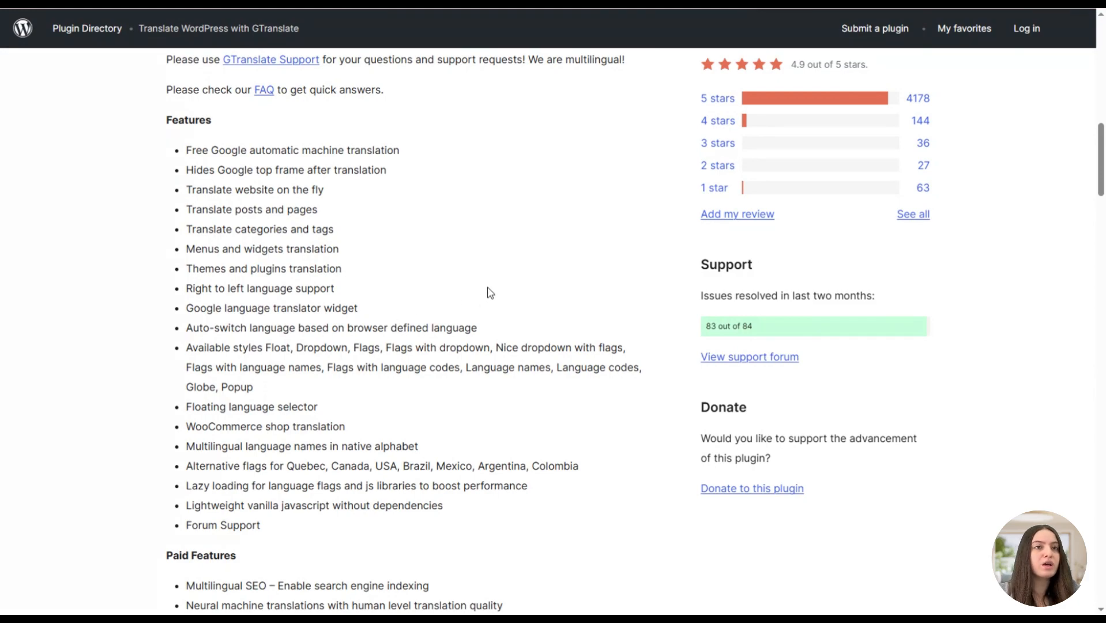
{"action": "scroll", "scroll_direction": "up", "scroll_amount": 3}
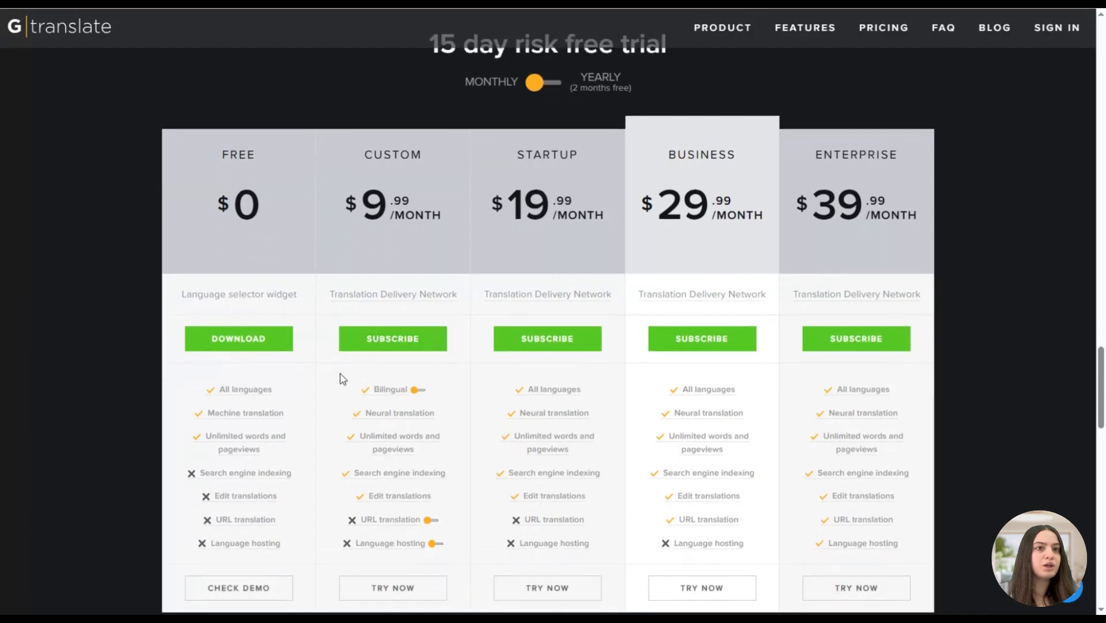
{"action": "mouse_move", "coordinate": [751, 190]}
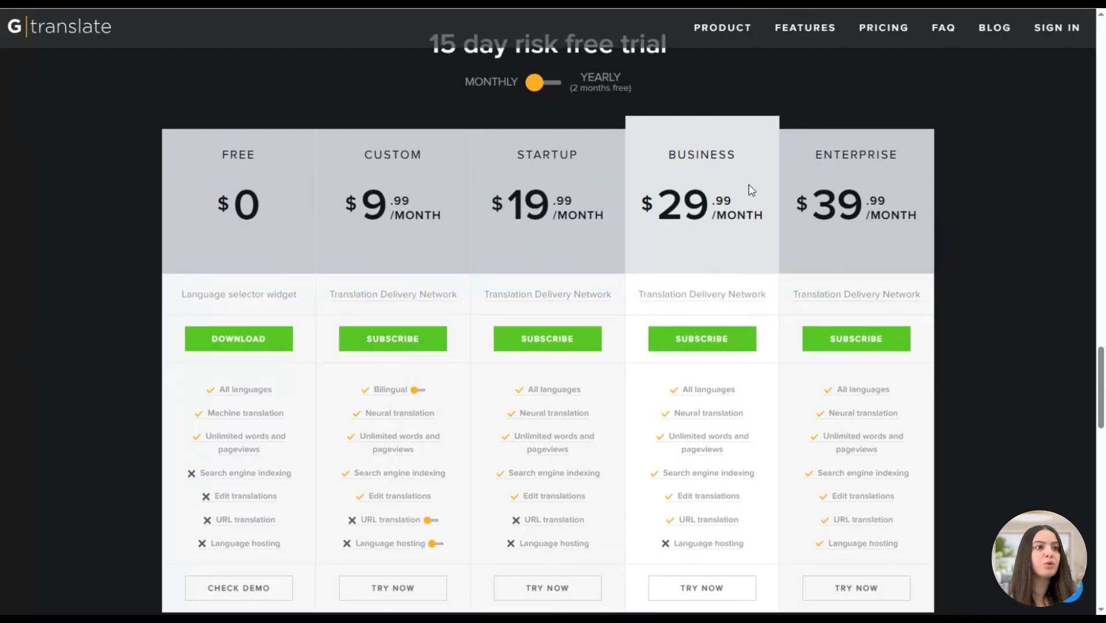
{"action": "mouse_move", "coordinate": [408, 235]}
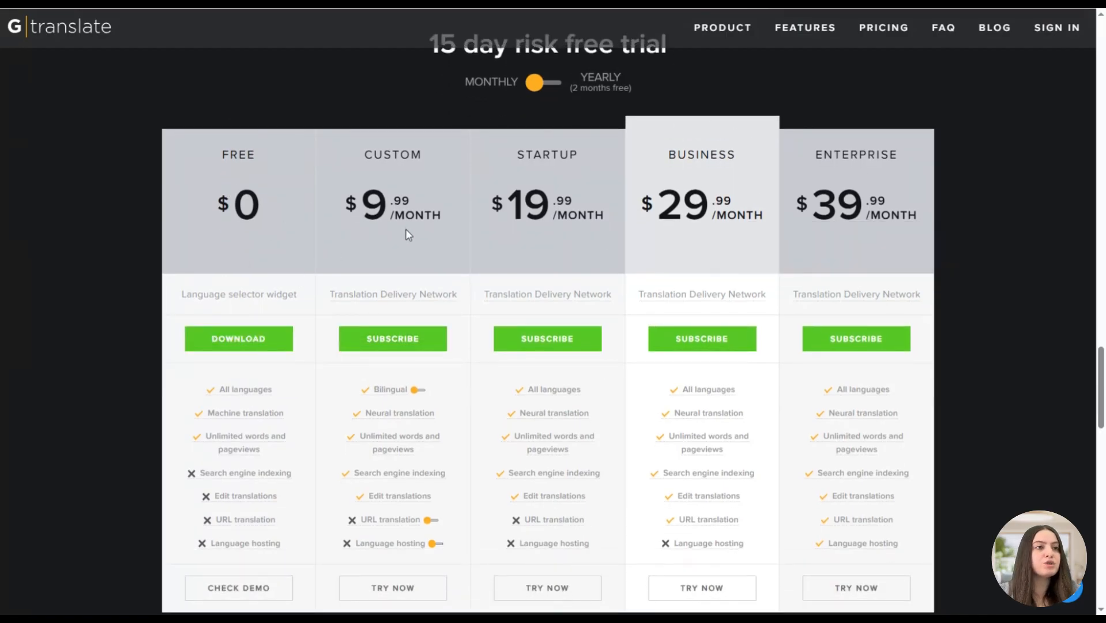
{"action": "scroll", "scroll_direction": "up", "scroll_amount": 3}
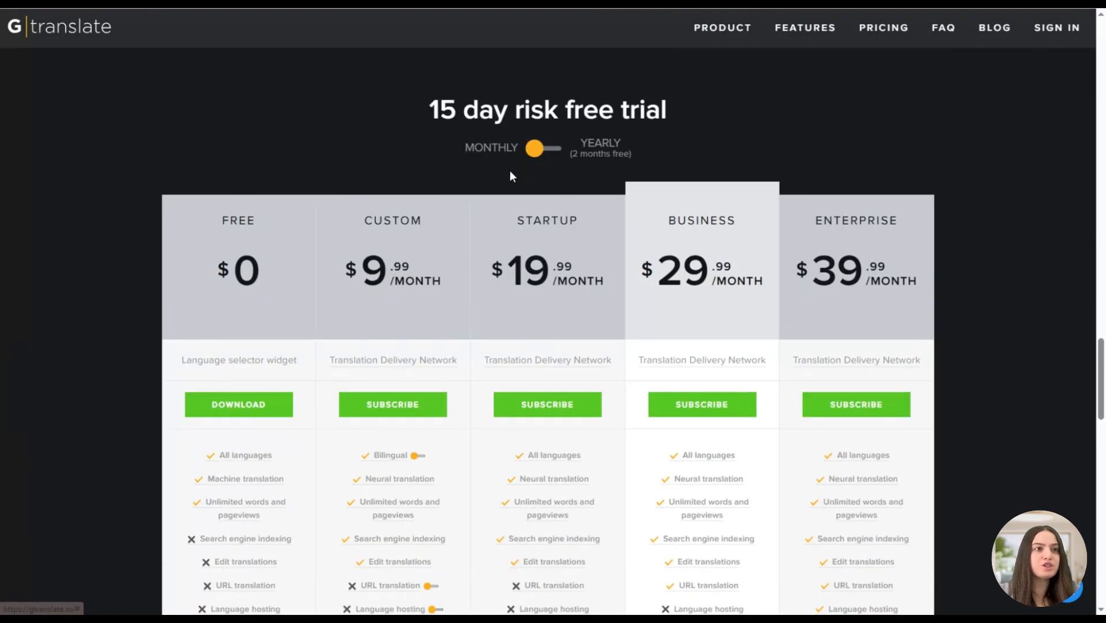
{"action": "left_click", "coordinate": [546, 149]}
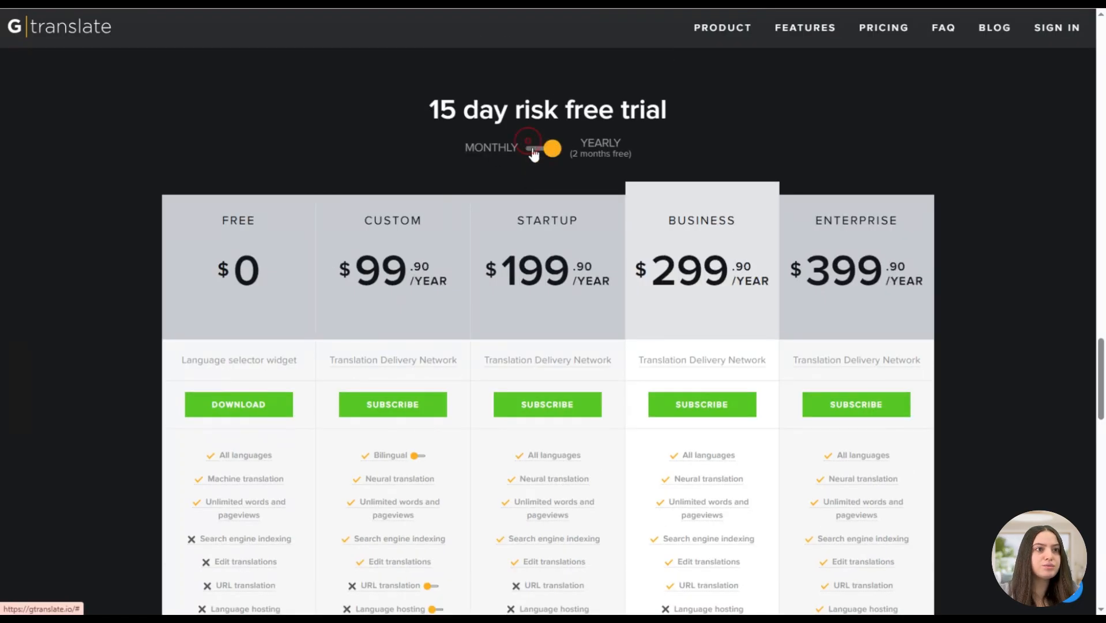
{"action": "left_click", "coordinate": [540, 149]}
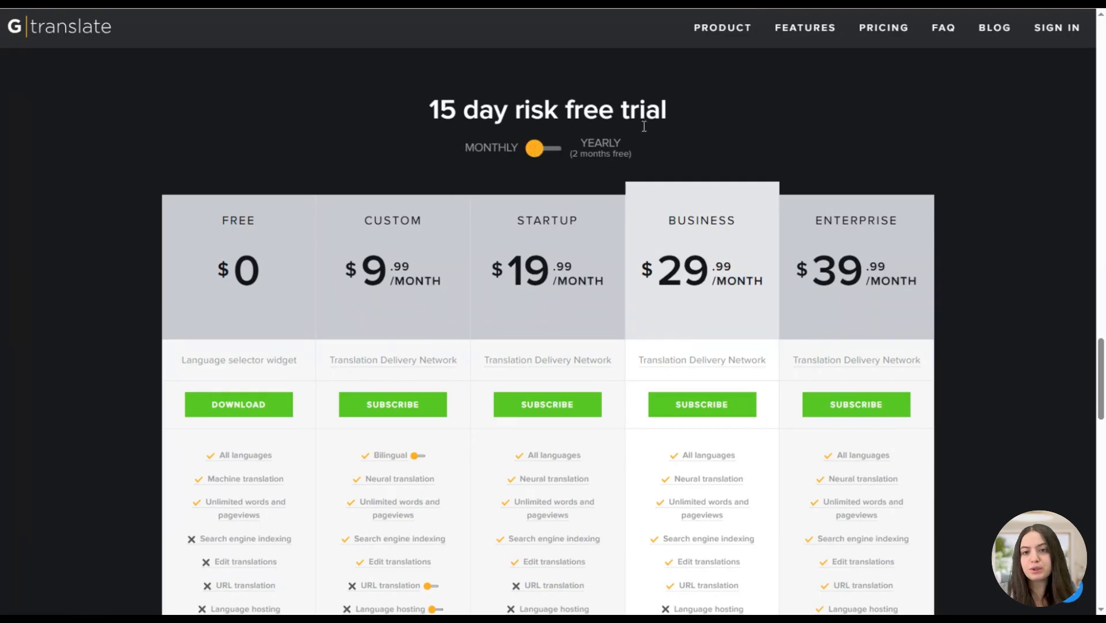
{"action": "mouse_move", "coordinate": [643, 134]}
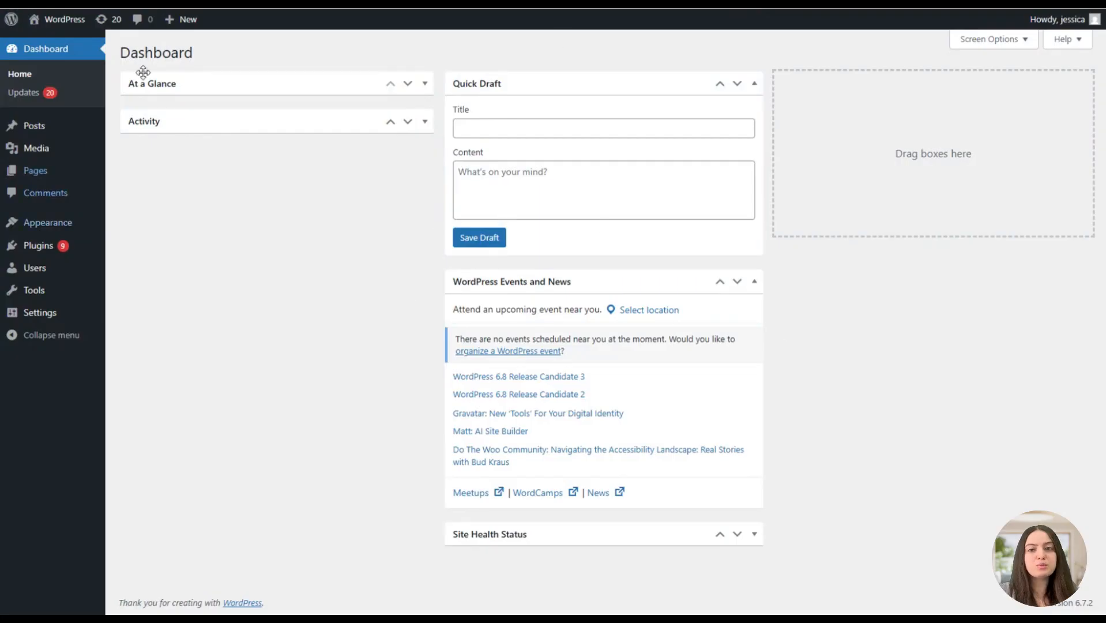
{"action": "mouse_move", "coordinate": [365, 264]}
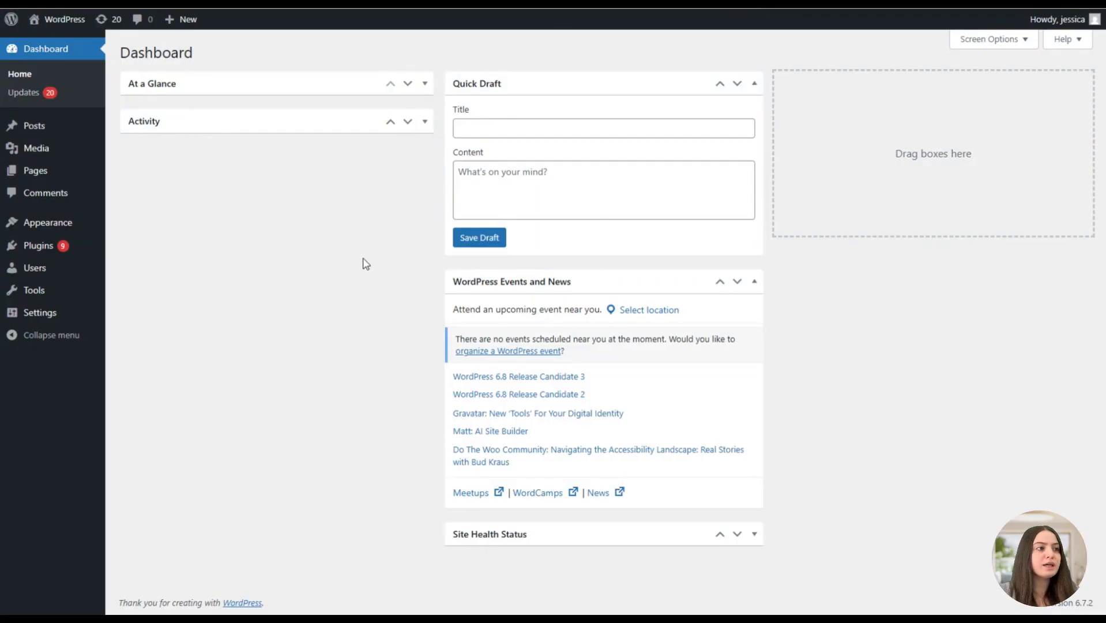
{"action": "mouse_move", "coordinate": [361, 273]}
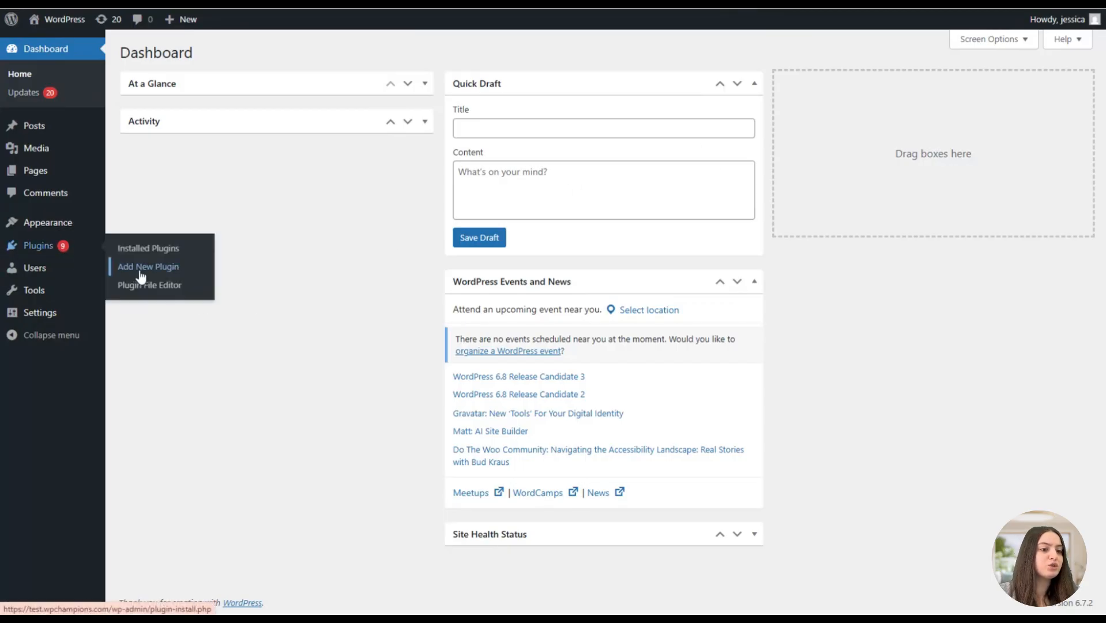
Search plugins for 'gtranslate', then install and activate Translate WordPress with GTranslate.
{"action": "left_click", "coordinate": [148, 266]}
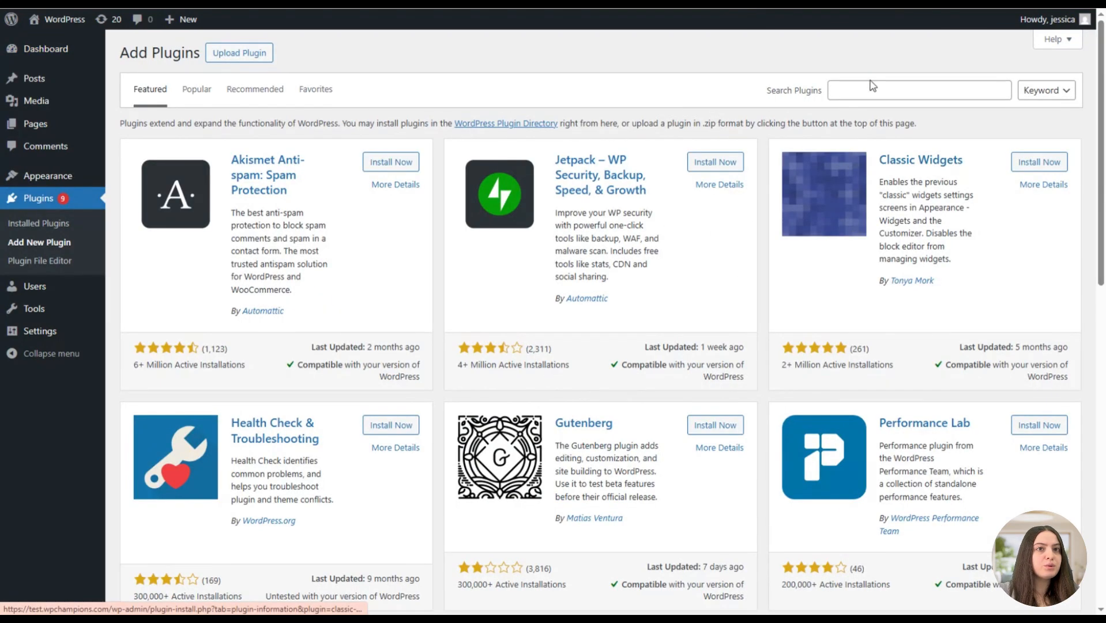
{"action": "type", "text": "gt"}
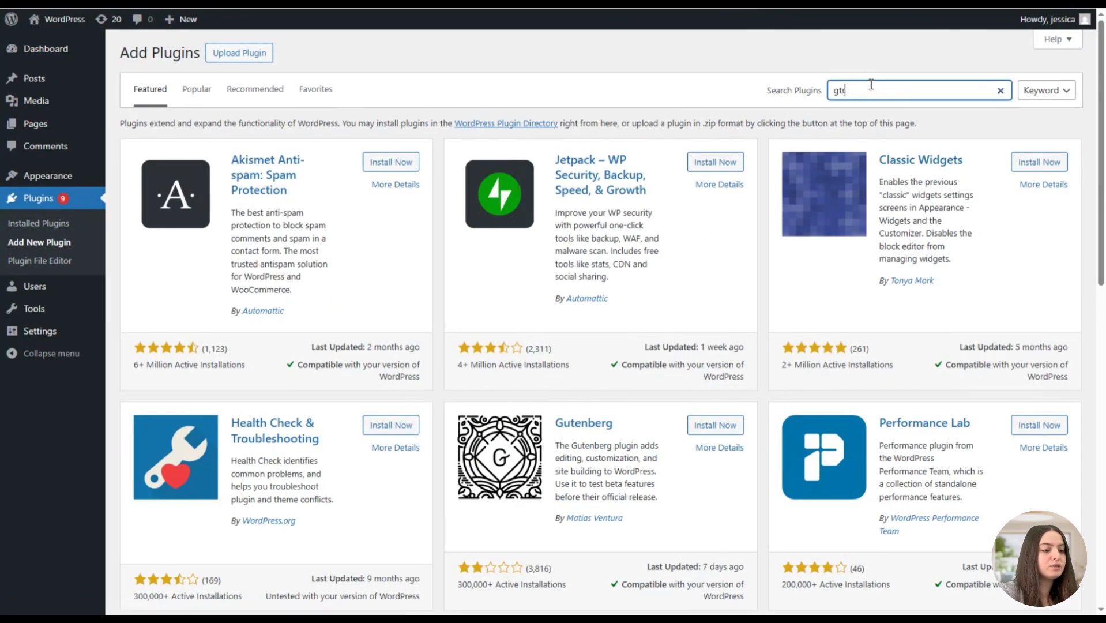
{"action": "type", "text": "ranslate"}
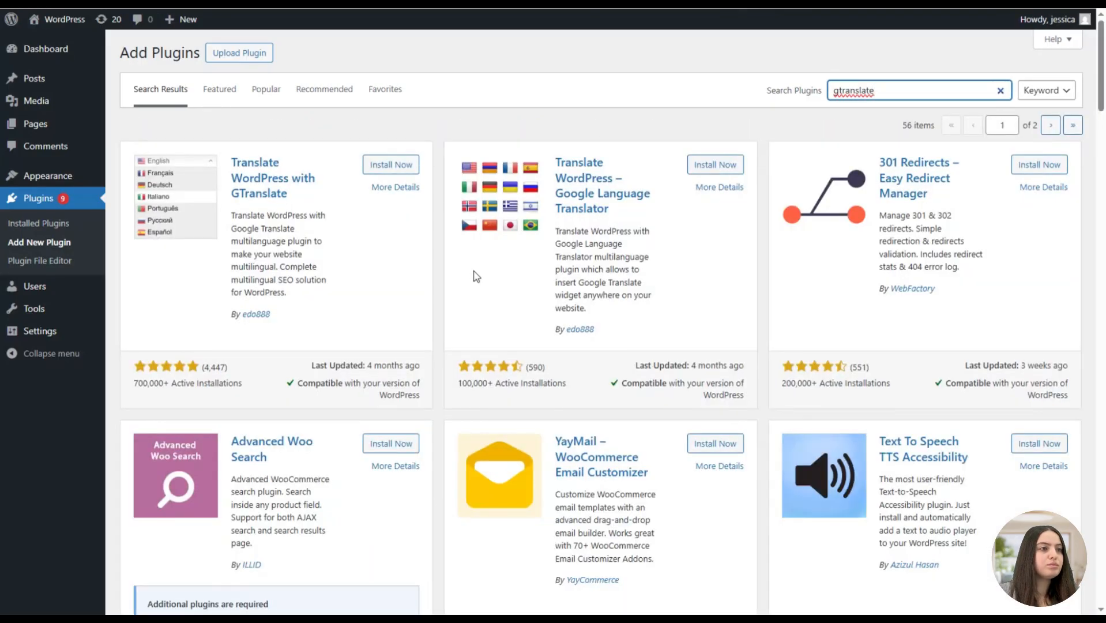
{"action": "mouse_move", "coordinate": [346, 169]}
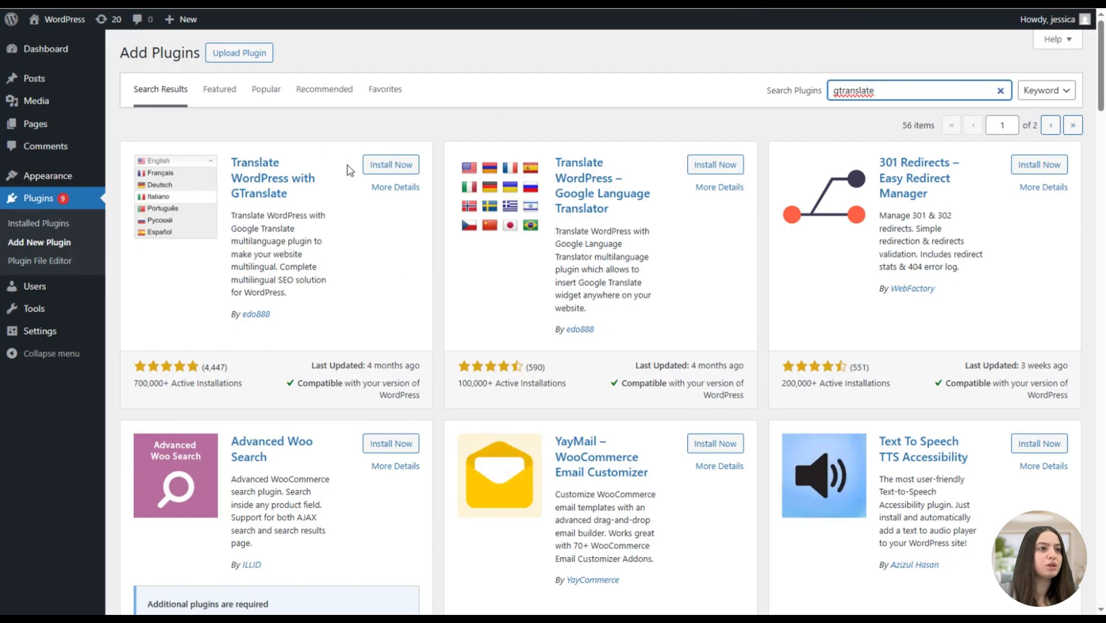
{"action": "left_click", "coordinate": [390, 164]}
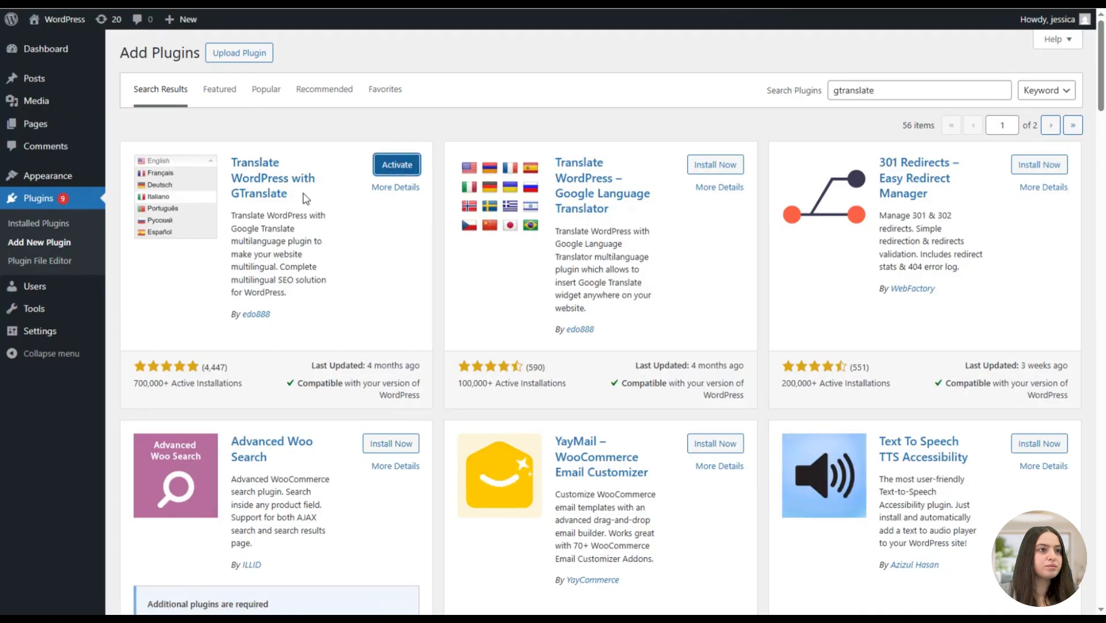
{"action": "left_click", "coordinate": [46, 49]}
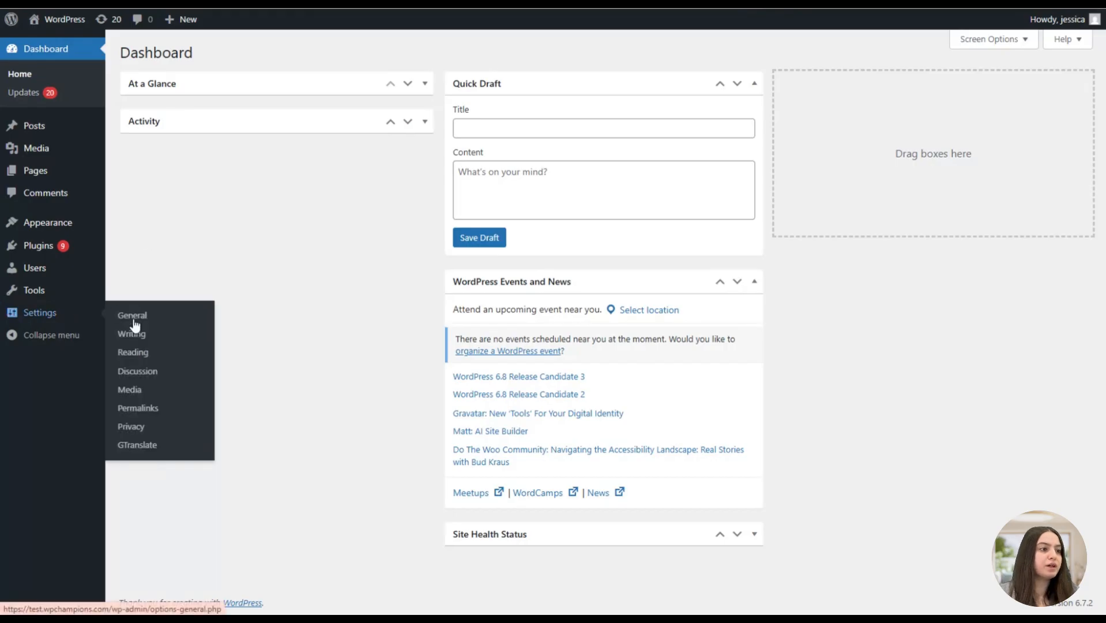
Open Settings > GTranslate from the WordPress admin sidebar.
{"action": "left_click", "coordinate": [137, 445]}
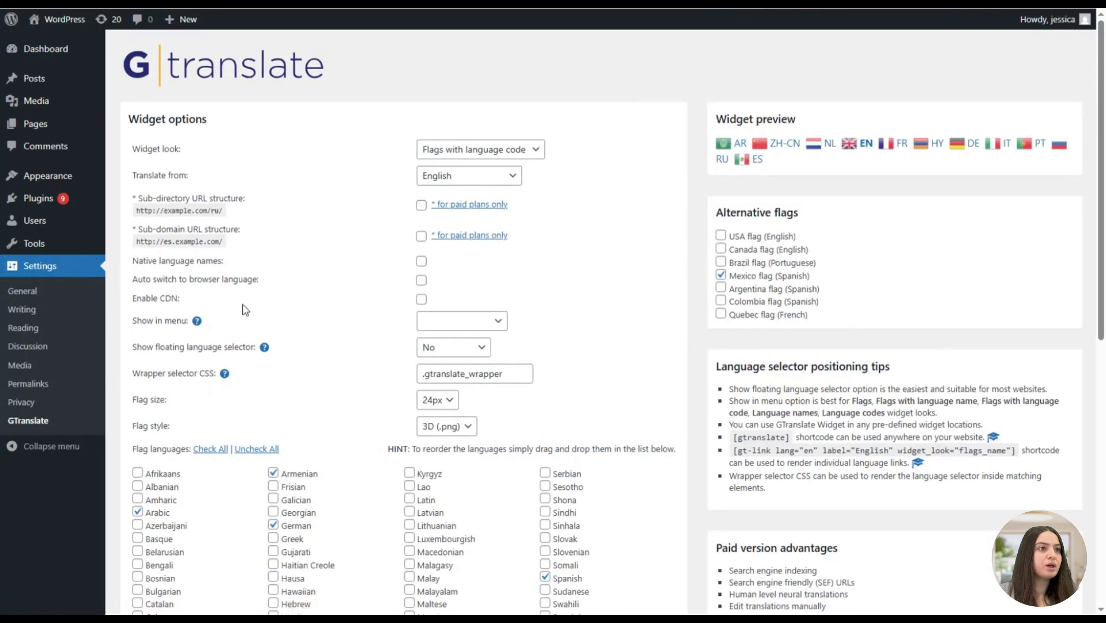
{"action": "mouse_move", "coordinate": [349, 67]}
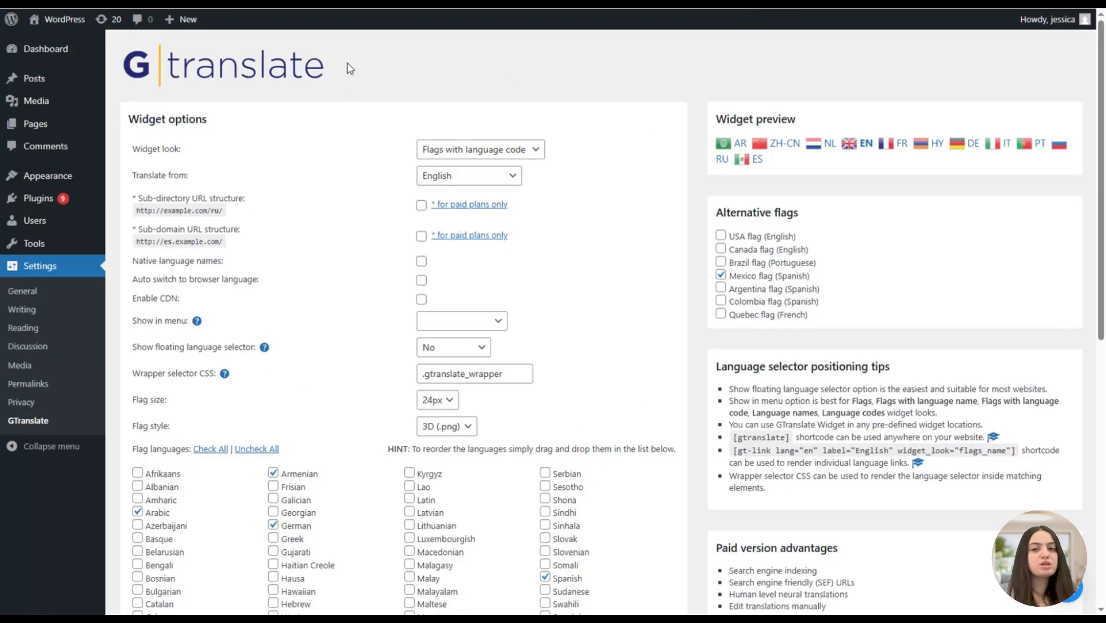
{"action": "mouse_move", "coordinate": [346, 199]}
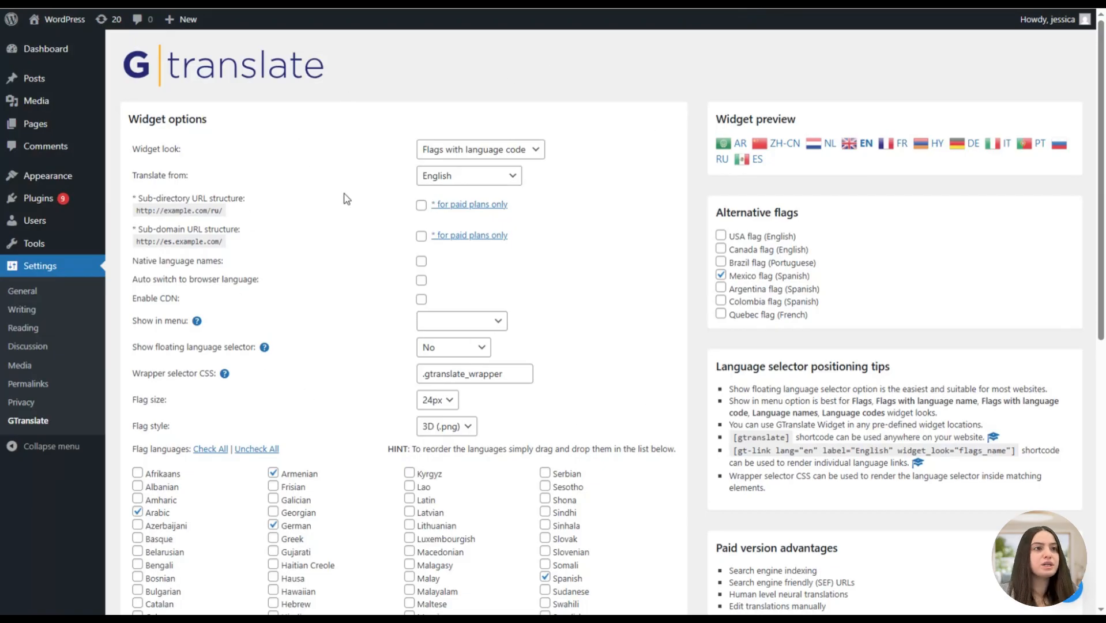
{"action": "mouse_move", "coordinate": [381, 66]}
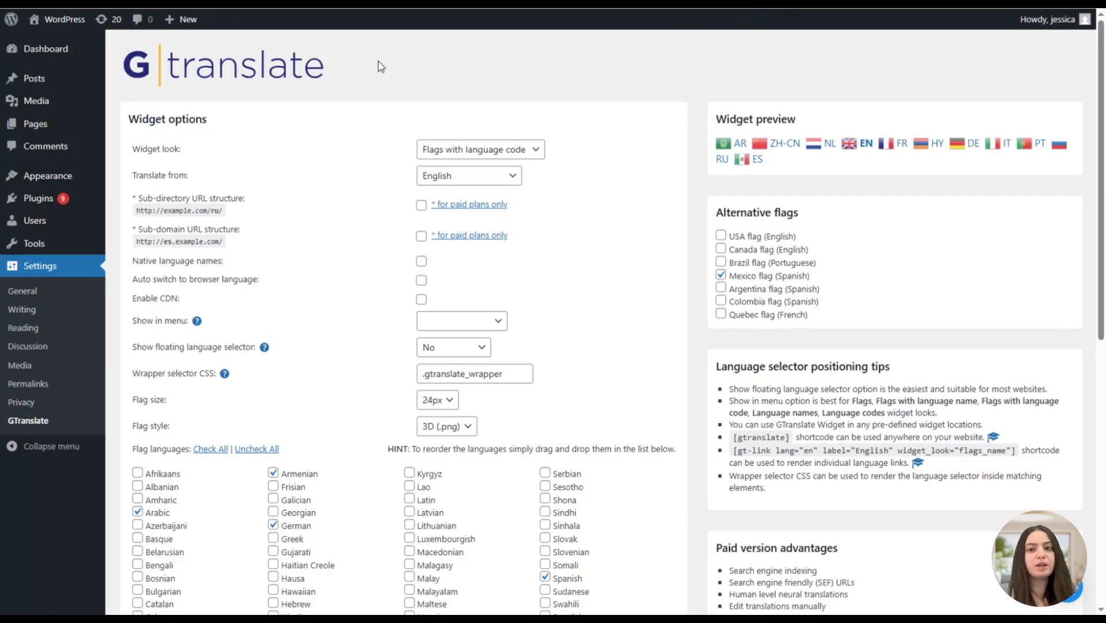
{"action": "mouse_move", "coordinate": [238, 242]}
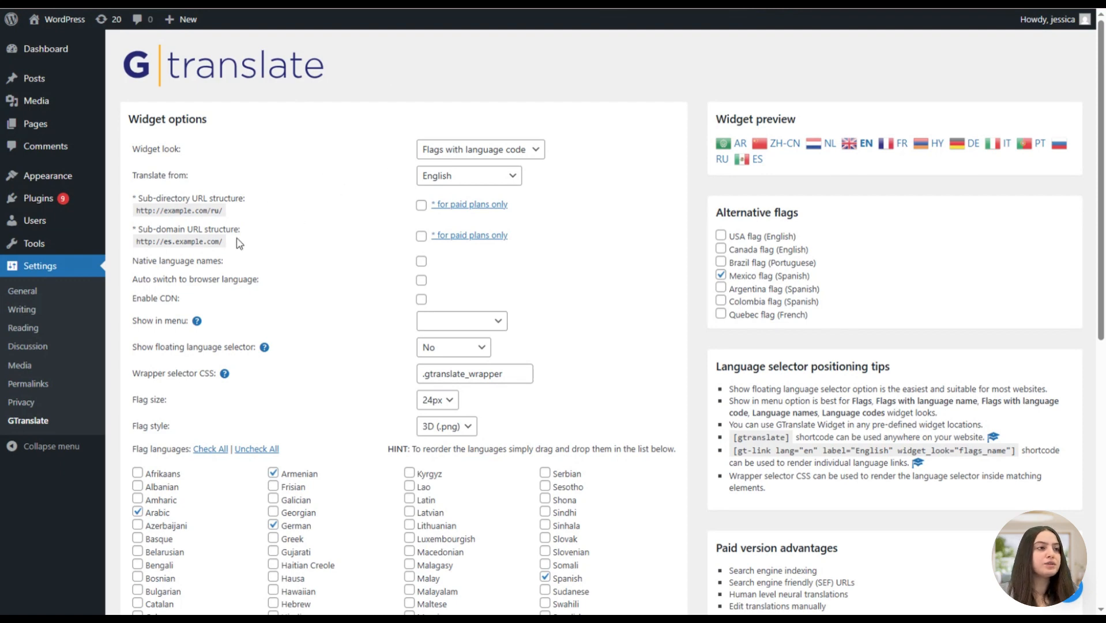
{"action": "mouse_move", "coordinate": [262, 152]}
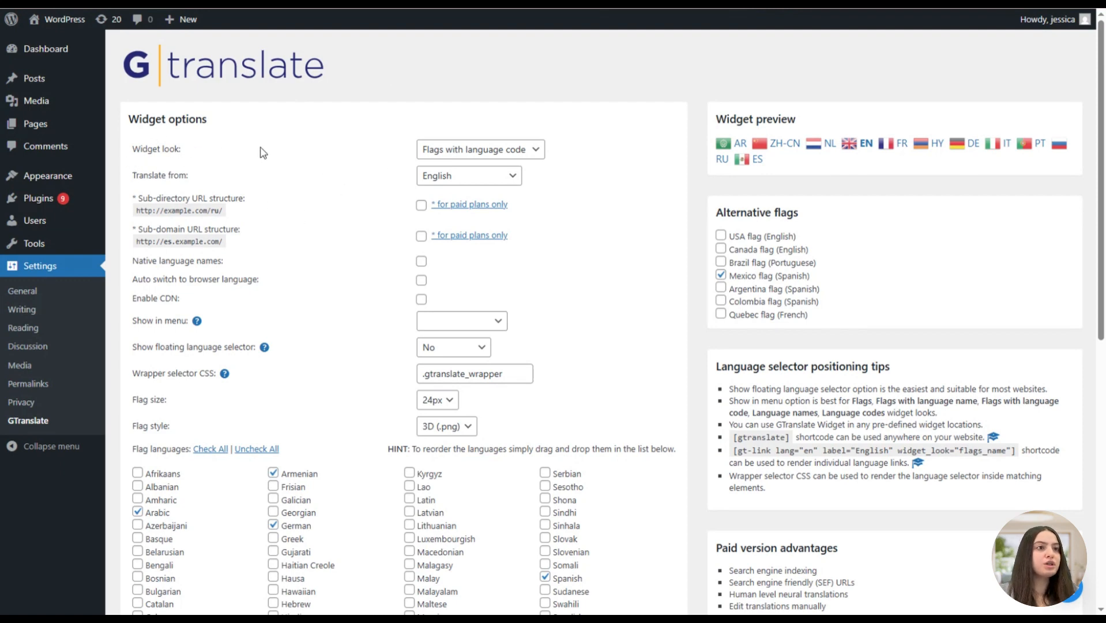
Preview the Popup, Dropdown and Flags widget looks.
{"action": "left_click", "coordinate": [479, 149]}
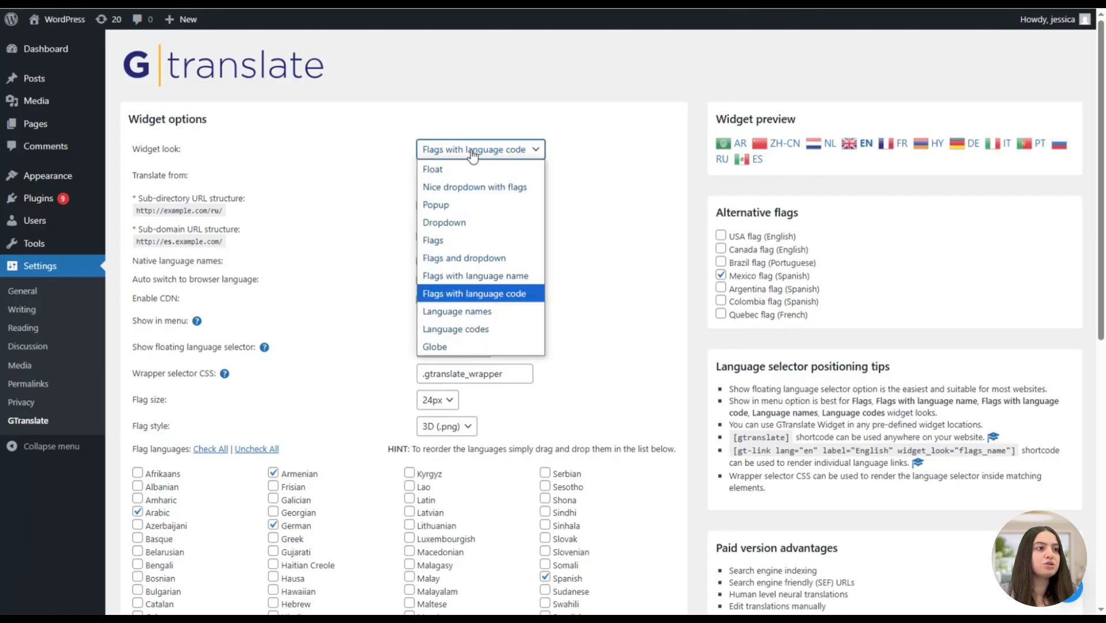
{"action": "mouse_move", "coordinate": [432, 240]}
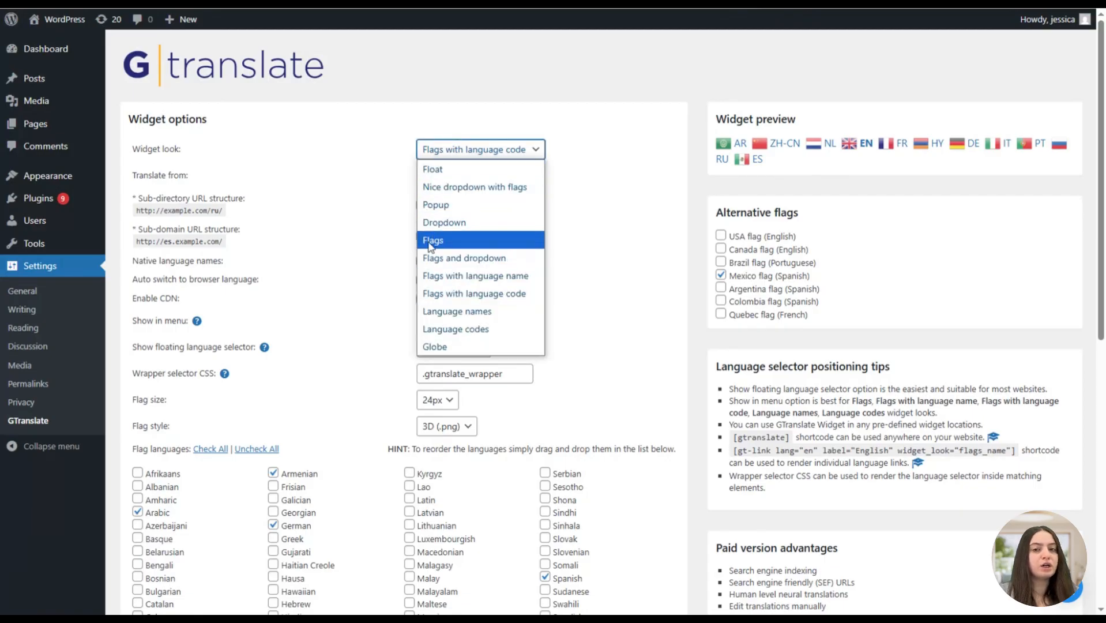
{"action": "mouse_move", "coordinate": [433, 170]}
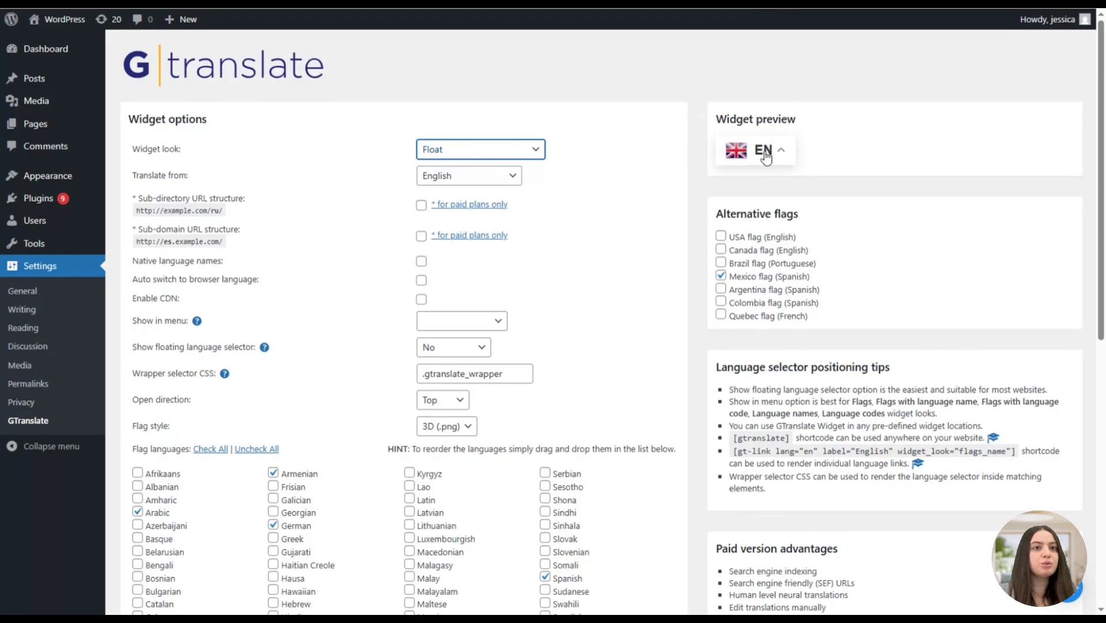
{"action": "mouse_move", "coordinate": [856, 205]}
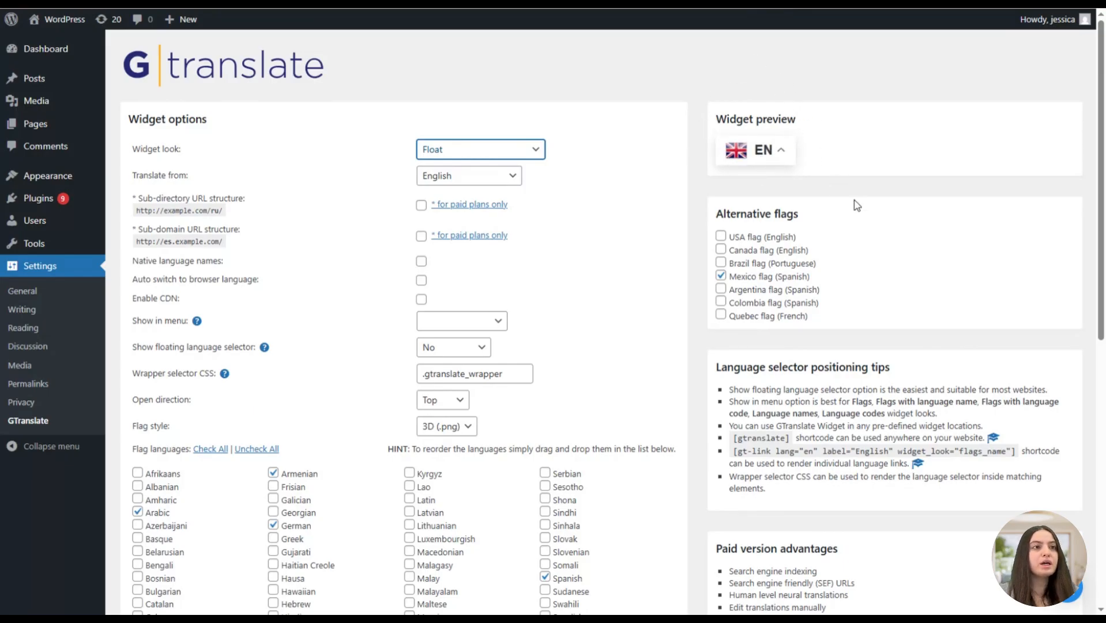
{"action": "mouse_move", "coordinate": [760, 235]}
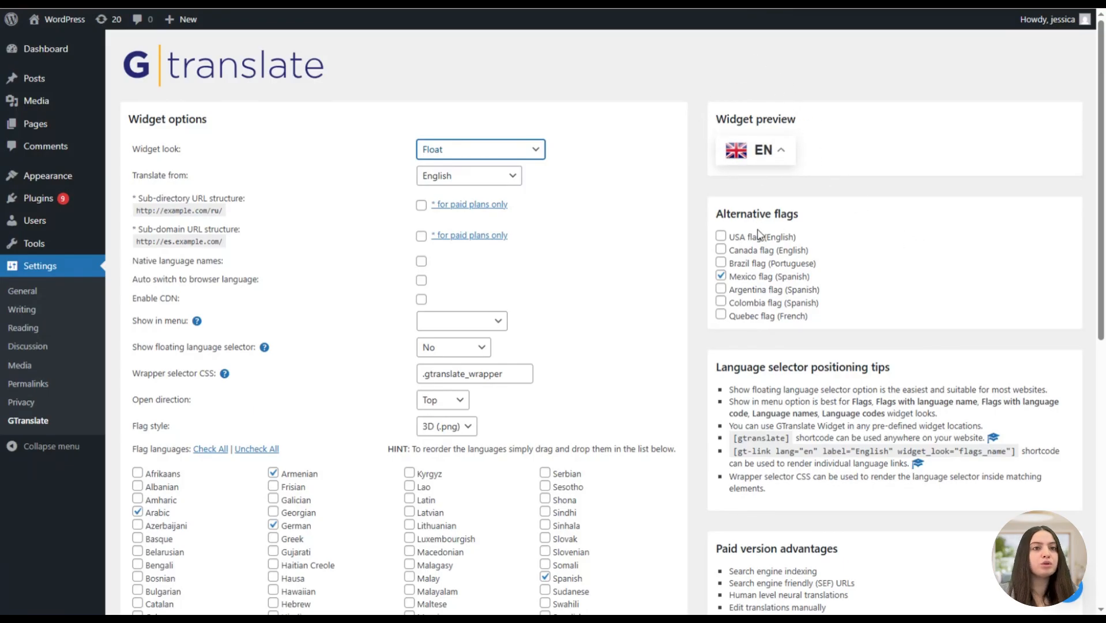
{"action": "mouse_move", "coordinate": [698, 212]}
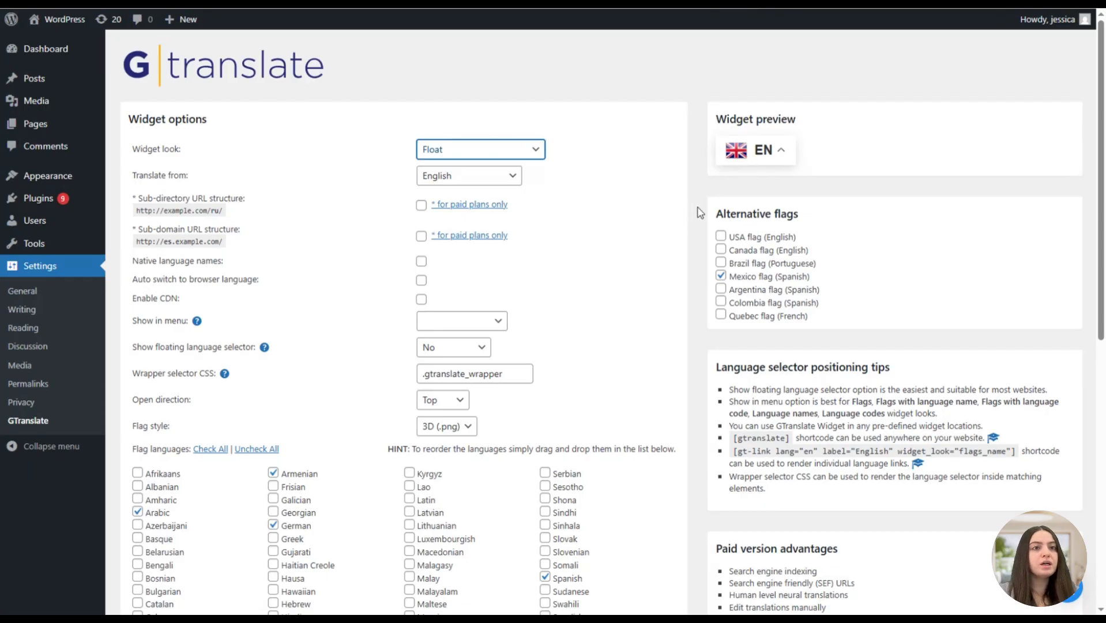
{"action": "mouse_move", "coordinate": [746, 152]}
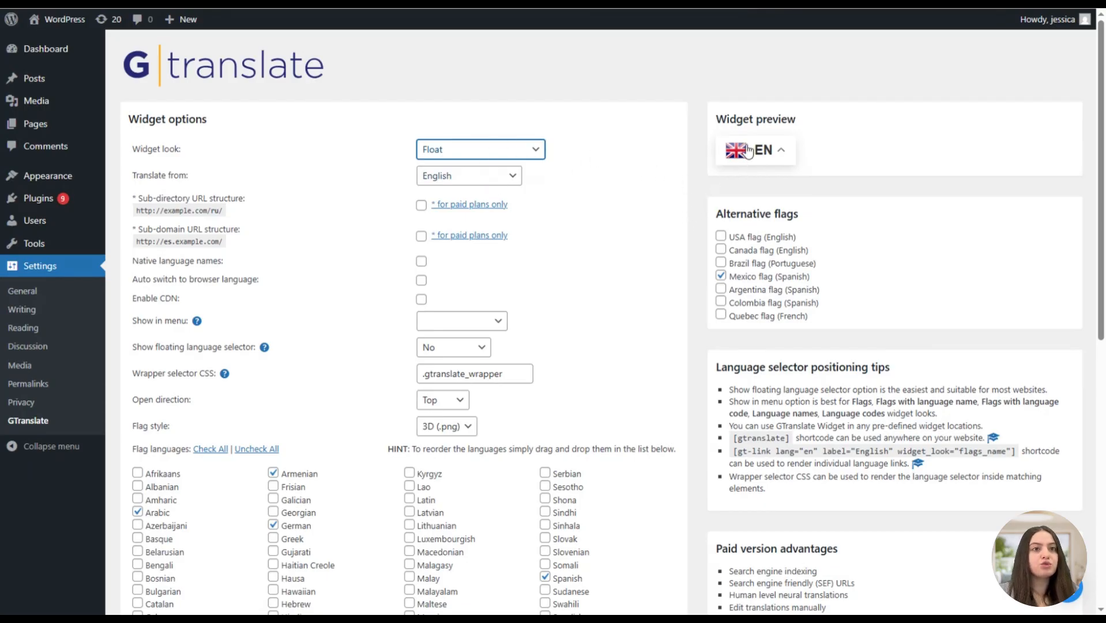
{"action": "mouse_move", "coordinate": [704, 146]}
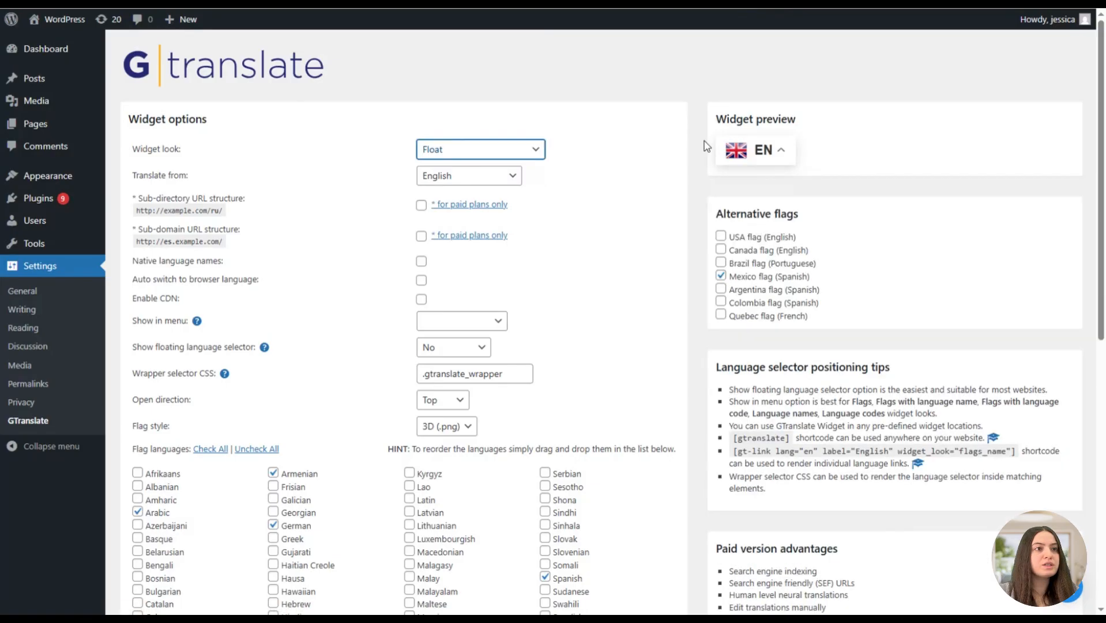
{"action": "left_click", "coordinate": [480, 149]}
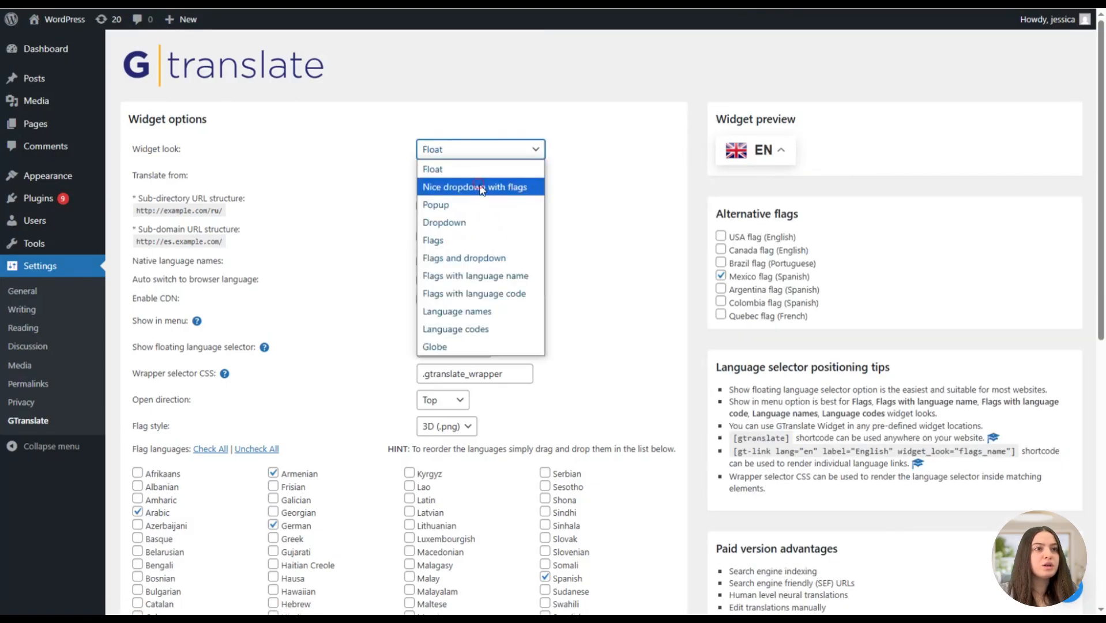
{"action": "left_click", "coordinate": [435, 204]}
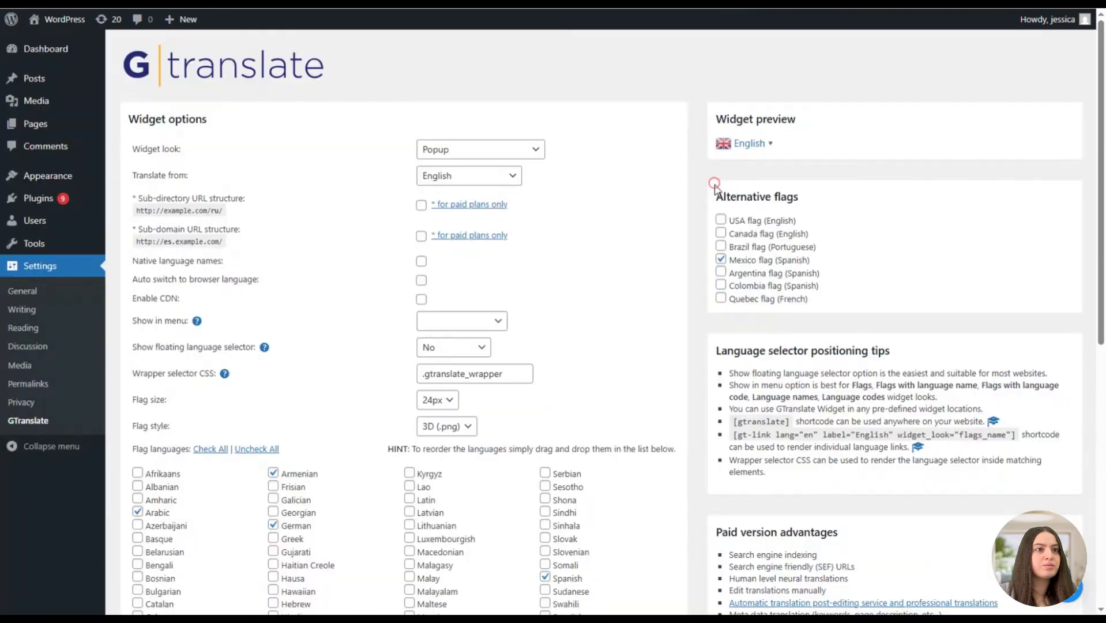
{"action": "left_click", "coordinate": [480, 149]}
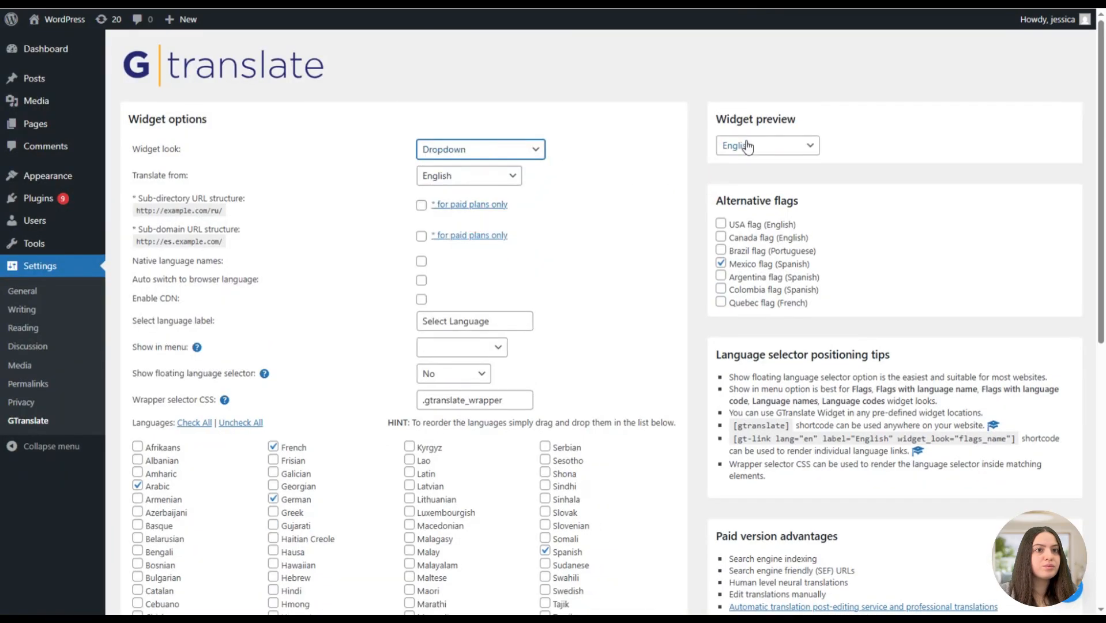
{"action": "left_click", "coordinate": [480, 148]}
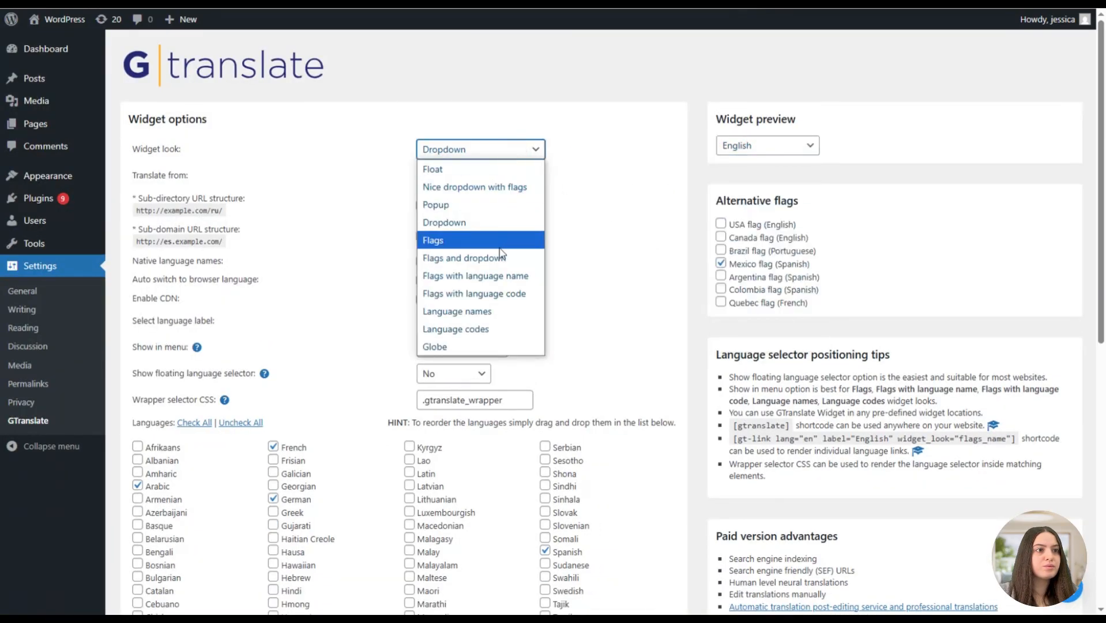
{"action": "left_click", "coordinate": [433, 240]}
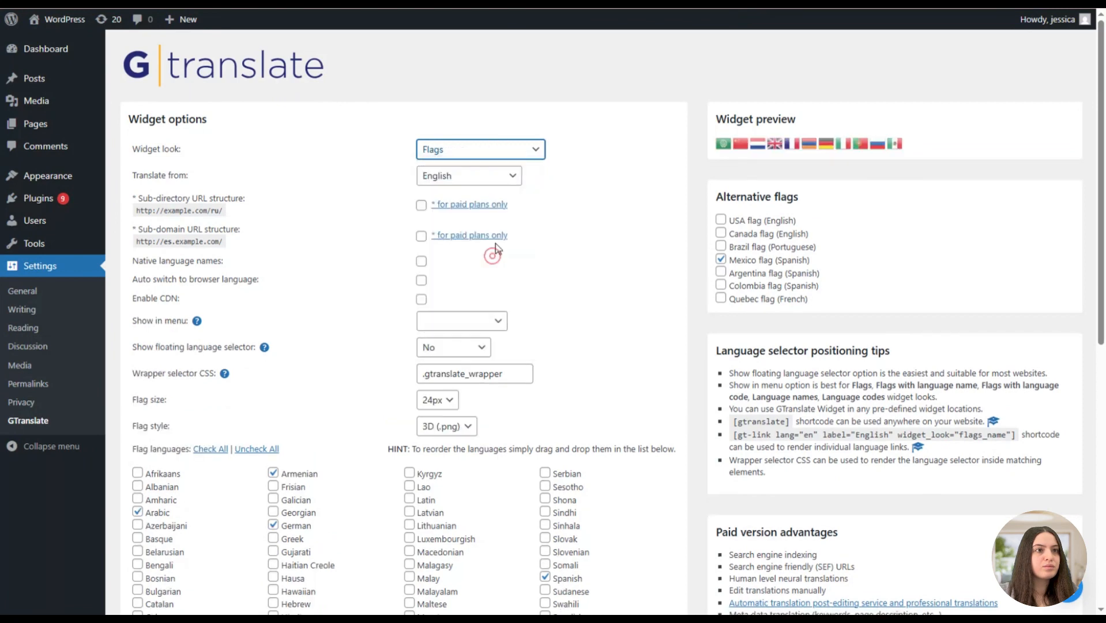
Preview Flags with language name/code, Language codes and Globe, then return to a flag look.
{"action": "left_click", "coordinate": [480, 148]}
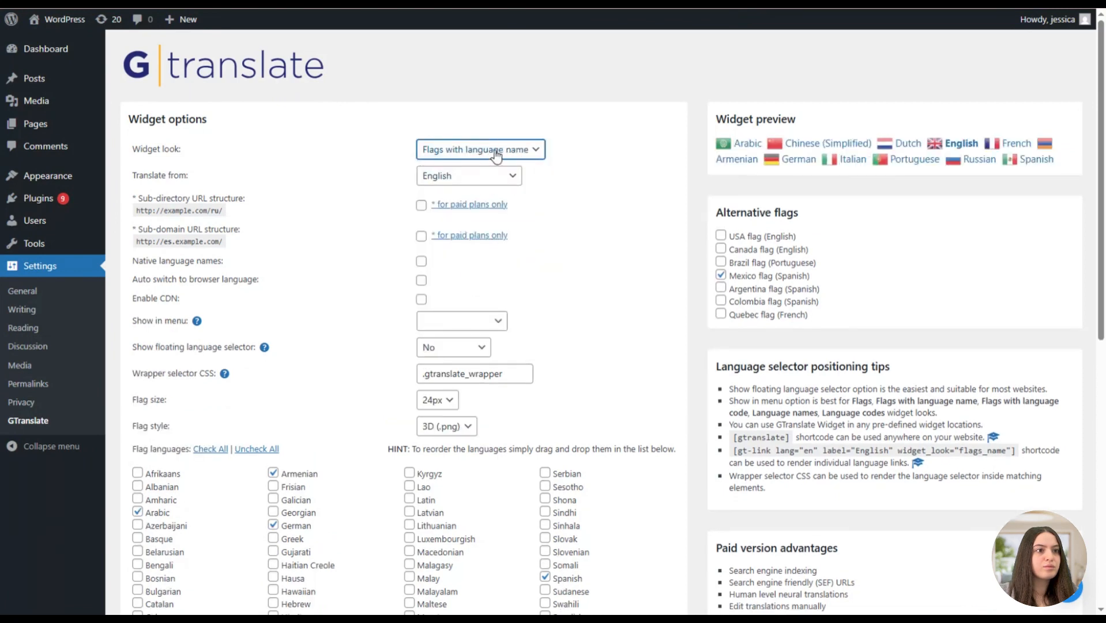
{"action": "left_click", "coordinate": [479, 149]}
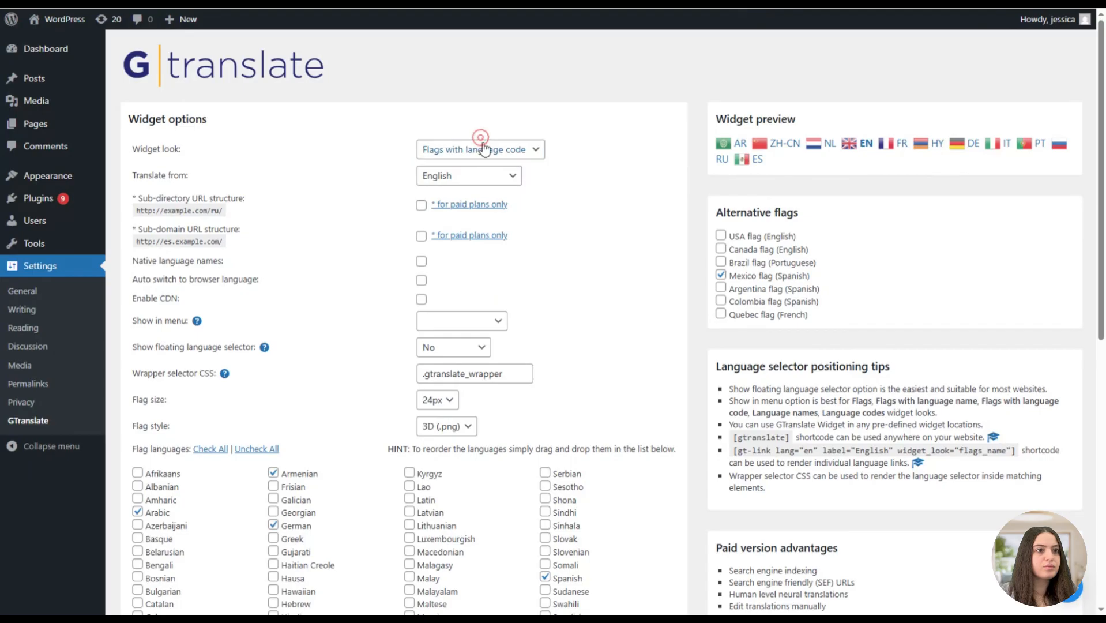
{"action": "left_click", "coordinate": [480, 149]}
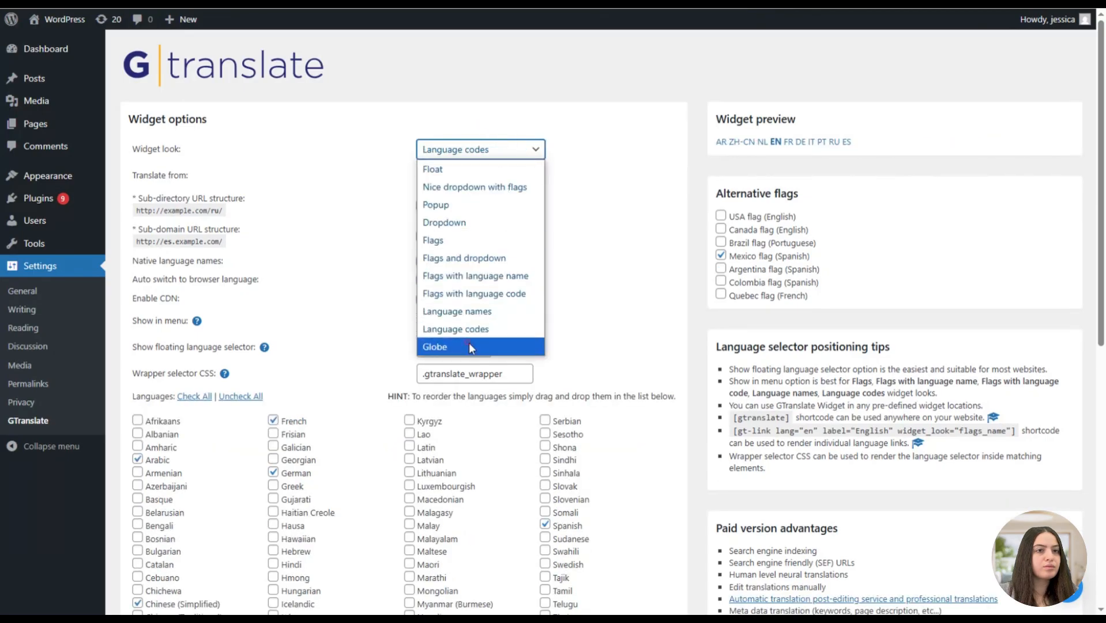
{"action": "left_click", "coordinate": [435, 347]}
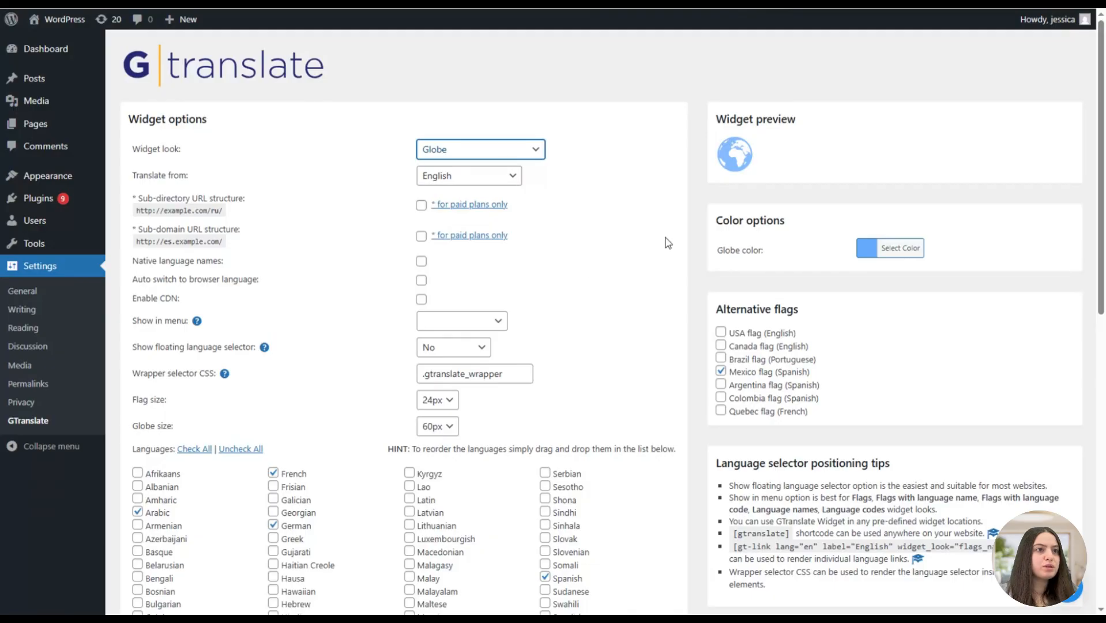
{"action": "left_click", "coordinate": [479, 148]}
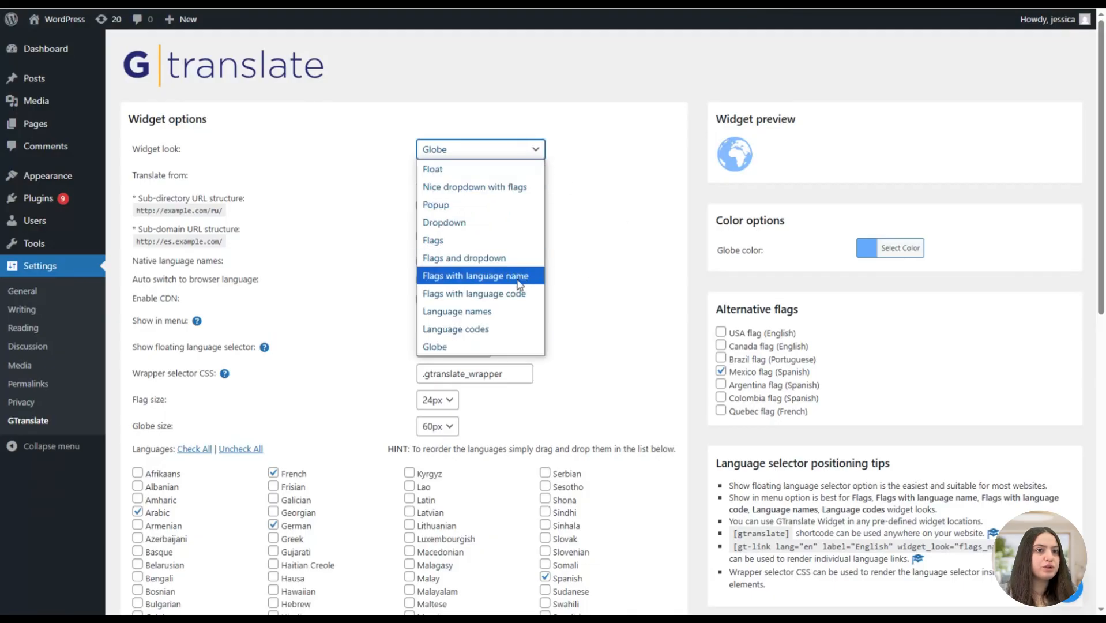
{"action": "left_click", "coordinate": [473, 294]}
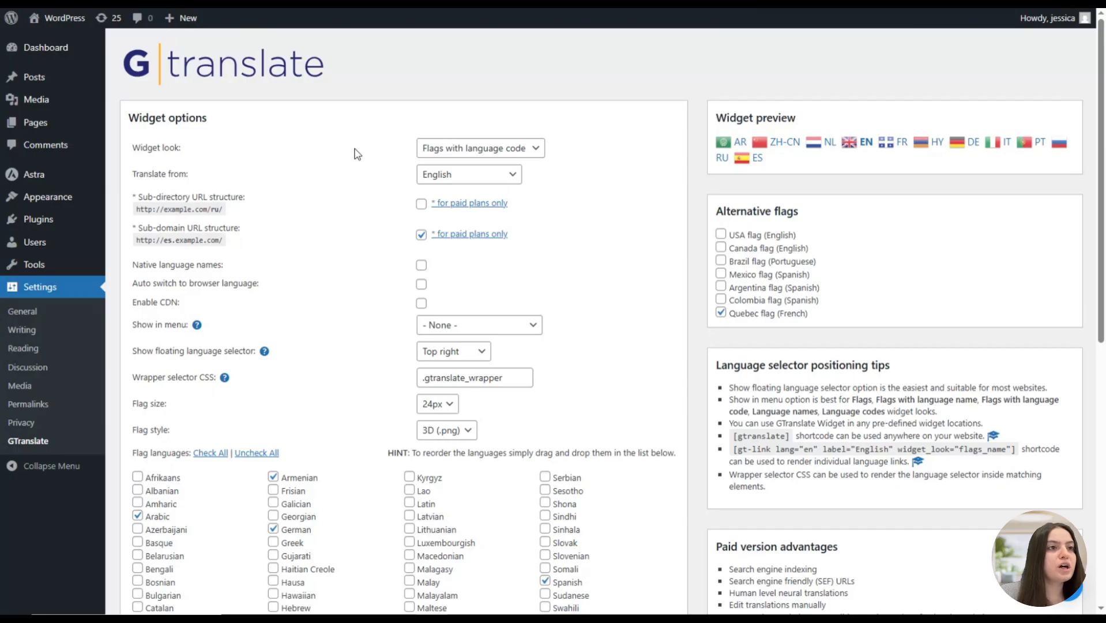
{"action": "mouse_move", "coordinate": [363, 176]}
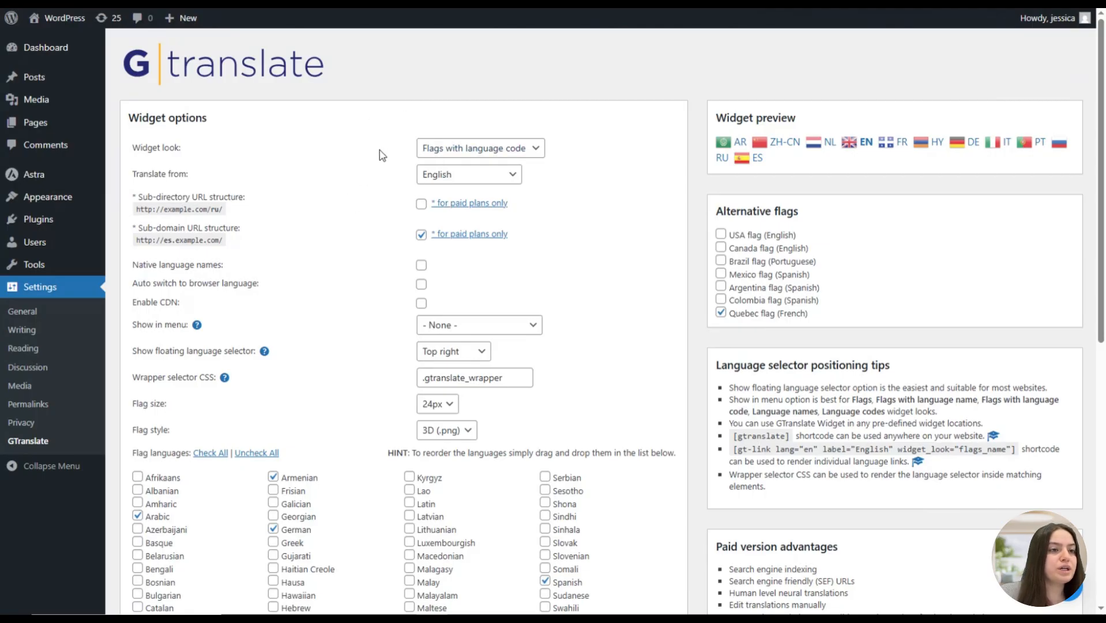
{"action": "left_click", "coordinate": [468, 174]}
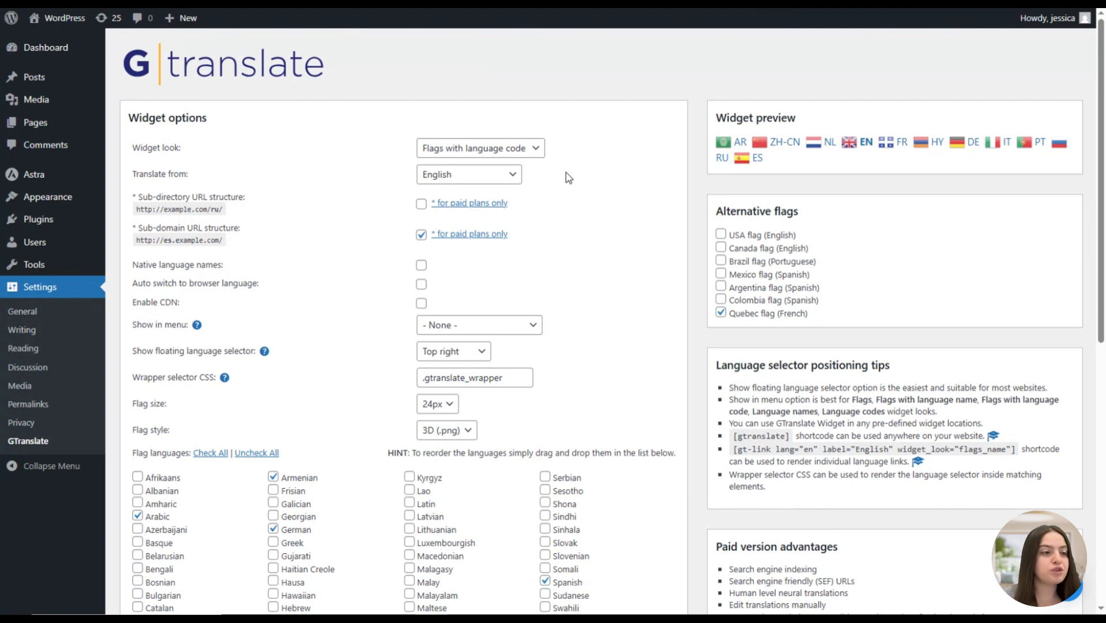
{"action": "mouse_move", "coordinate": [534, 193]}
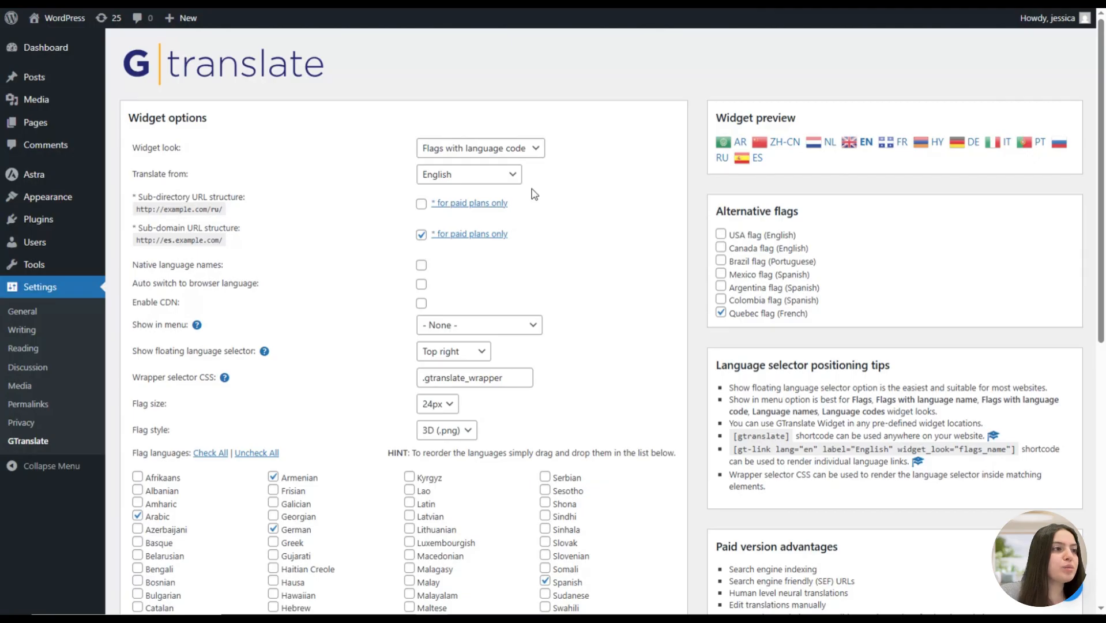
{"action": "mouse_move", "coordinate": [556, 224]}
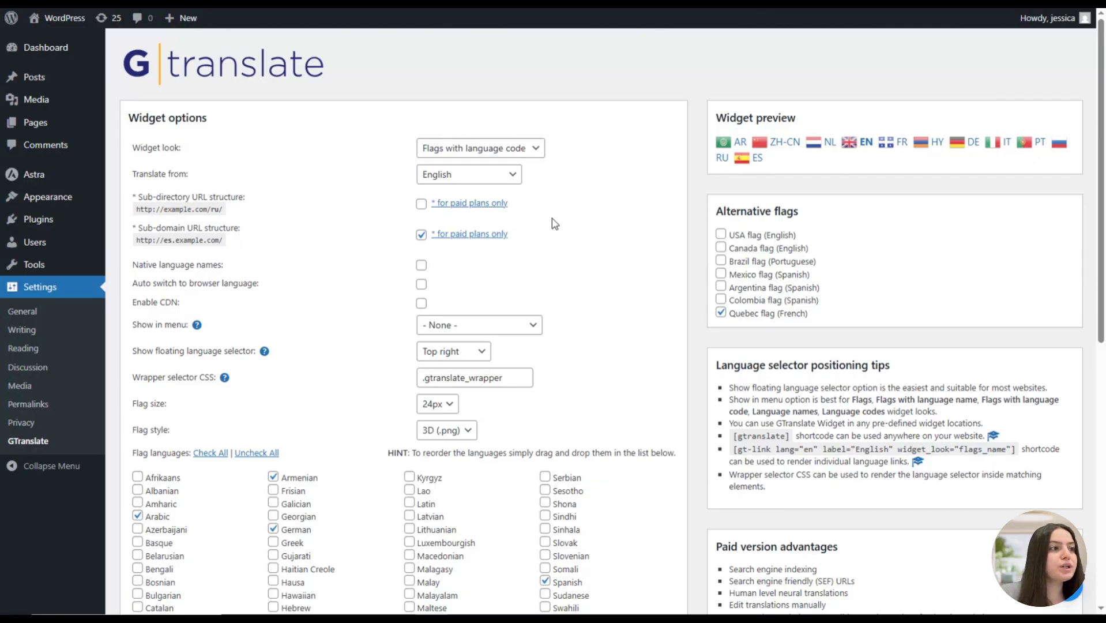
{"action": "mouse_move", "coordinate": [257, 239]}
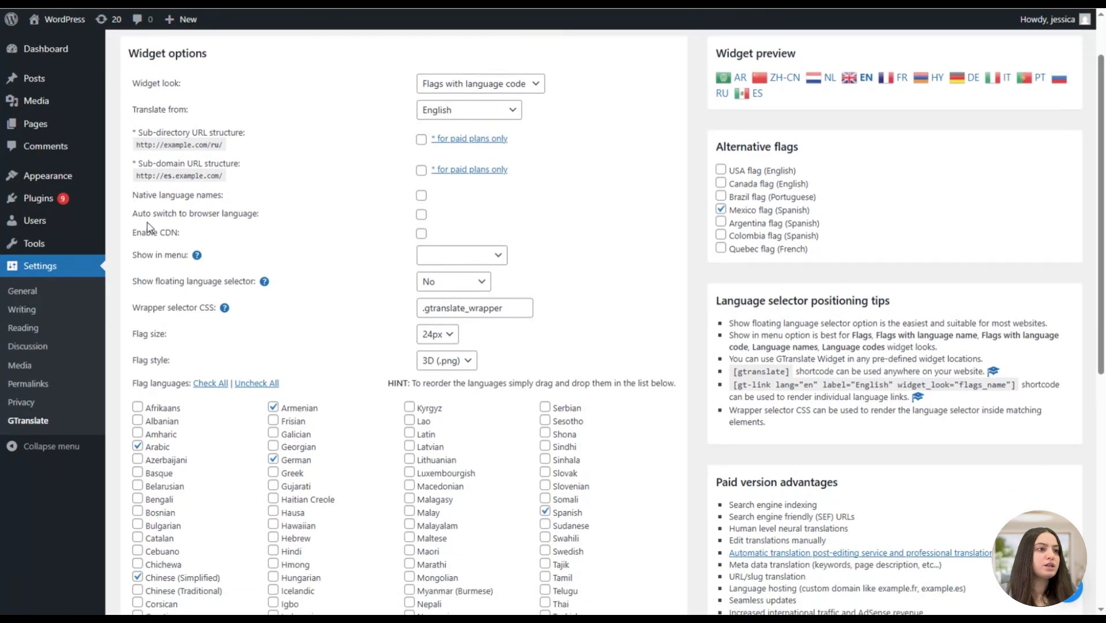
{"action": "left_click", "coordinate": [421, 196]}
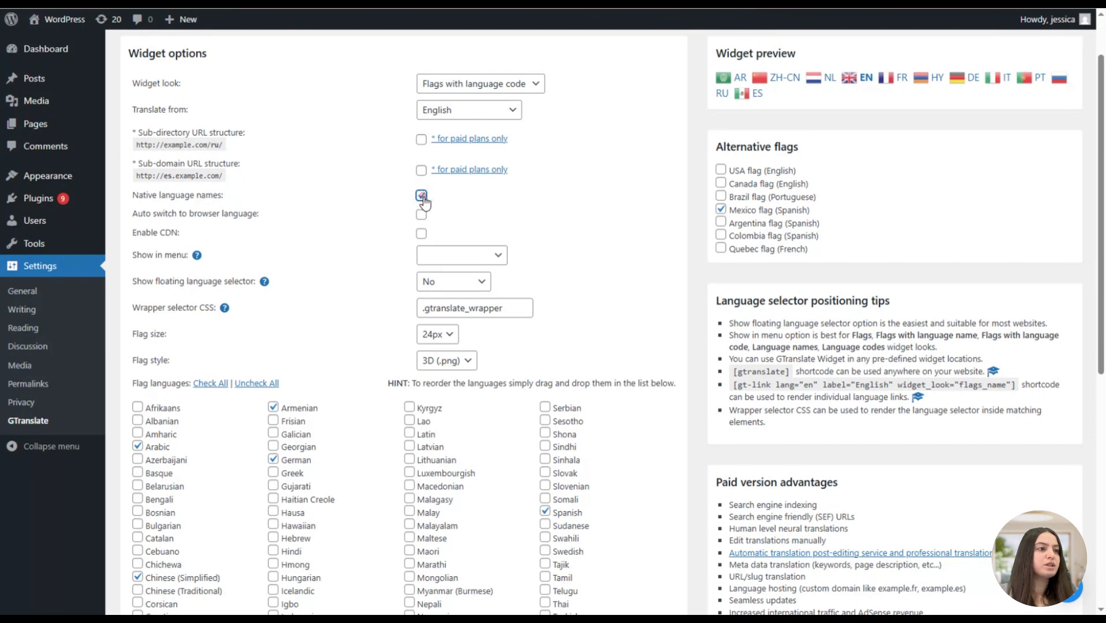
{"action": "left_click", "coordinate": [421, 196]}
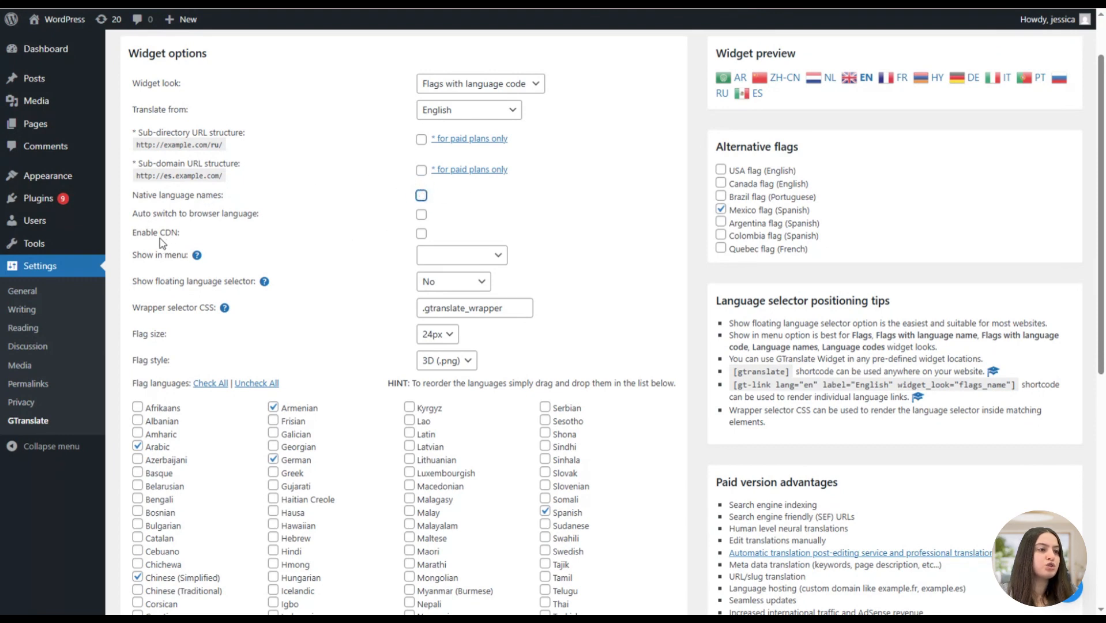
{"action": "left_click", "coordinate": [421, 195]}
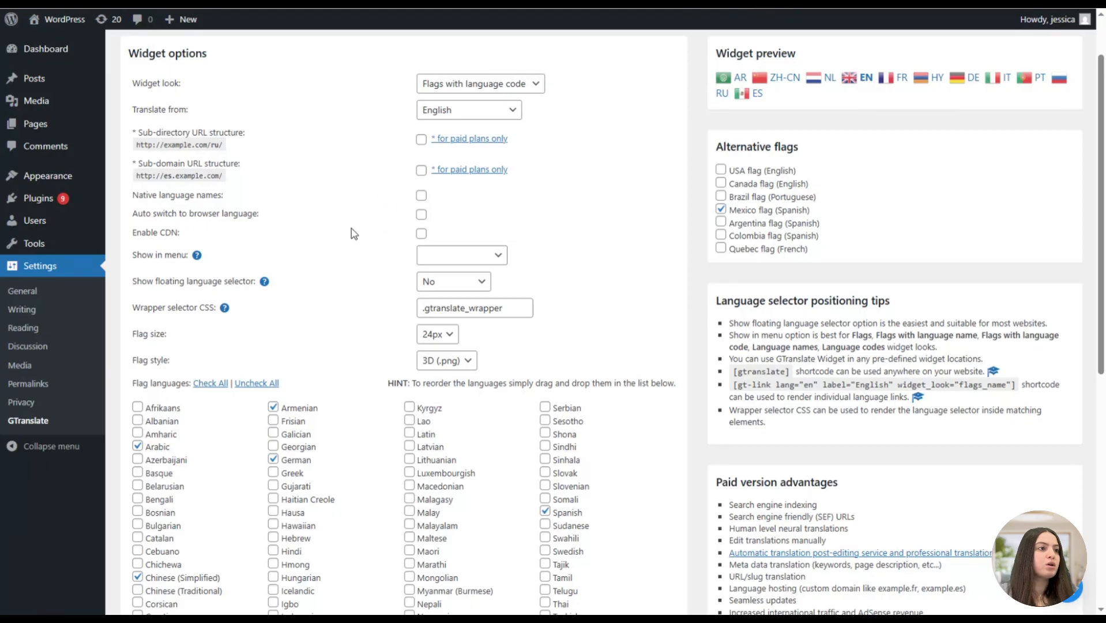
{"action": "scroll", "scroll_direction": "down", "scroll_amount": 3}
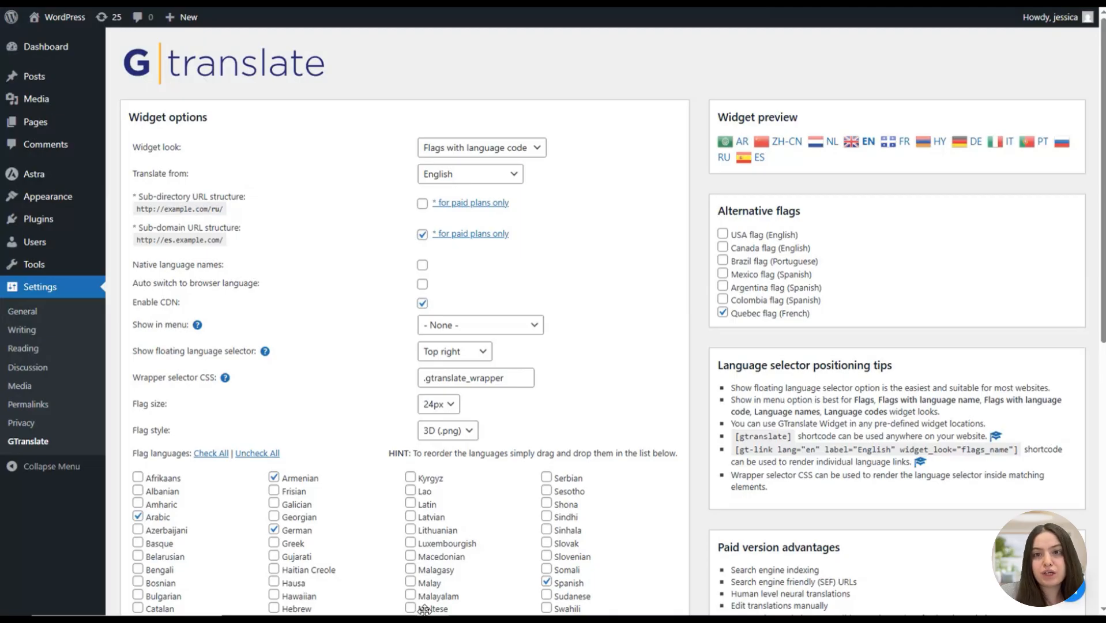
Set Show in menu to Primary Menu and the floating language selector to Top left.
{"action": "scroll", "scroll_direction": "down", "scroll_amount": 3}
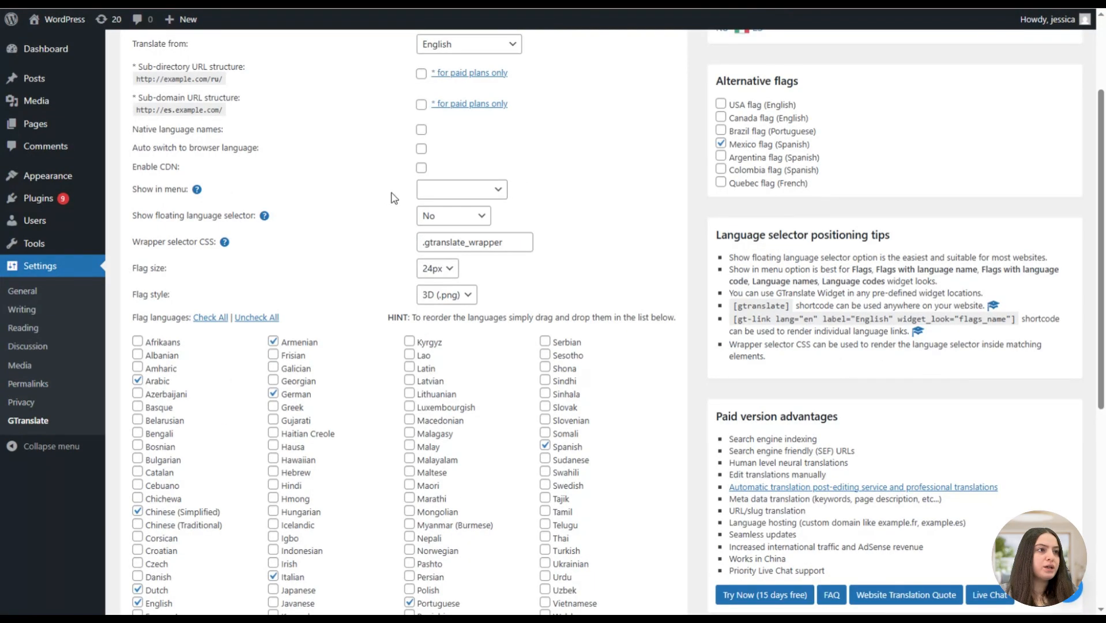
{"action": "mouse_move", "coordinate": [219, 195]}
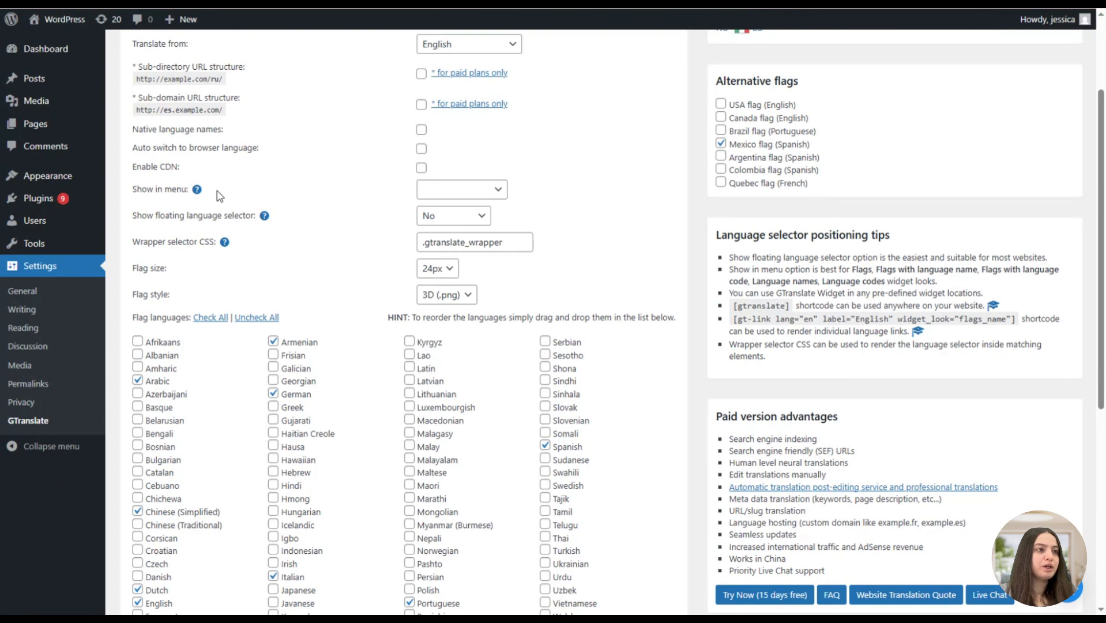
{"action": "left_click", "coordinate": [461, 189]}
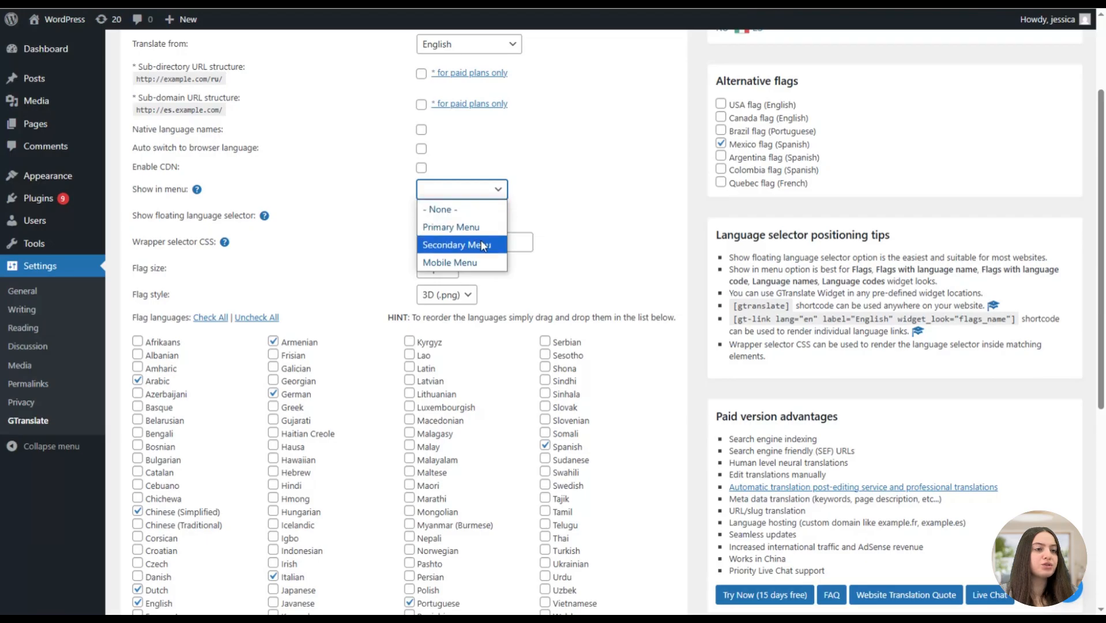
{"action": "mouse_move", "coordinate": [458, 209]}
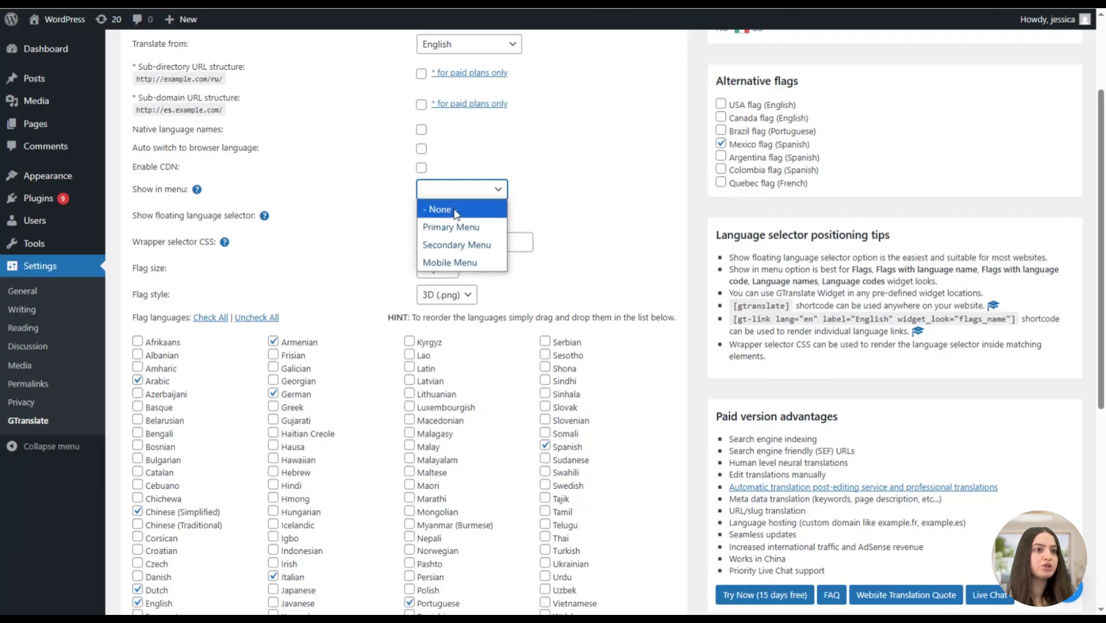
{"action": "mouse_move", "coordinate": [450, 227]}
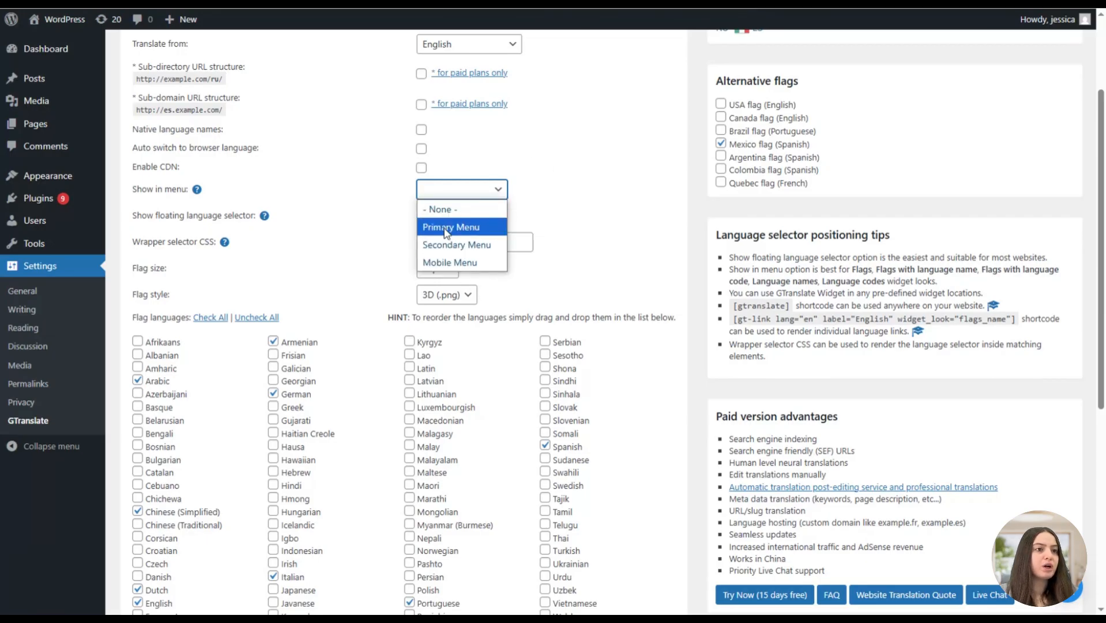
{"action": "left_click", "coordinate": [451, 227]}
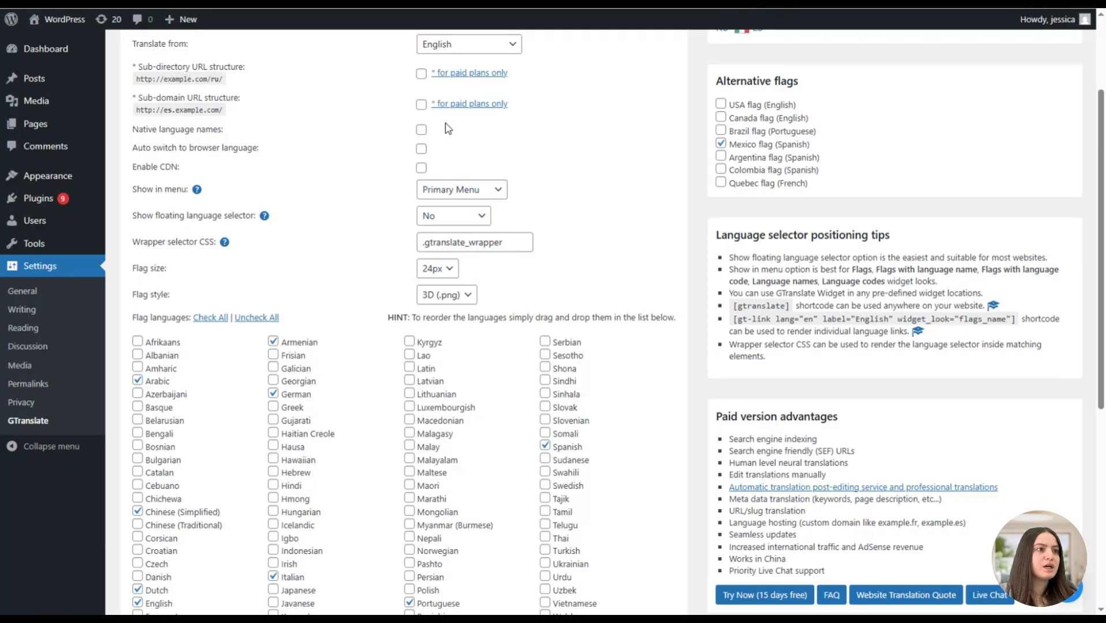
{"action": "mouse_move", "coordinate": [264, 215]}
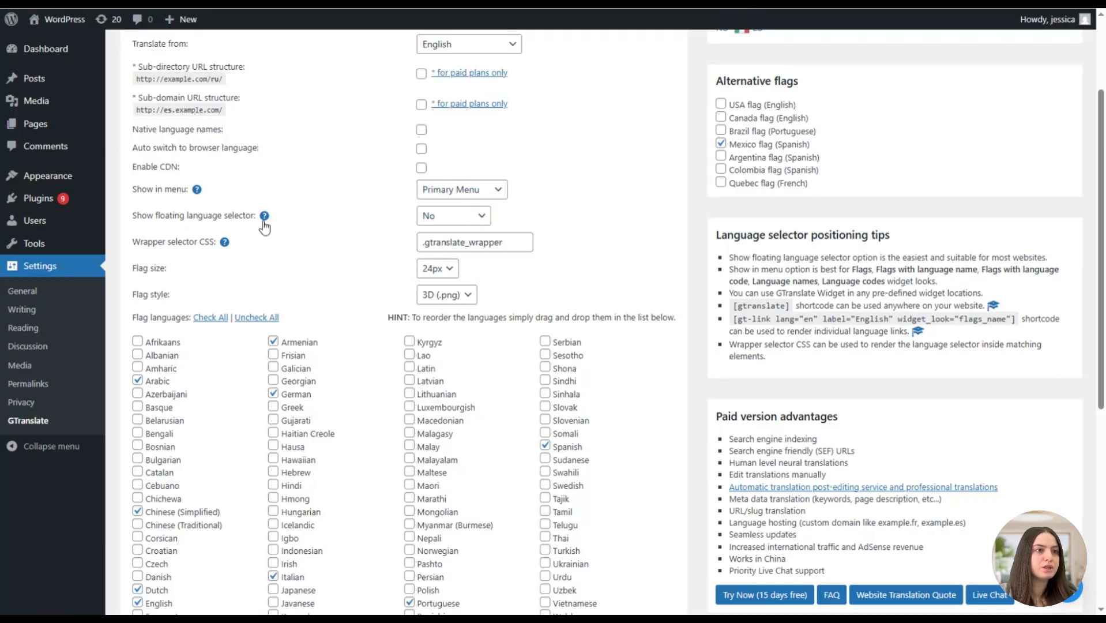
{"action": "left_click", "coordinate": [454, 215]}
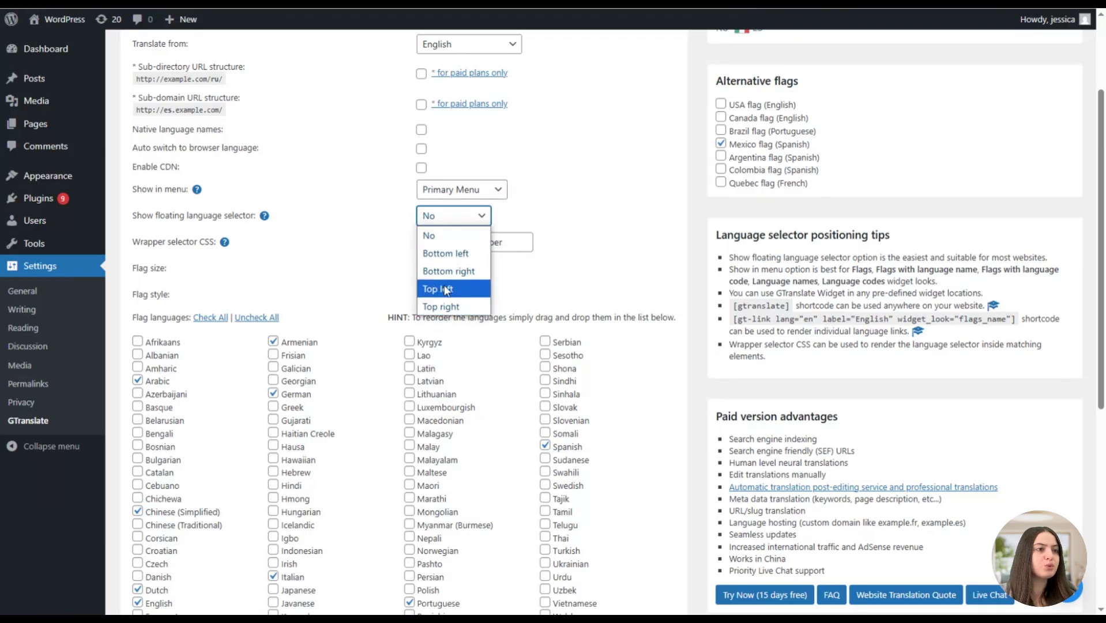
{"action": "left_click", "coordinate": [437, 288]}
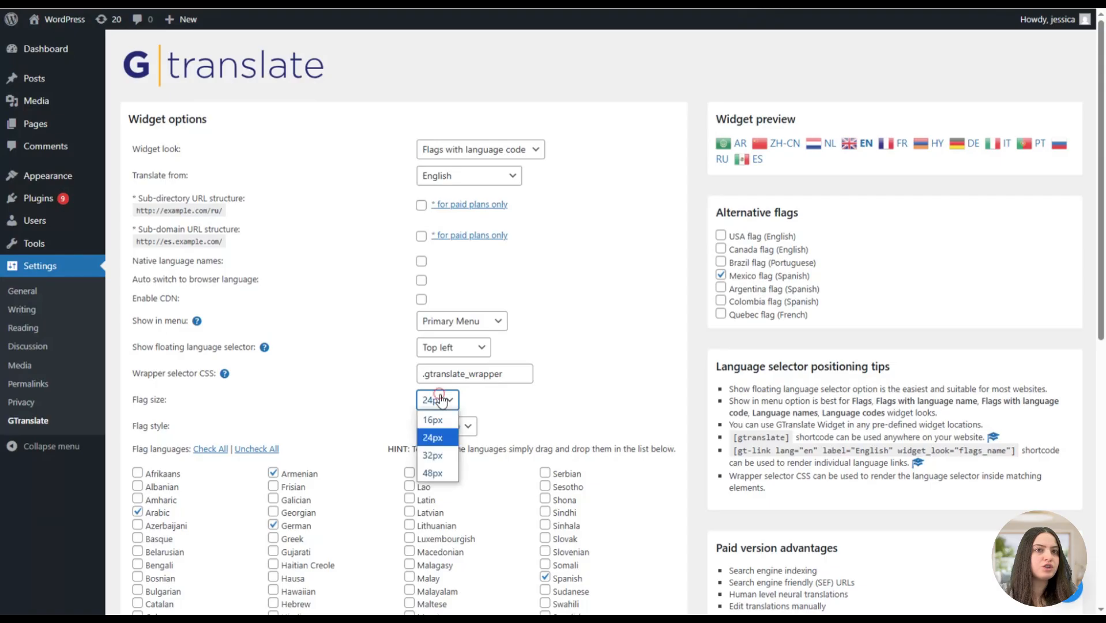
{"action": "left_click", "coordinate": [433, 455]}
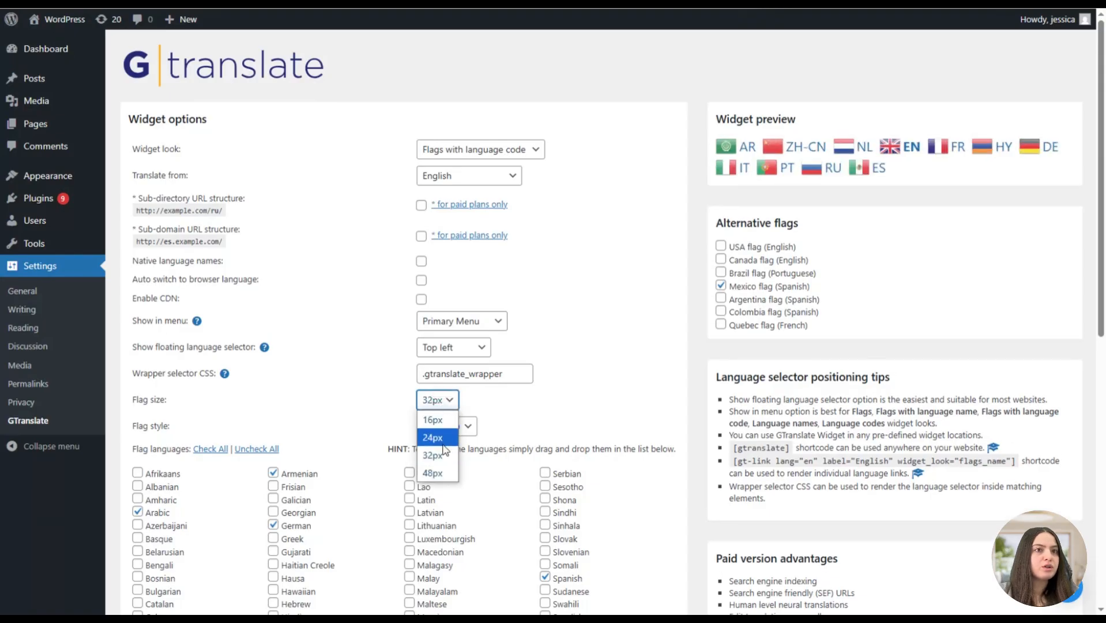
{"action": "left_click", "coordinate": [432, 437]}
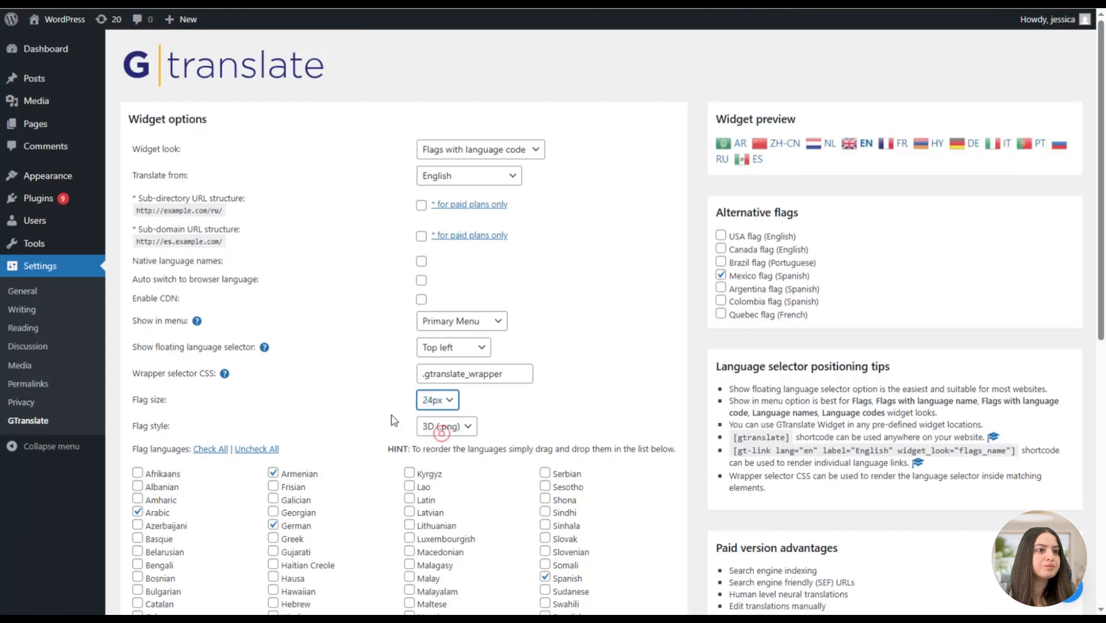
{"action": "scroll", "scroll_direction": "down", "scroll_amount": 3}
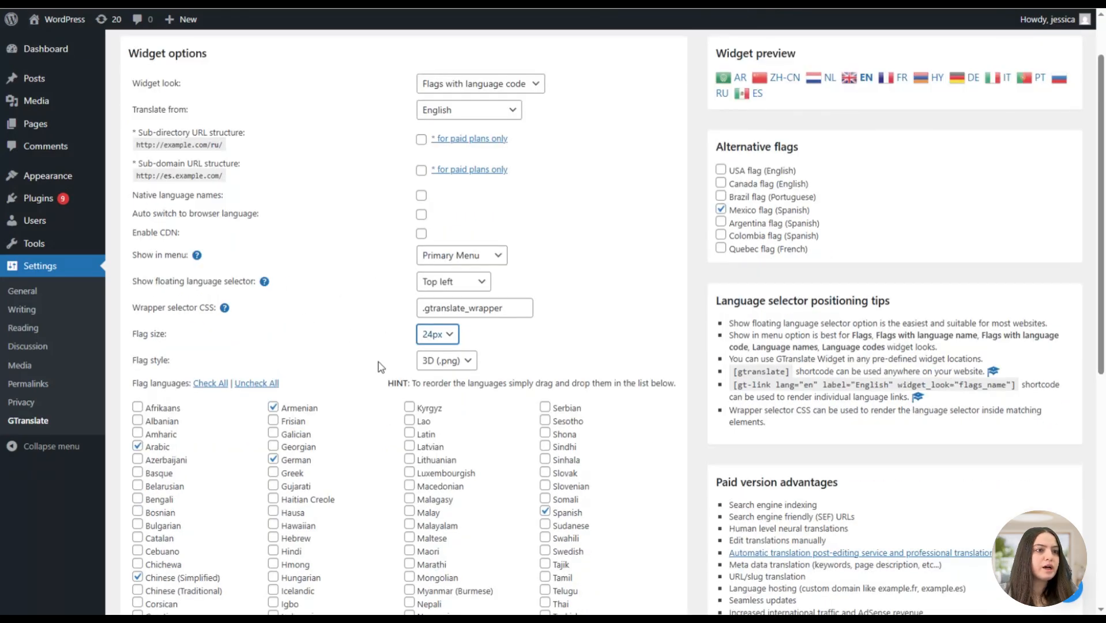
{"action": "left_click", "coordinate": [445, 360]}
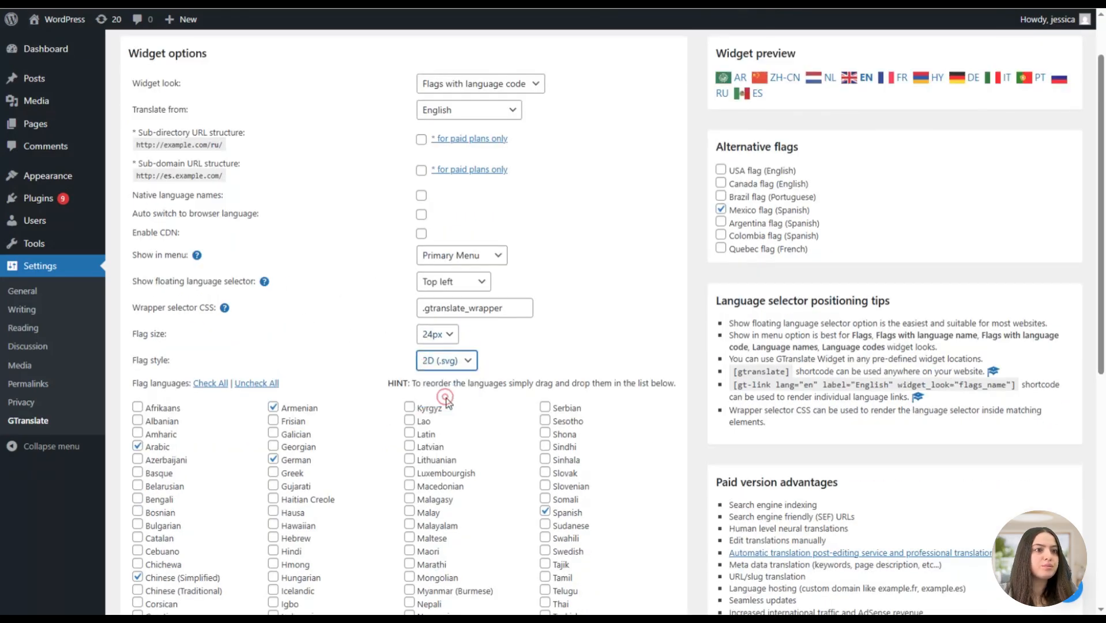
{"action": "left_click", "coordinate": [446, 360]}
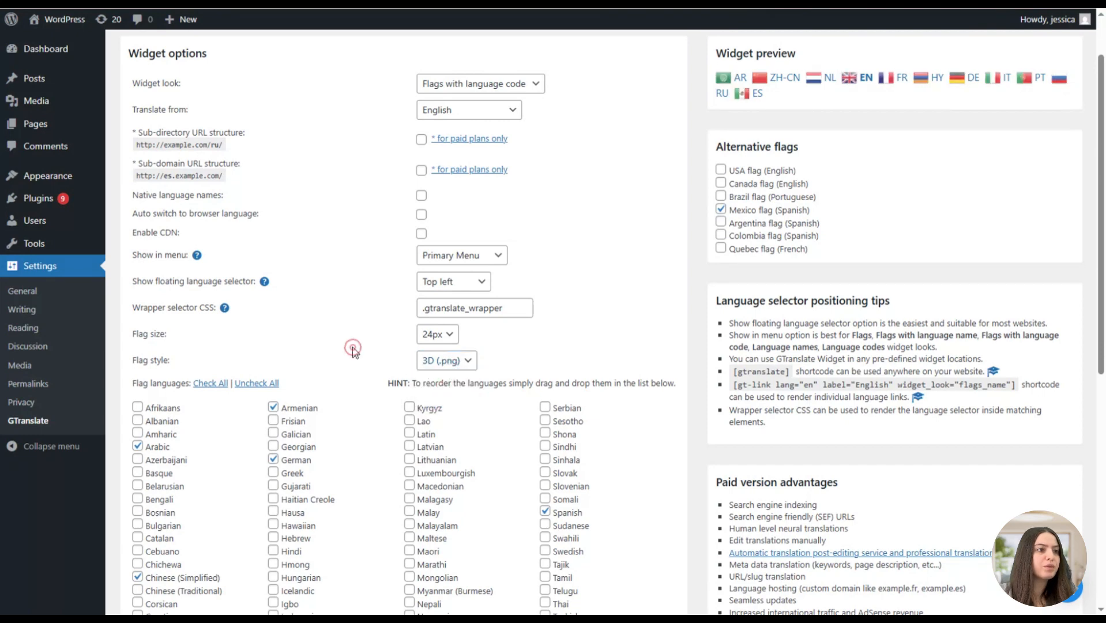
{"action": "scroll", "scroll_direction": "down", "scroll_amount": 3}
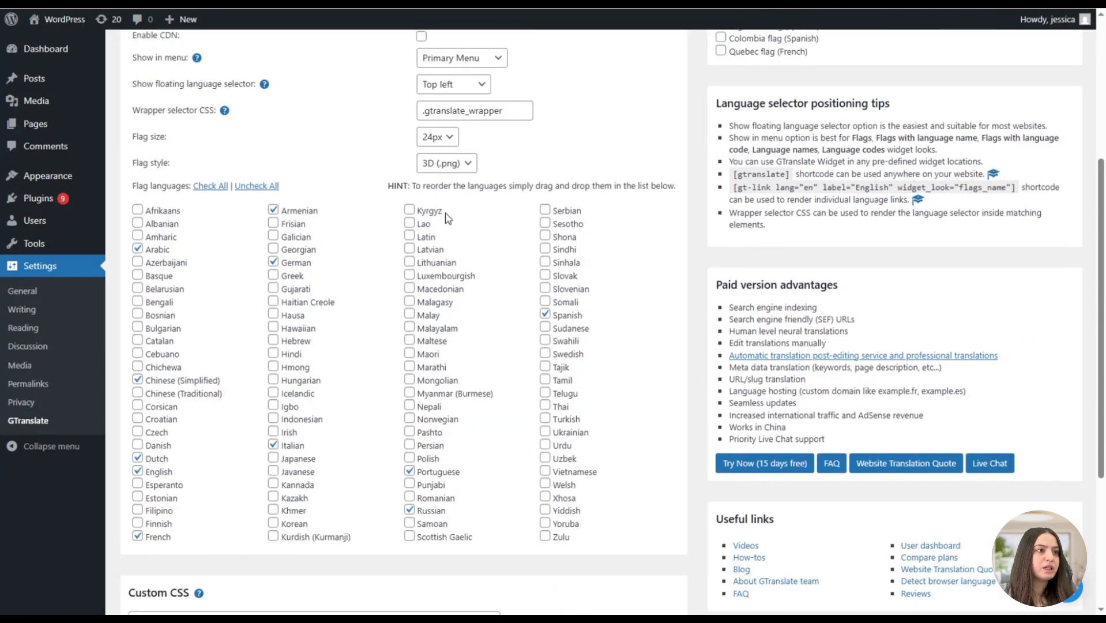
{"action": "mouse_move", "coordinate": [359, 275]}
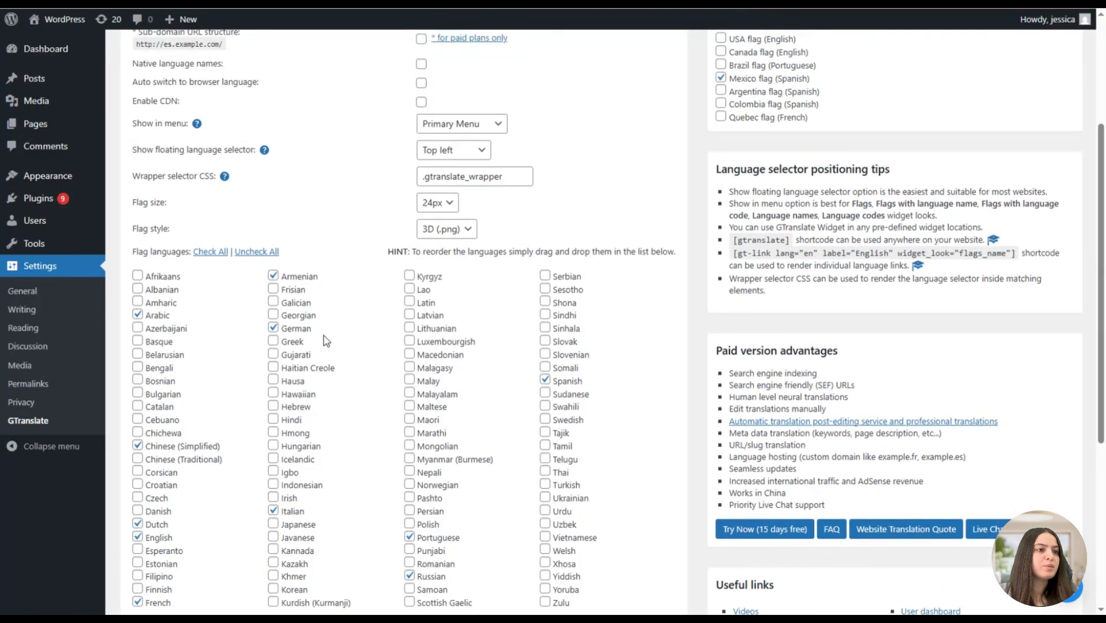
{"action": "scroll", "scroll_direction": "up", "scroll_amount": 3}
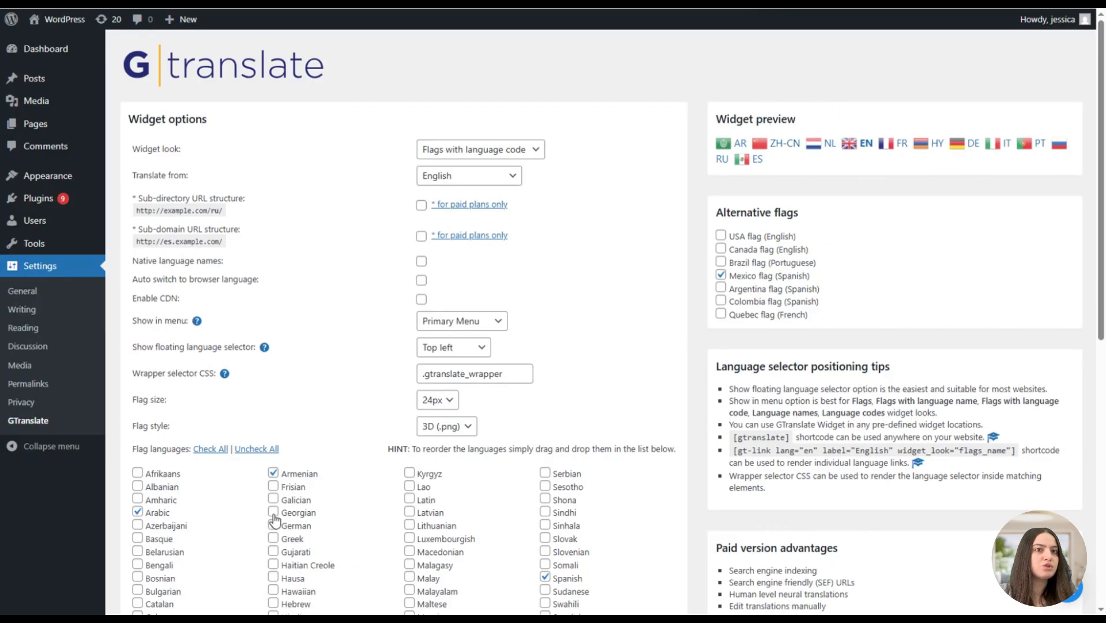
Tick and untick Georgian, move Italian to the top of Flag languages, and check the preview.
{"action": "left_click", "coordinate": [274, 512]}
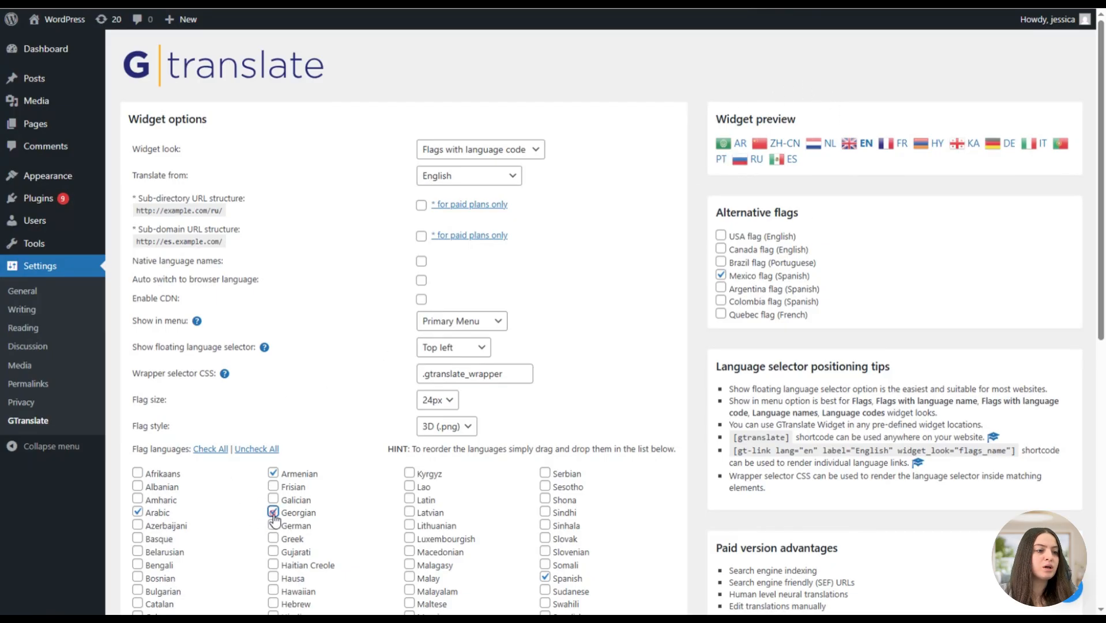
{"action": "left_click", "coordinate": [273, 512]}
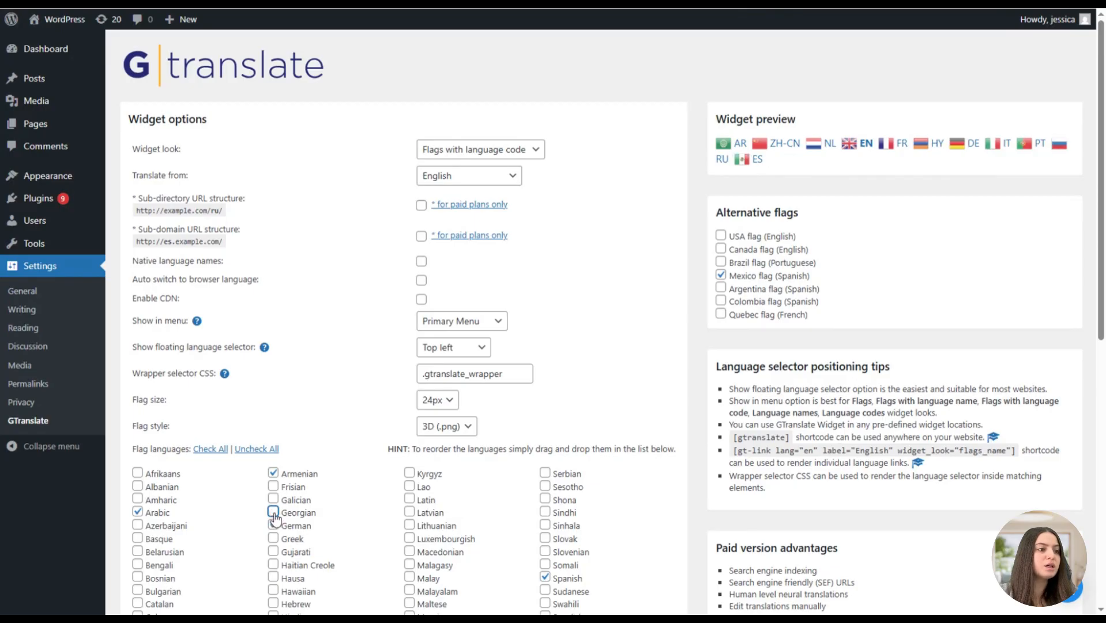
{"action": "left_click", "coordinate": [273, 524]}
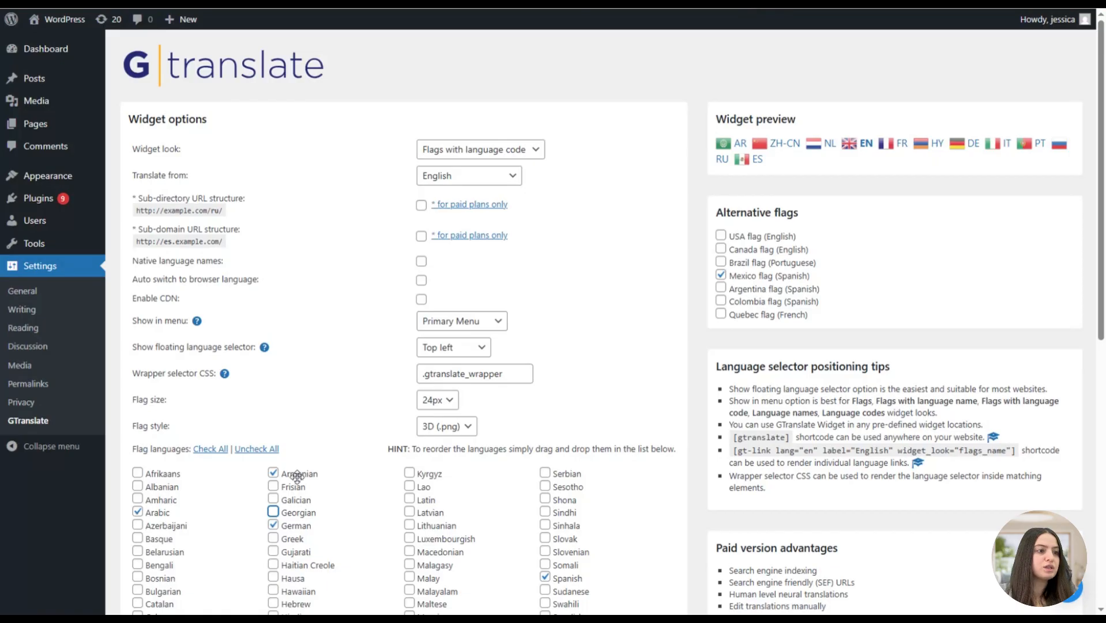
{"action": "scroll", "scroll_direction": "down", "scroll_amount": 3}
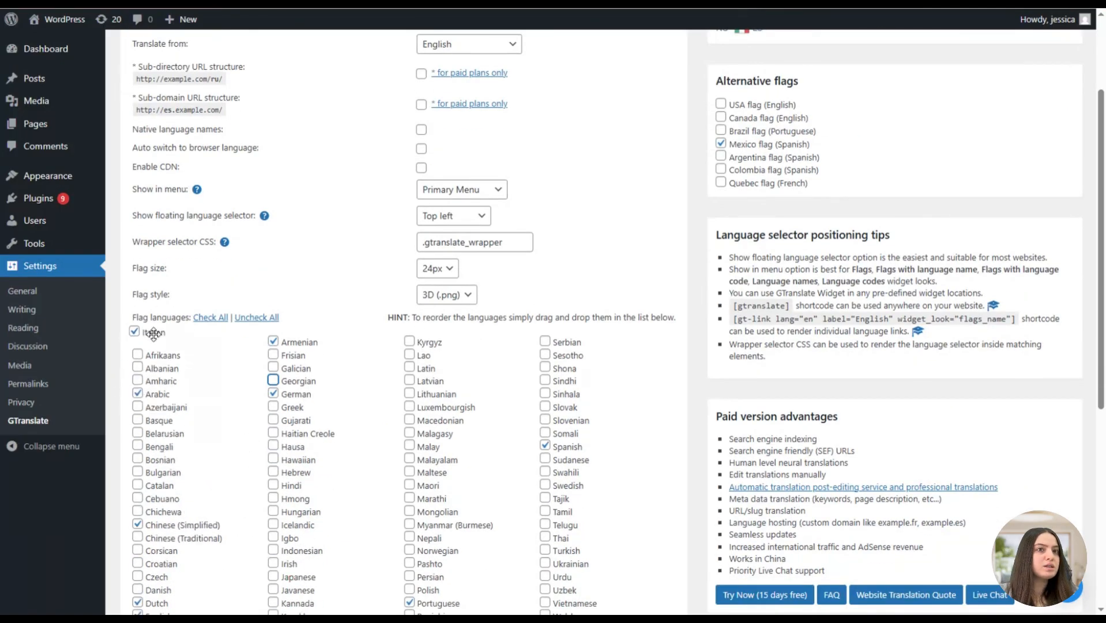
{"action": "scroll", "scroll_direction": "up", "scroll_amount": 3}
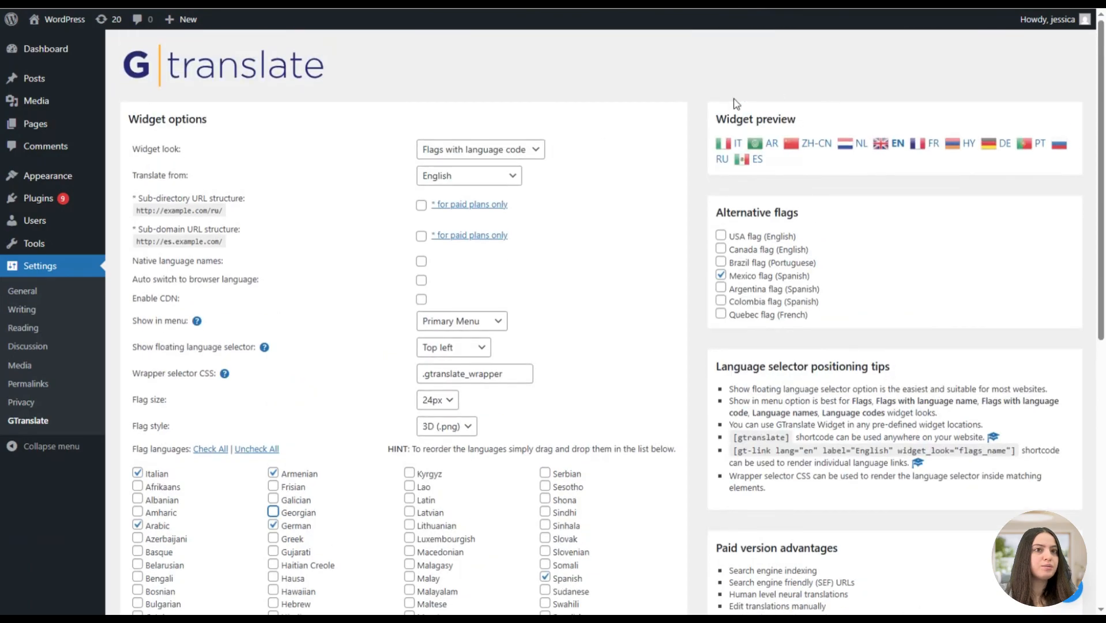
{"action": "scroll", "scroll_direction": "down", "scroll_amount": 3}
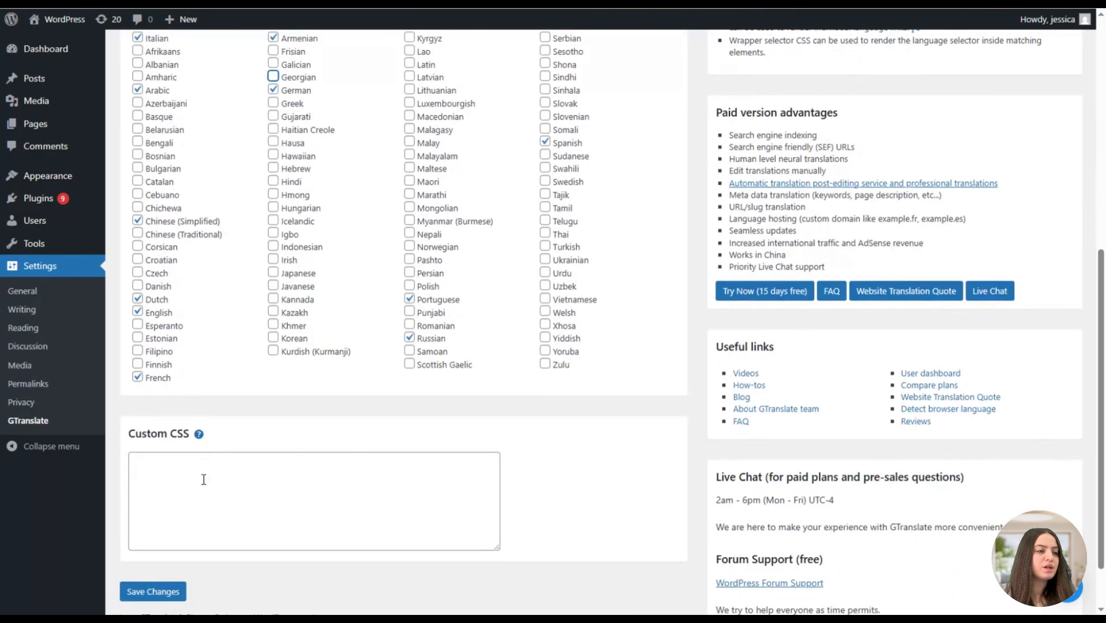
{"action": "mouse_move", "coordinate": [229, 417]}
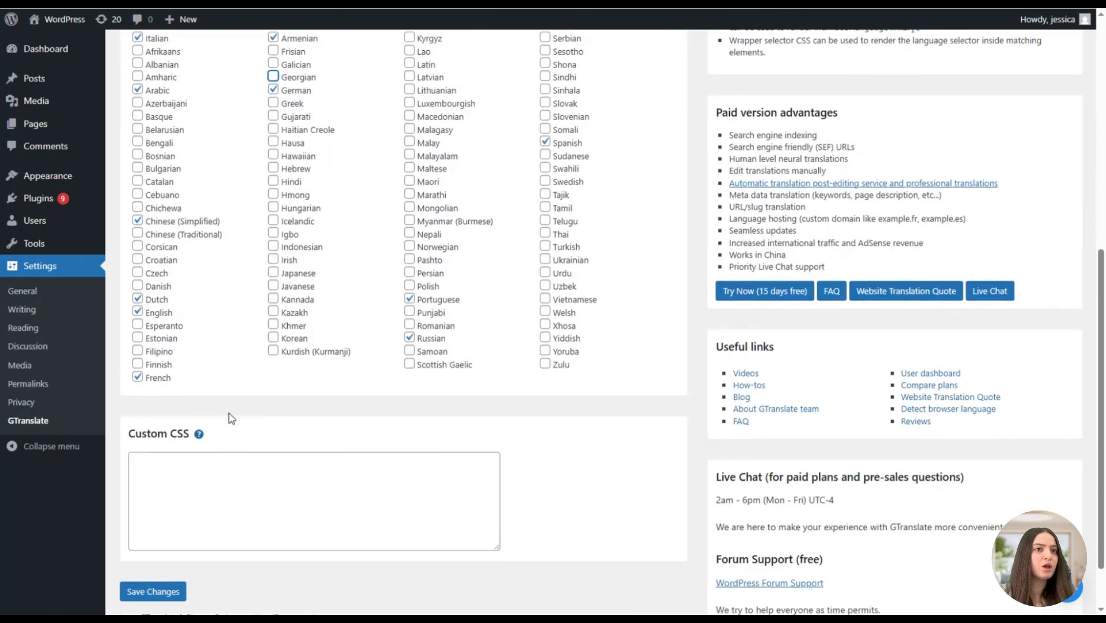
{"action": "scroll", "scroll_direction": "up", "scroll_amount": 3}
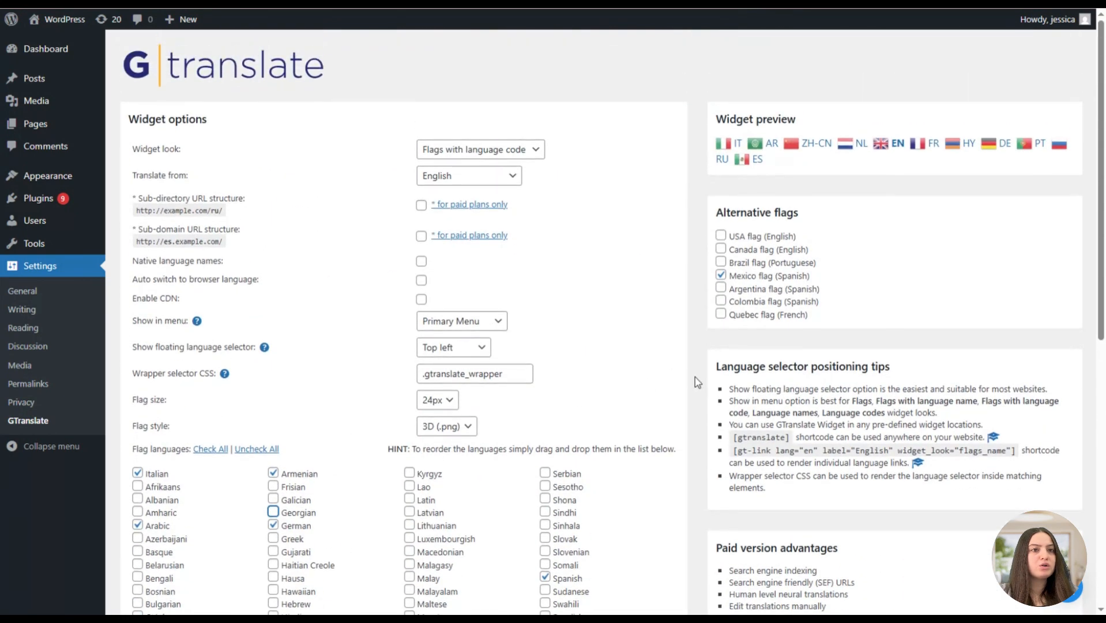
{"action": "mouse_move", "coordinate": [821, 227]}
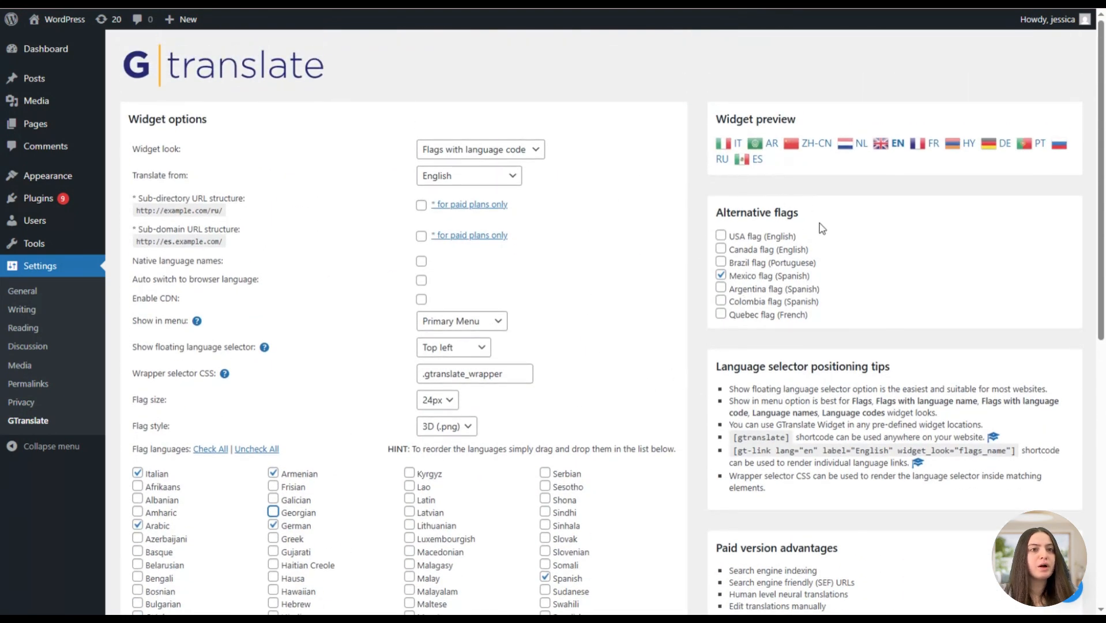
{"action": "mouse_move", "coordinate": [739, 225]}
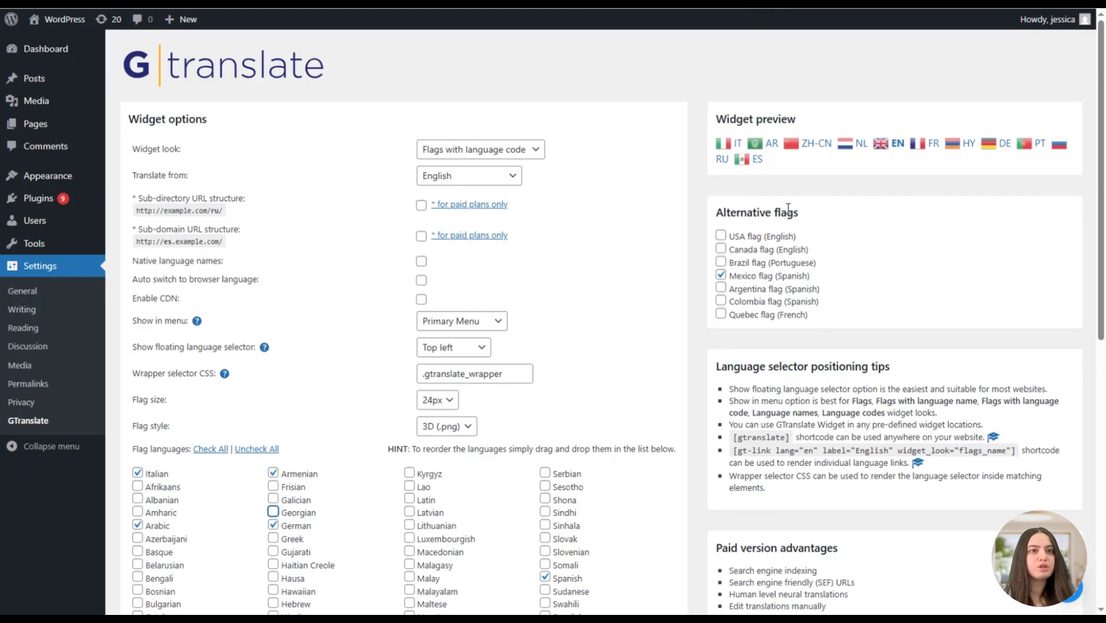
{"action": "mouse_move", "coordinate": [836, 184]}
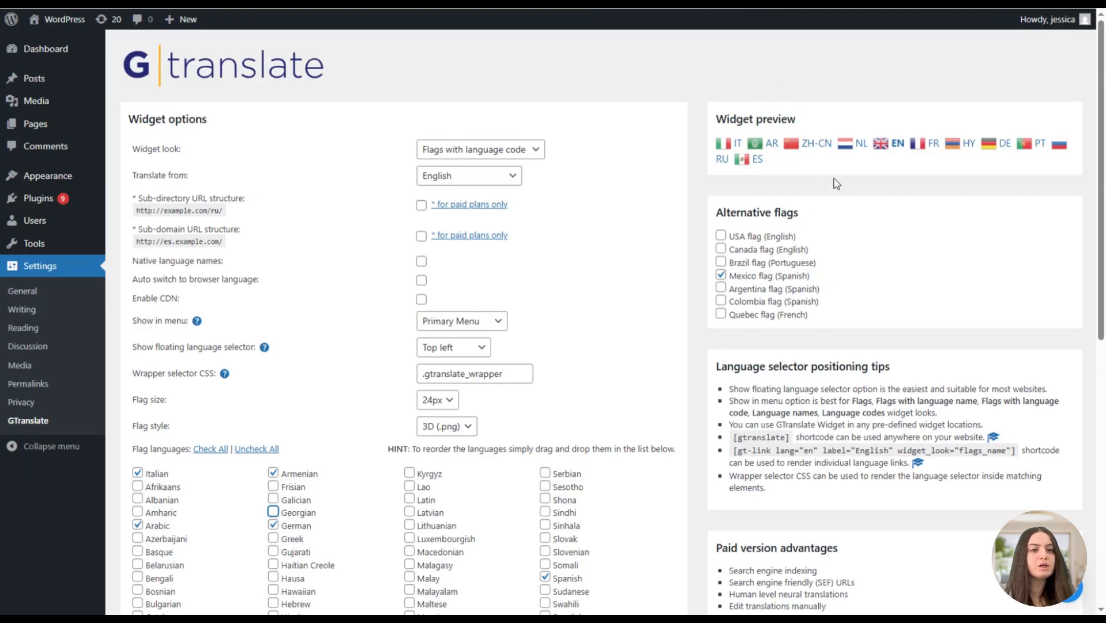
{"action": "mouse_move", "coordinate": [723, 247]}
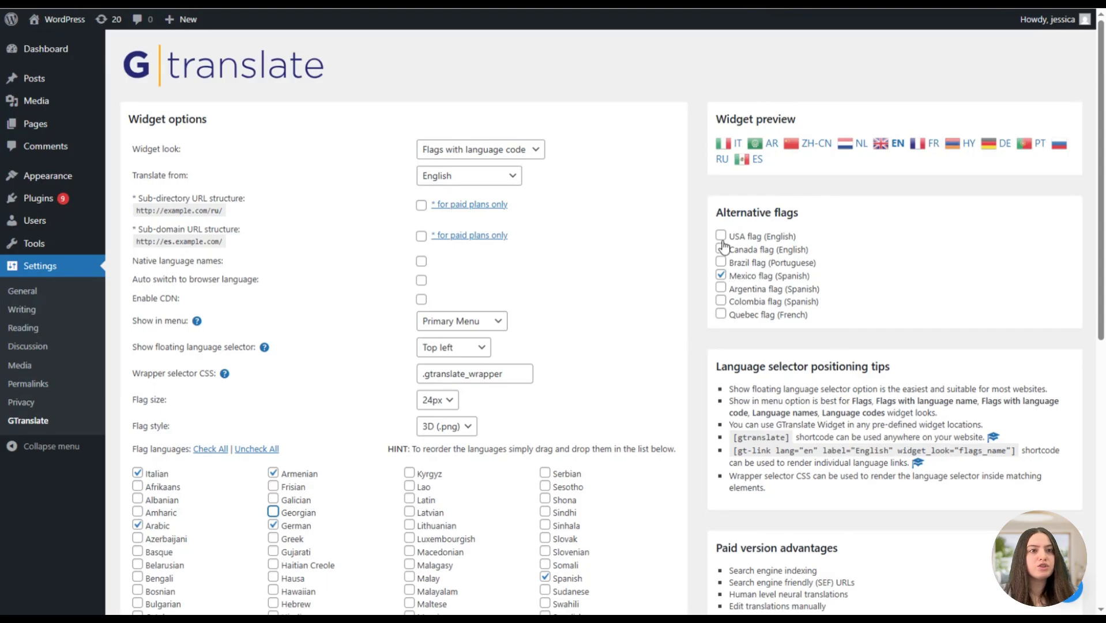
Adjust the floating selector position, use the Quebec flag for French, and scroll toward Save Changes.
{"action": "left_click", "coordinate": [720, 236]}
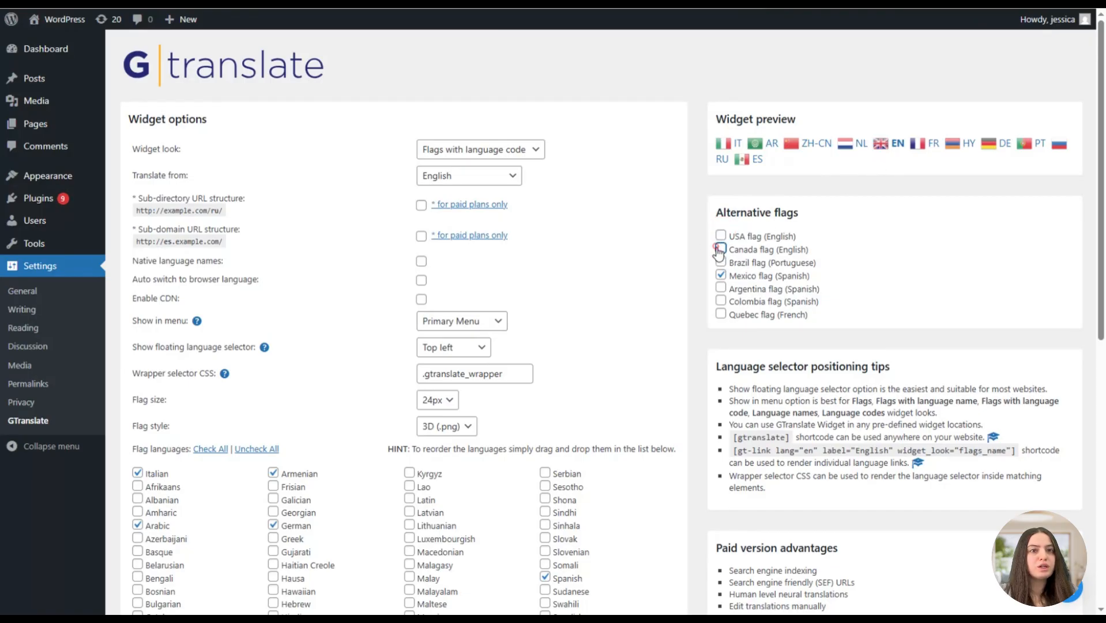
{"action": "left_click", "coordinate": [721, 315]}
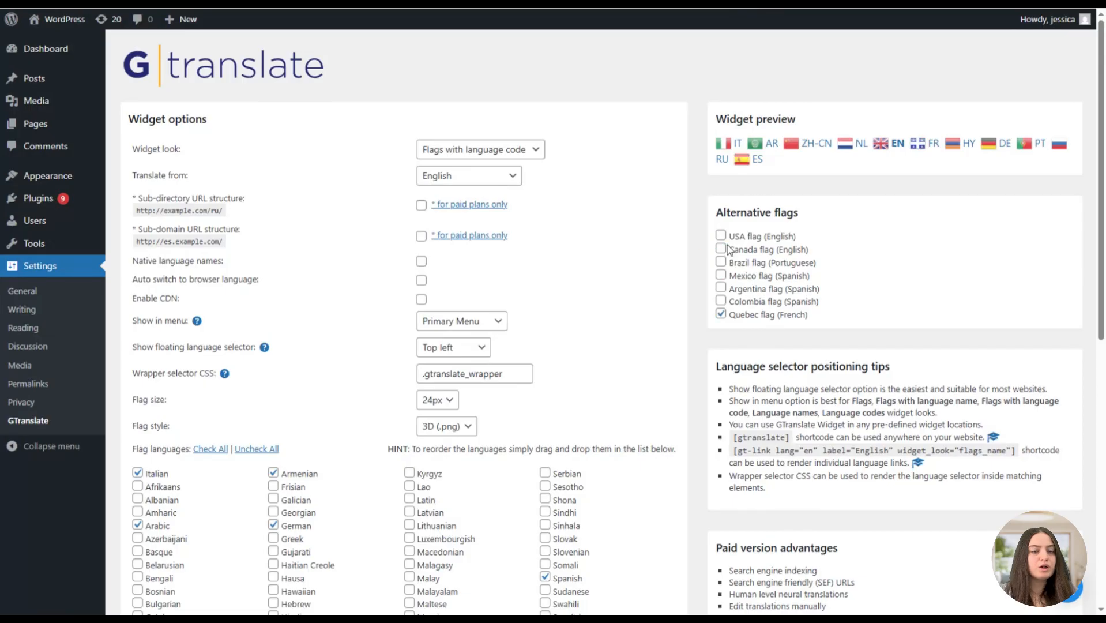
{"action": "scroll", "scroll_direction": "down", "scroll_amount": 3}
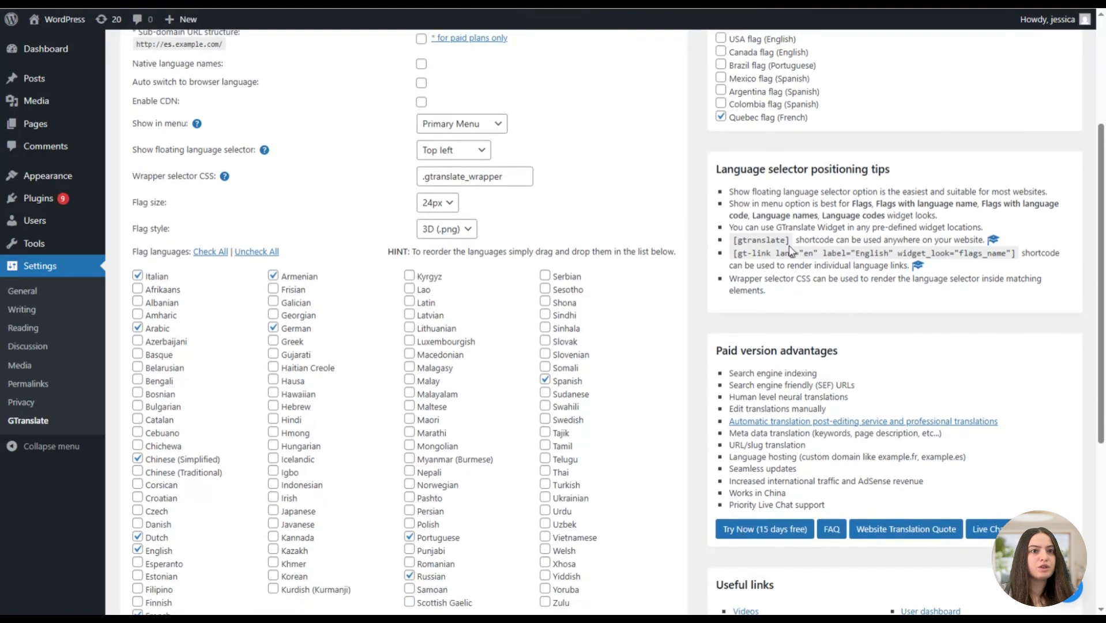
{"action": "scroll", "scroll_direction": "down", "scroll_amount": 3}
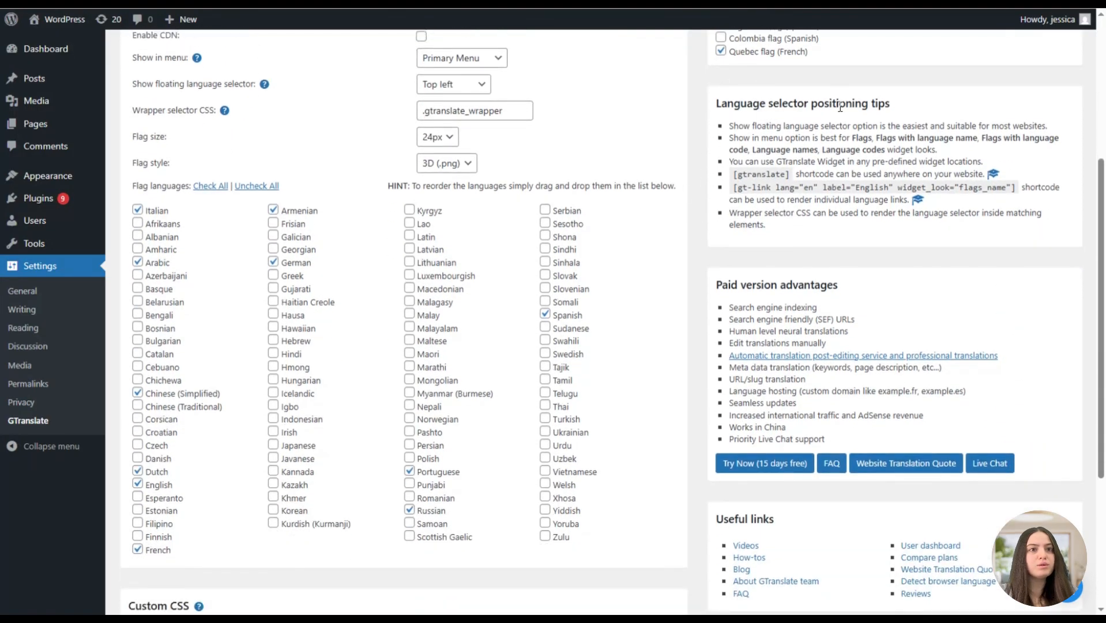
{"action": "scroll", "scroll_direction": "down", "scroll_amount": 3}
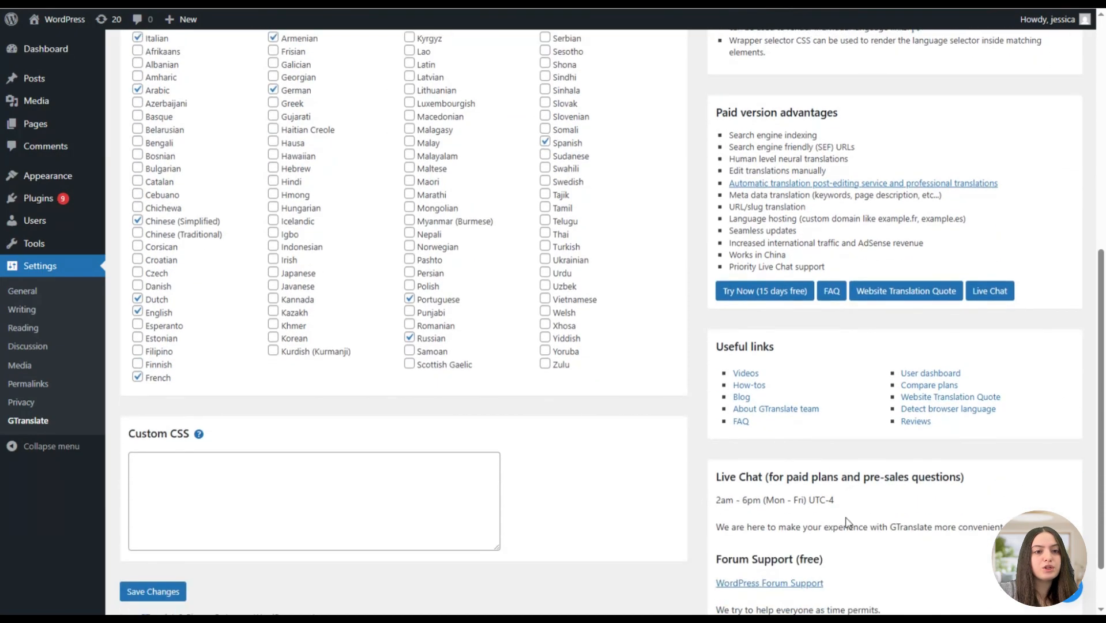
{"action": "scroll", "scroll_direction": "down", "scroll_amount": 3}
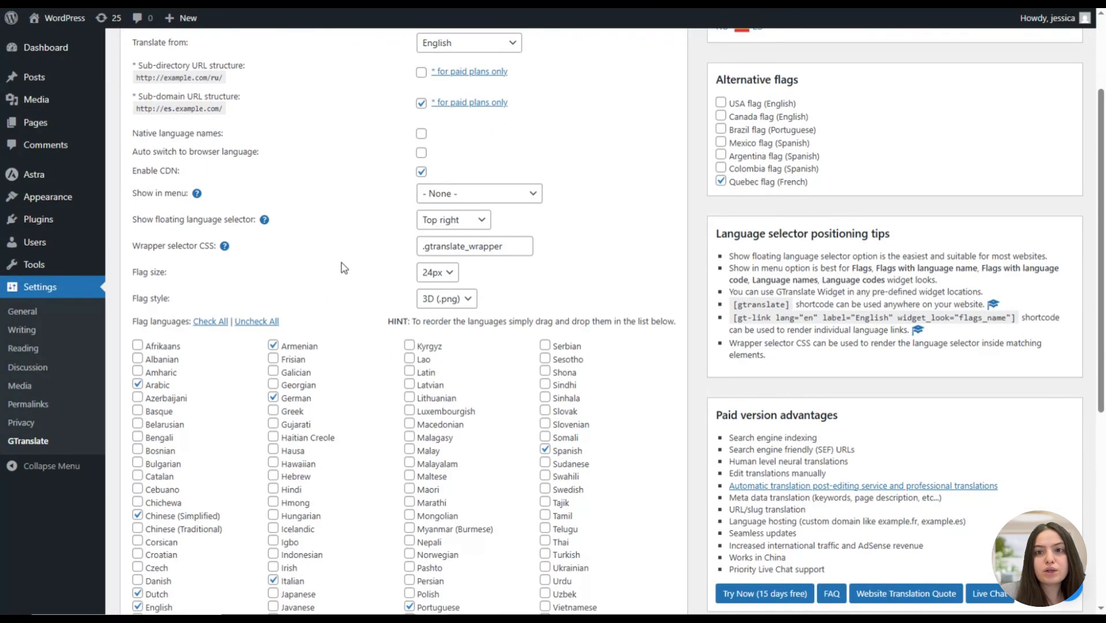
Scroll through the settings to review flags trimmed to English, French, German, Italian and Spanish.
{"action": "scroll", "scroll_direction": "up", "scroll_amount": 3}
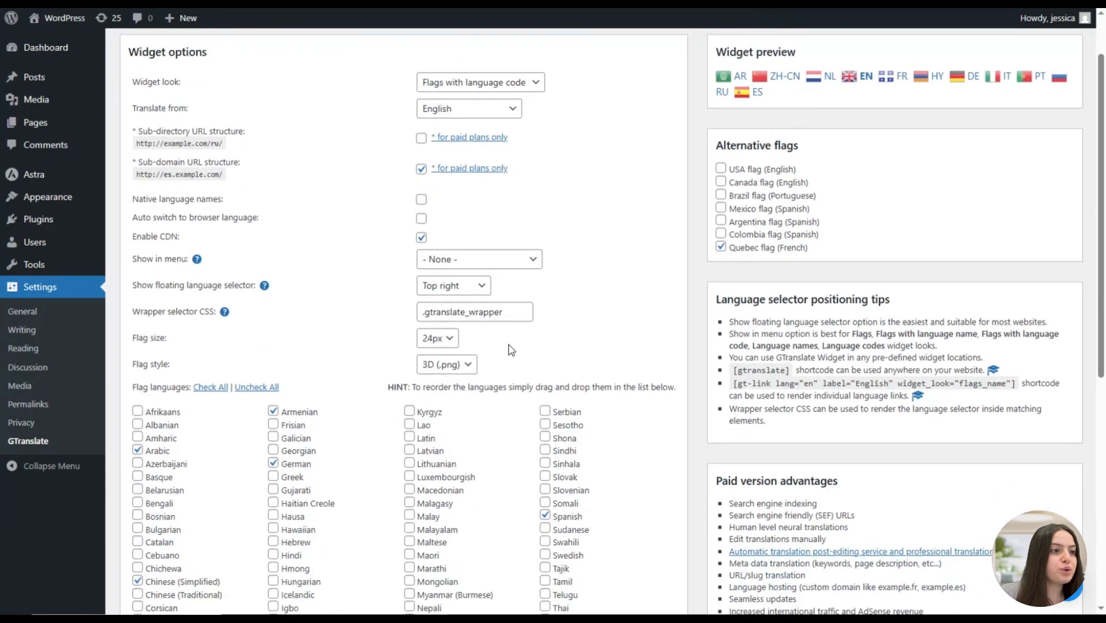
{"action": "scroll", "scroll_direction": "down", "scroll_amount": 3}
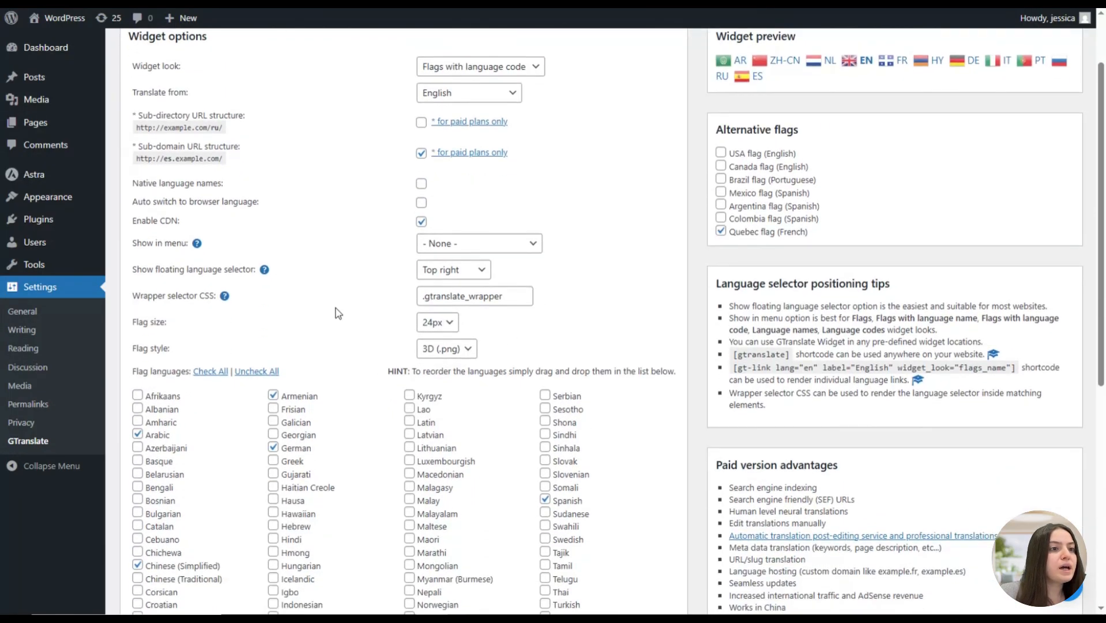
{"action": "scroll", "scroll_direction": "down", "scroll_amount": 3}
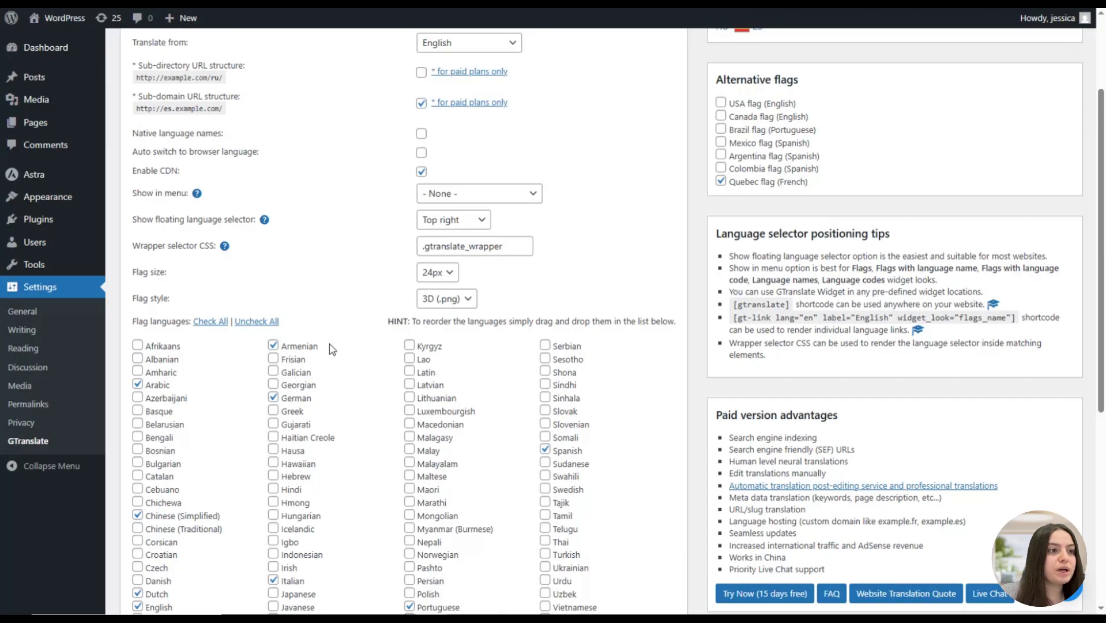
{"action": "scroll", "scroll_direction": "down", "scroll_amount": 3}
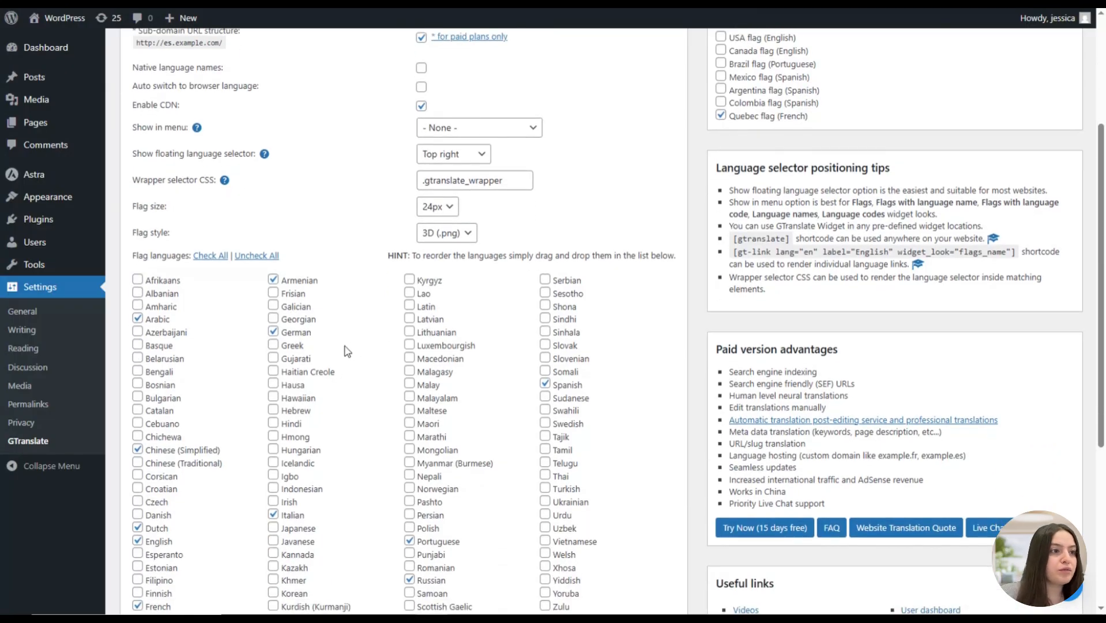
{"action": "scroll", "scroll_direction": "down", "scroll_amount": 3}
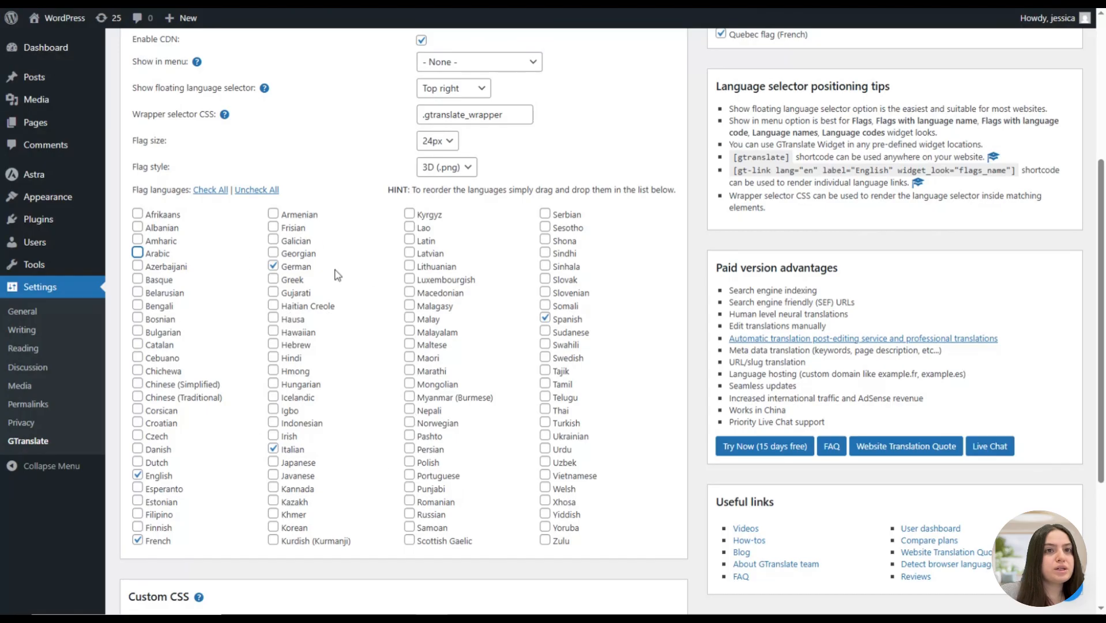
{"action": "scroll", "scroll_direction": "up", "scroll_amount": 3}
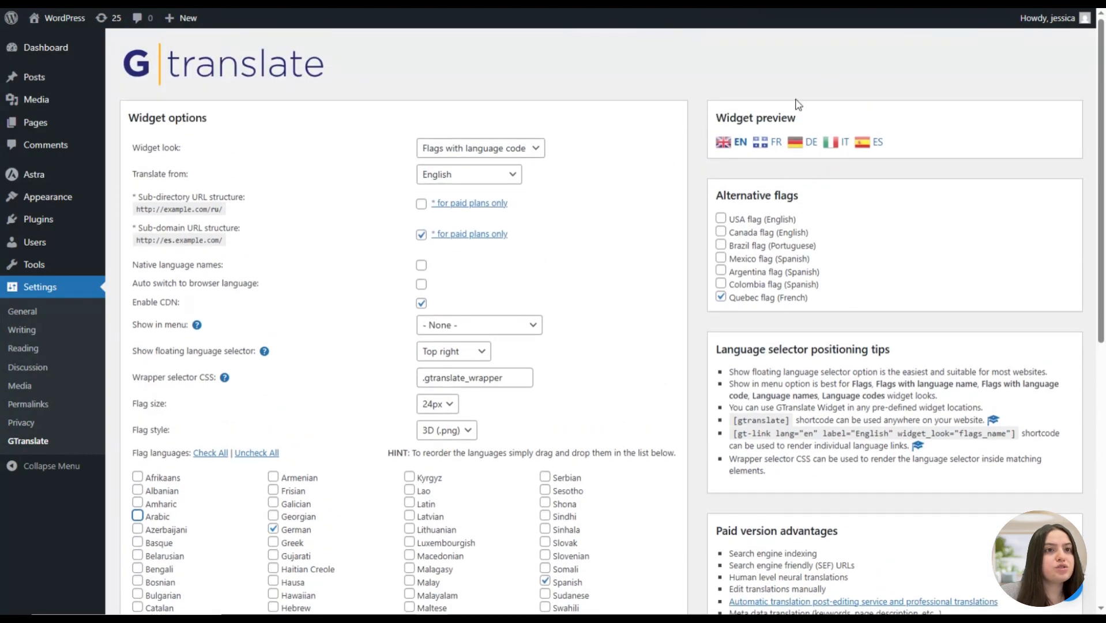
{"action": "mouse_move", "coordinate": [723, 142]}
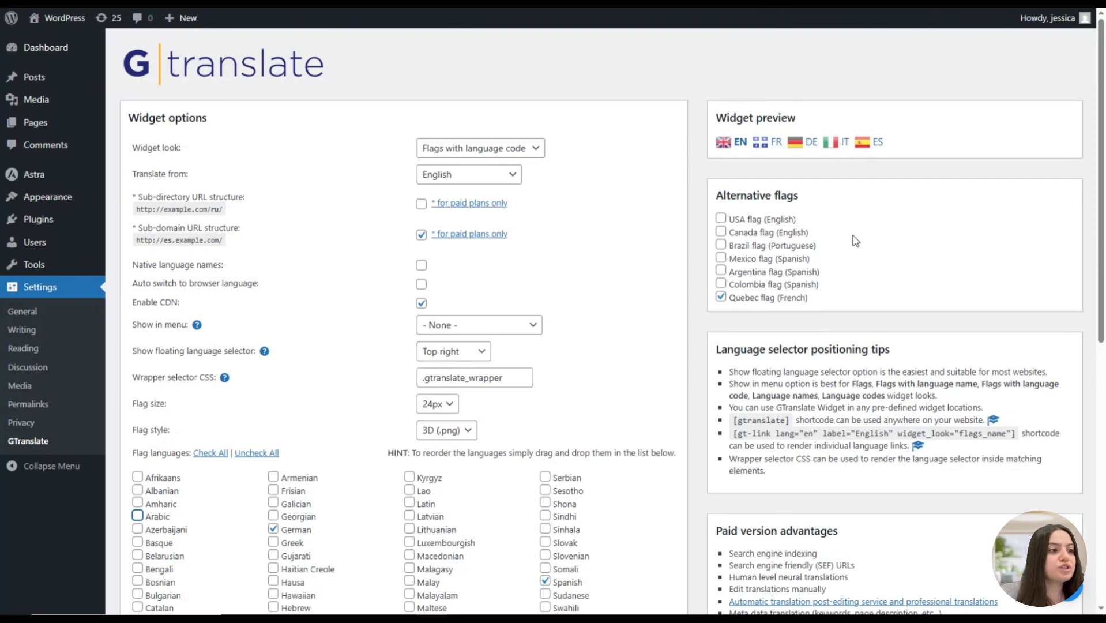
{"action": "scroll", "scroll_direction": "down", "scroll_amount": 3}
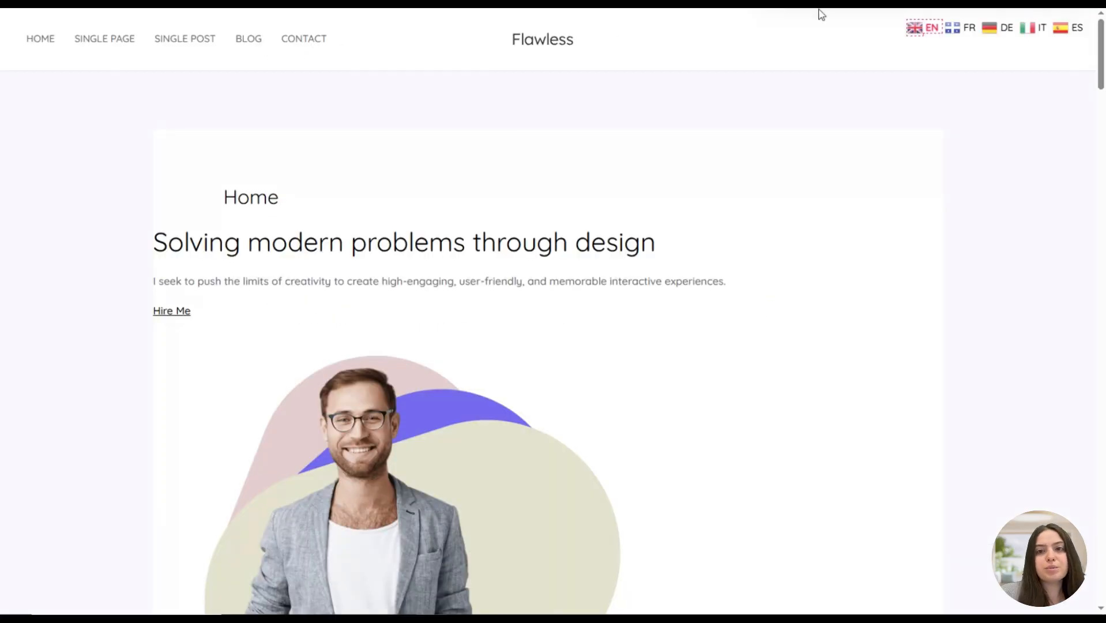
{"action": "mouse_move", "coordinate": [1013, 50]}
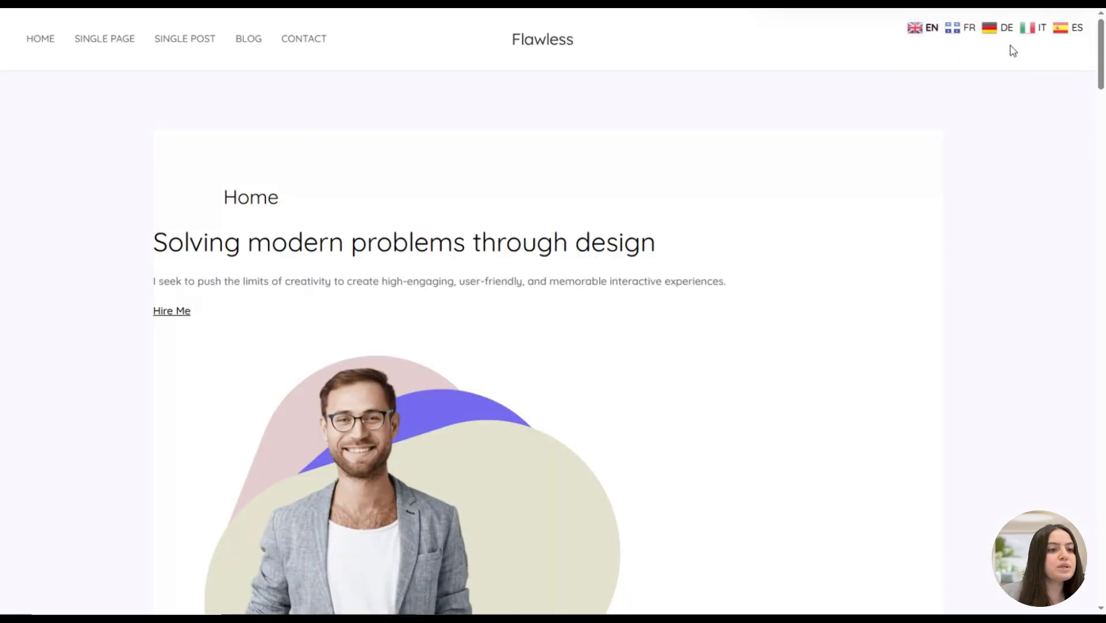
{"action": "mouse_move", "coordinate": [859, 42]}
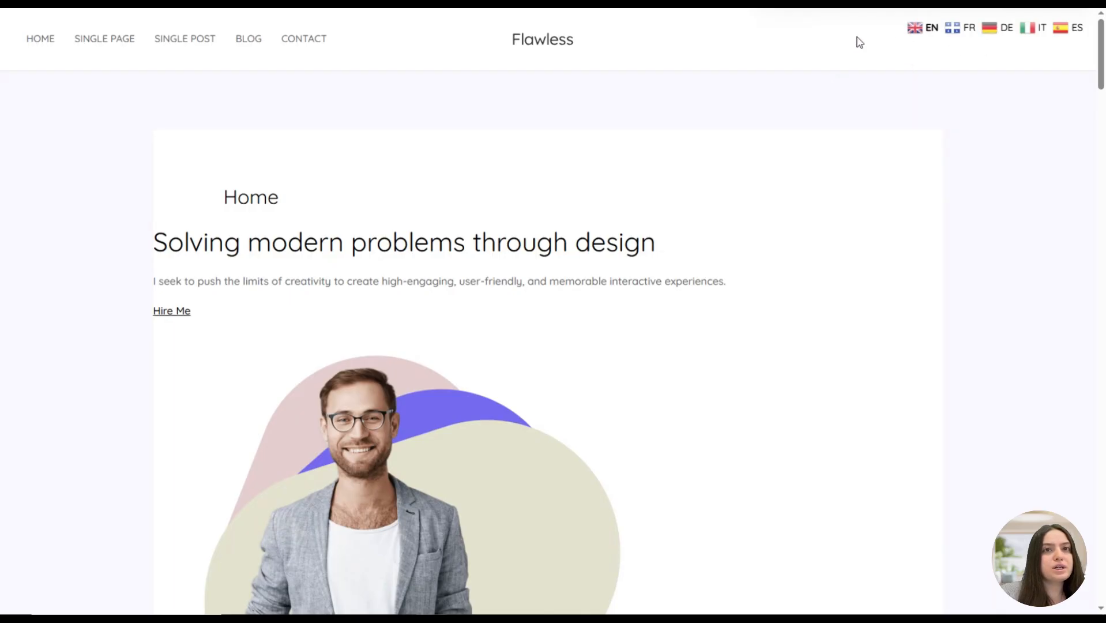
{"action": "mouse_move", "coordinate": [970, 53]}
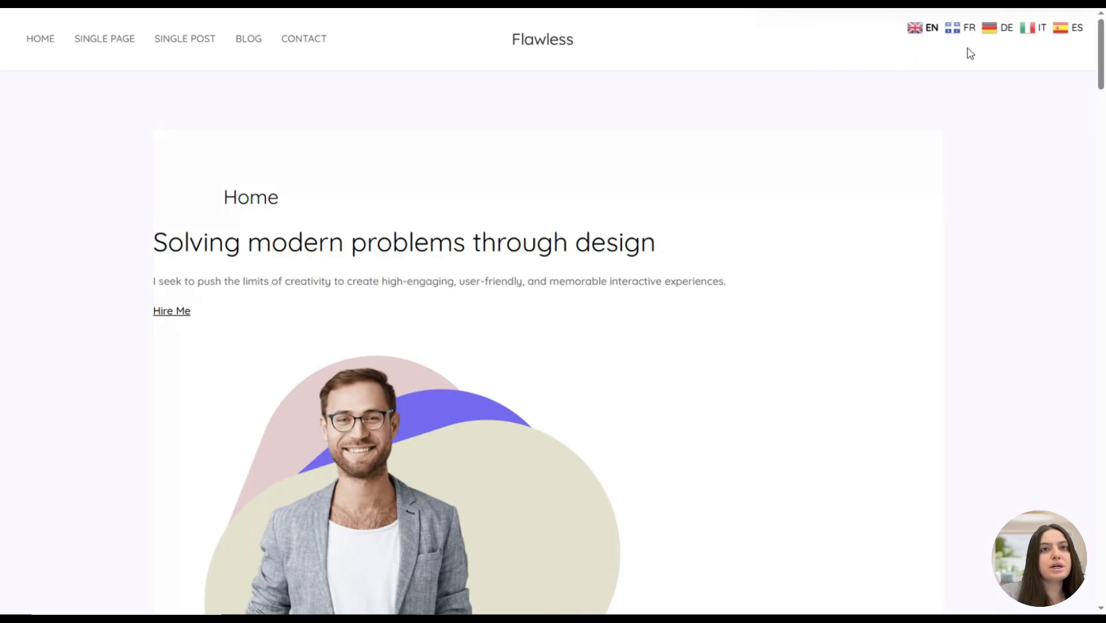
{"action": "mouse_move", "coordinate": [1042, 76]}
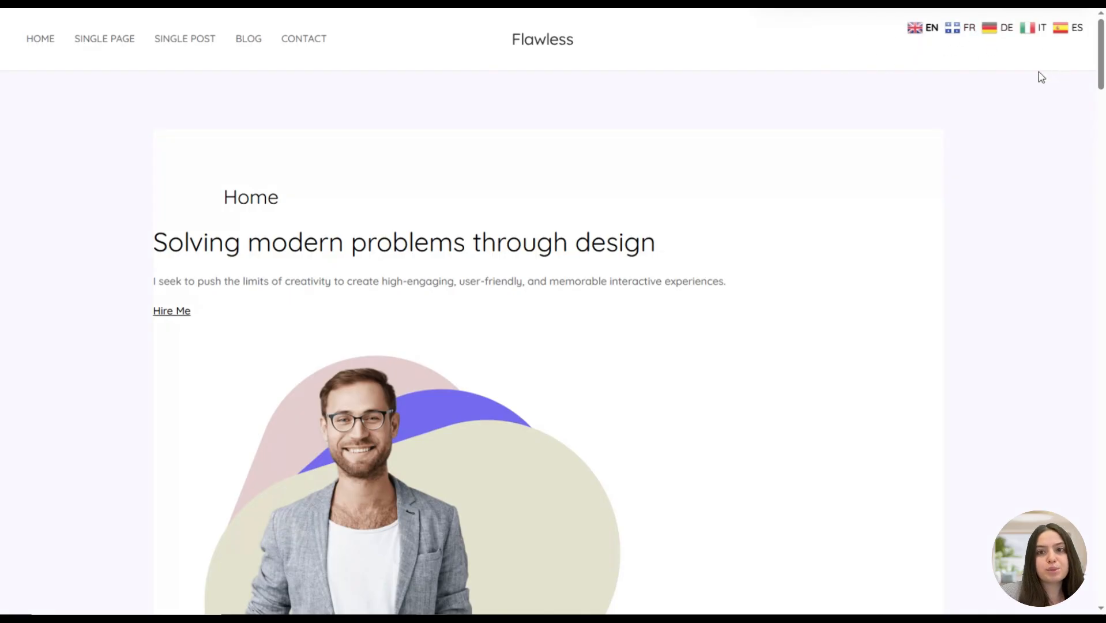
{"action": "mouse_move", "coordinate": [915, 139]}
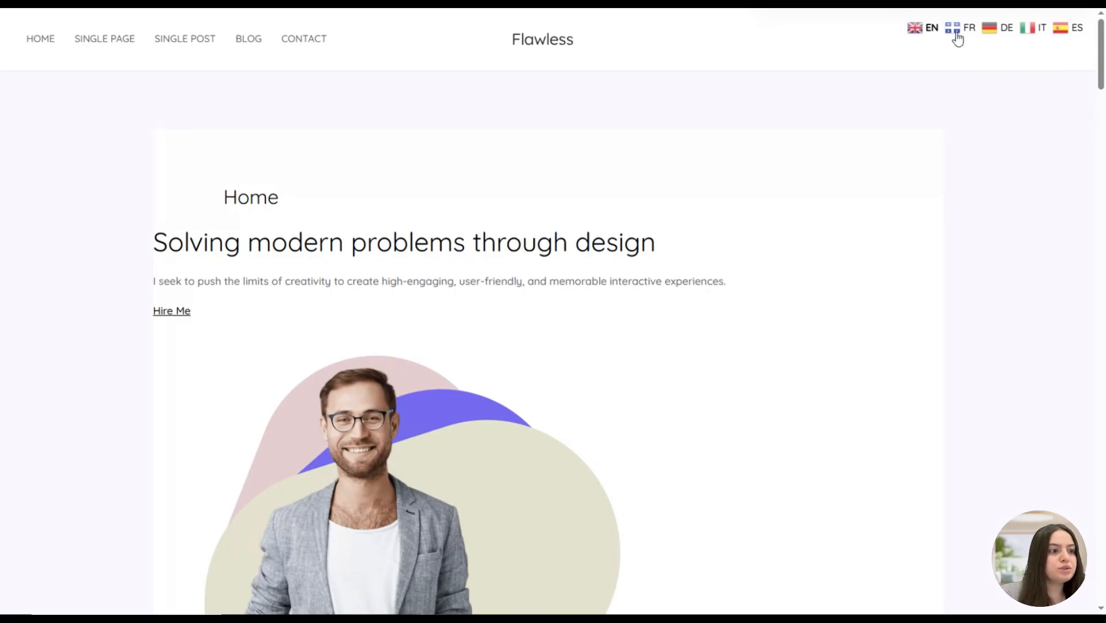
Use the top-right flags to show the Flawless homepage in French, Italian and Spanish, then English.
{"action": "left_click", "coordinate": [961, 27]}
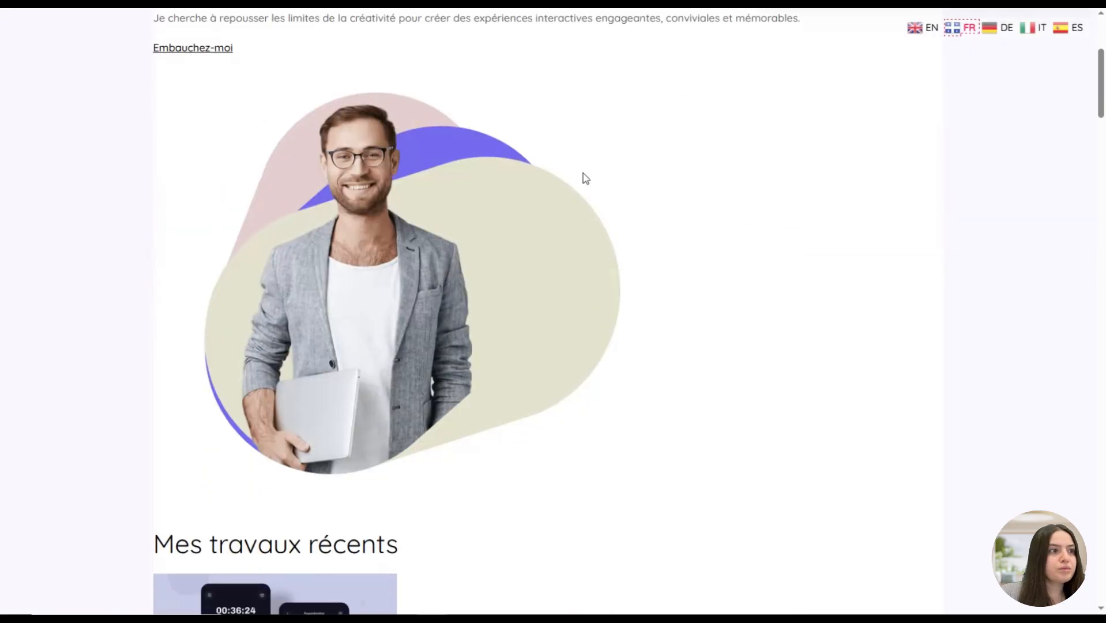
{"action": "left_click", "coordinate": [1005, 27]}
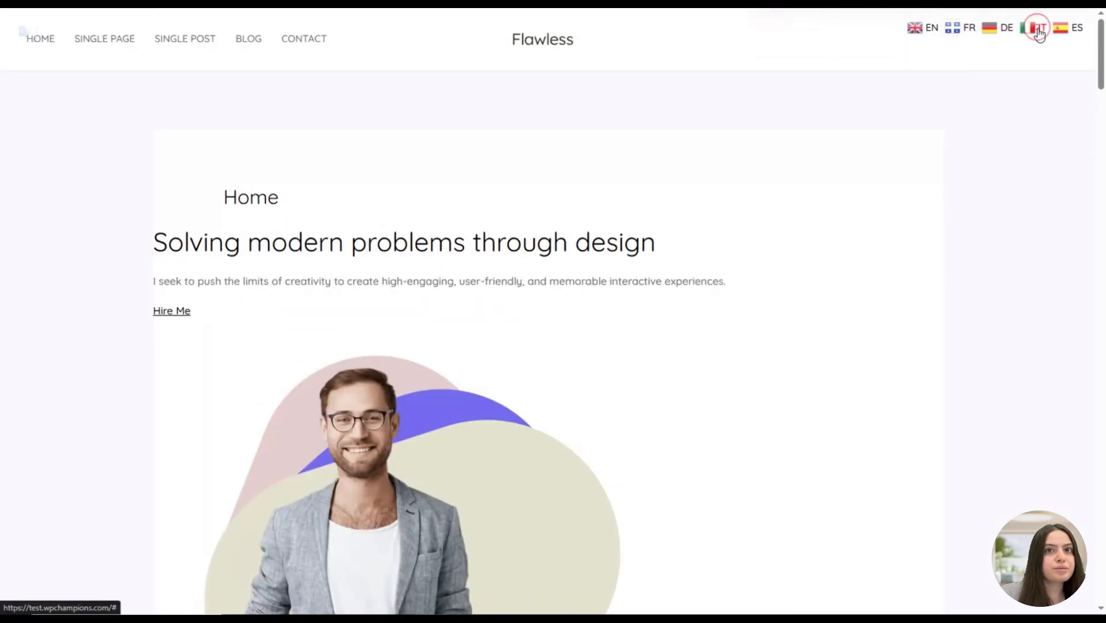
{"action": "left_click", "coordinate": [1037, 27]}
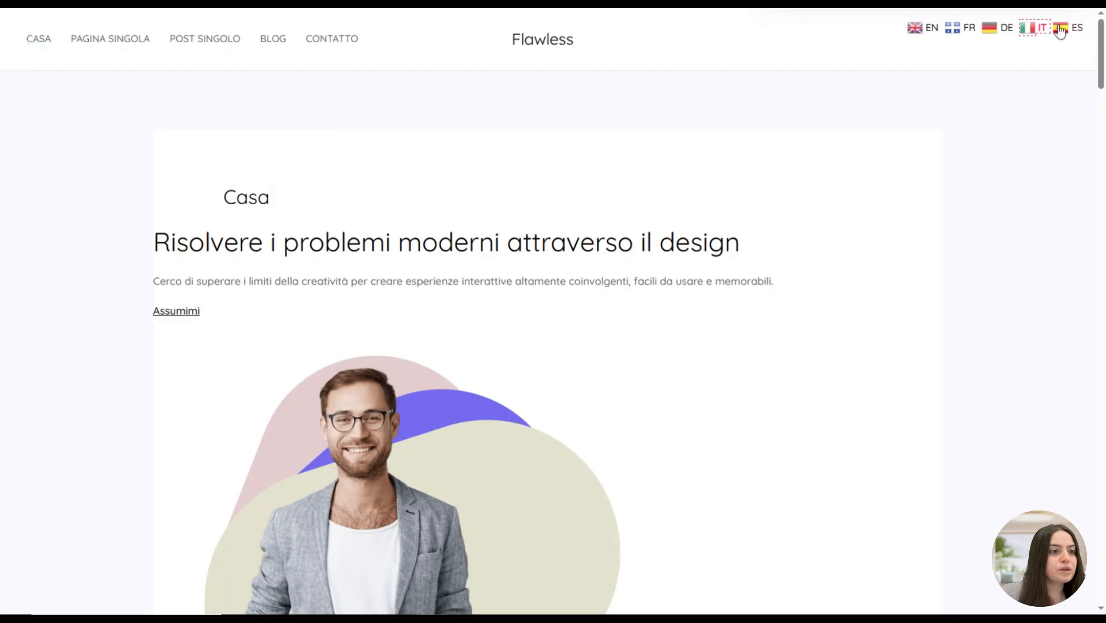
{"action": "left_click", "coordinate": [1077, 28]}
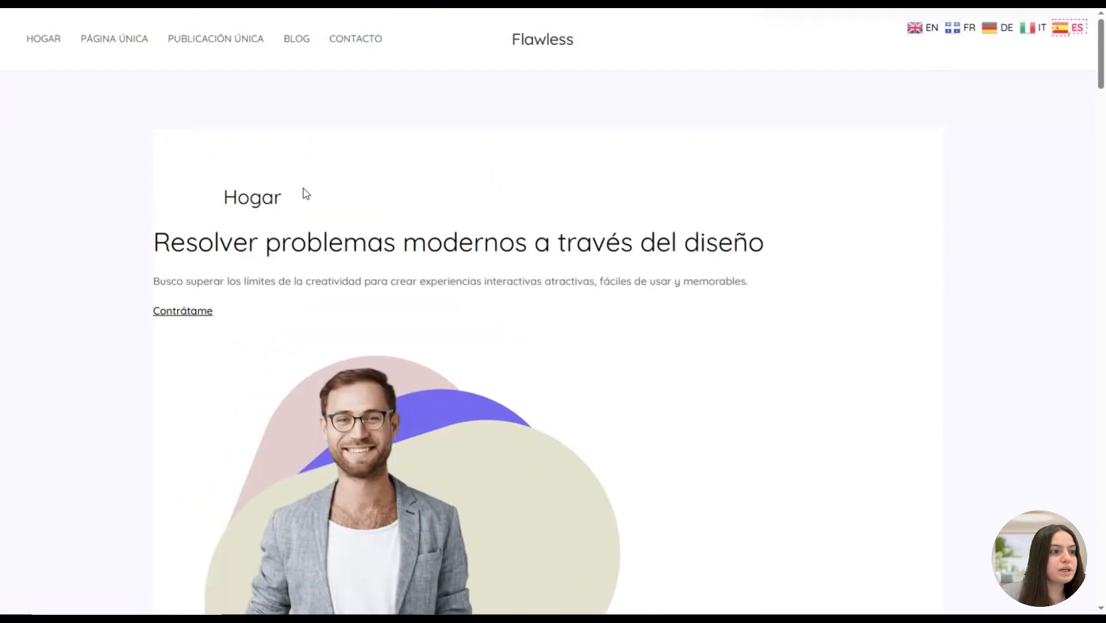
{"action": "scroll", "scroll_direction": "down", "scroll_amount": 3}
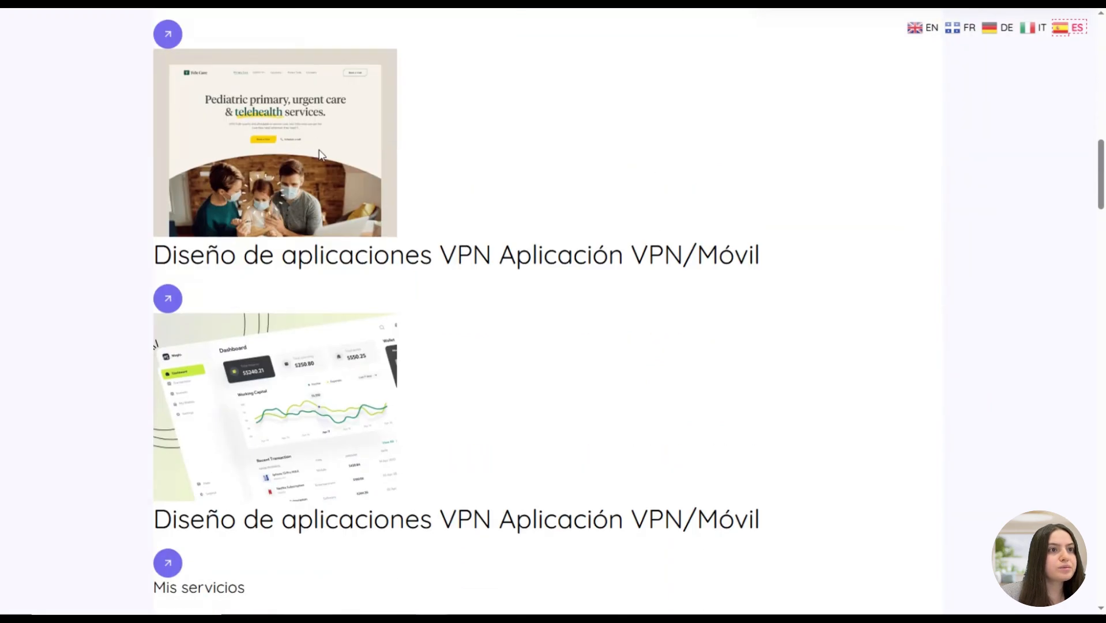
{"action": "scroll", "scroll_direction": "up", "scroll_amount": 3}
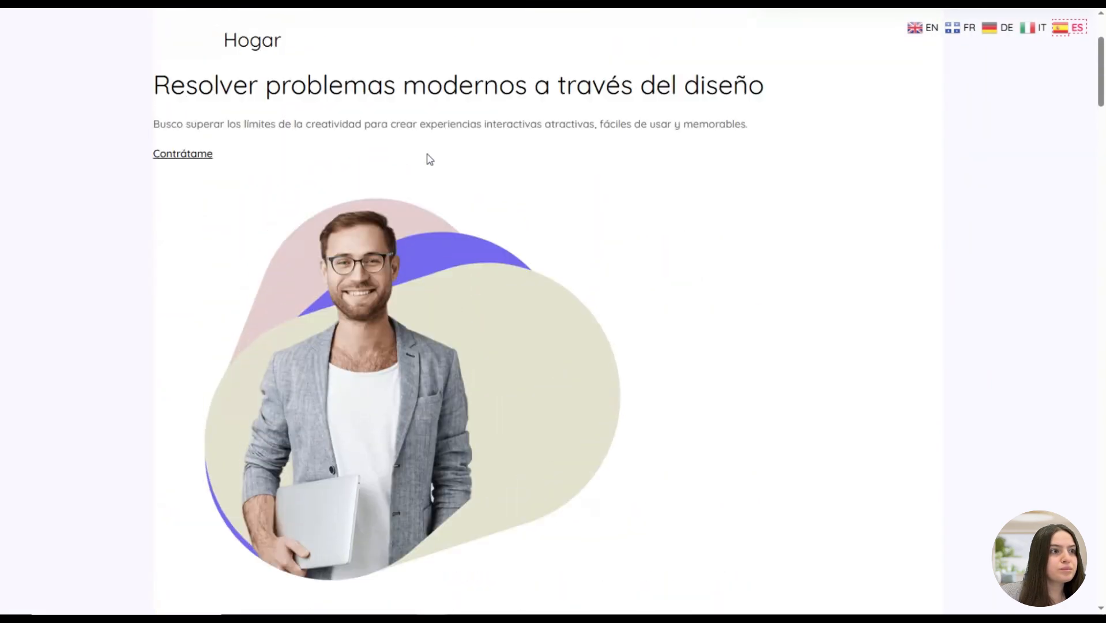
{"action": "left_click", "coordinate": [923, 28]}
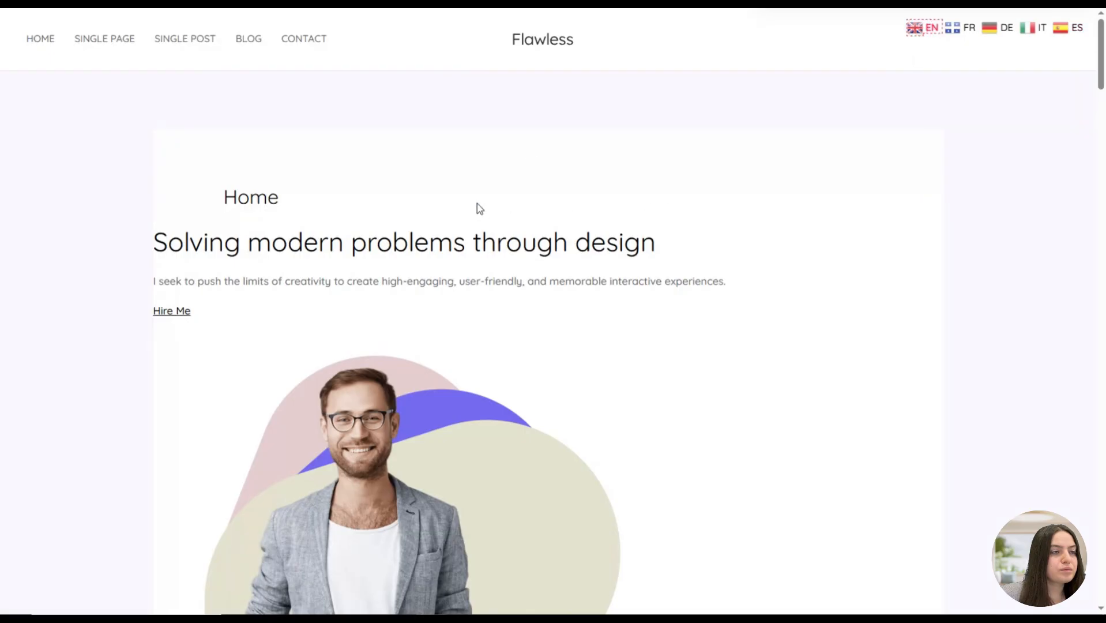
{"action": "scroll", "scroll_direction": "down", "scroll_amount": 3}
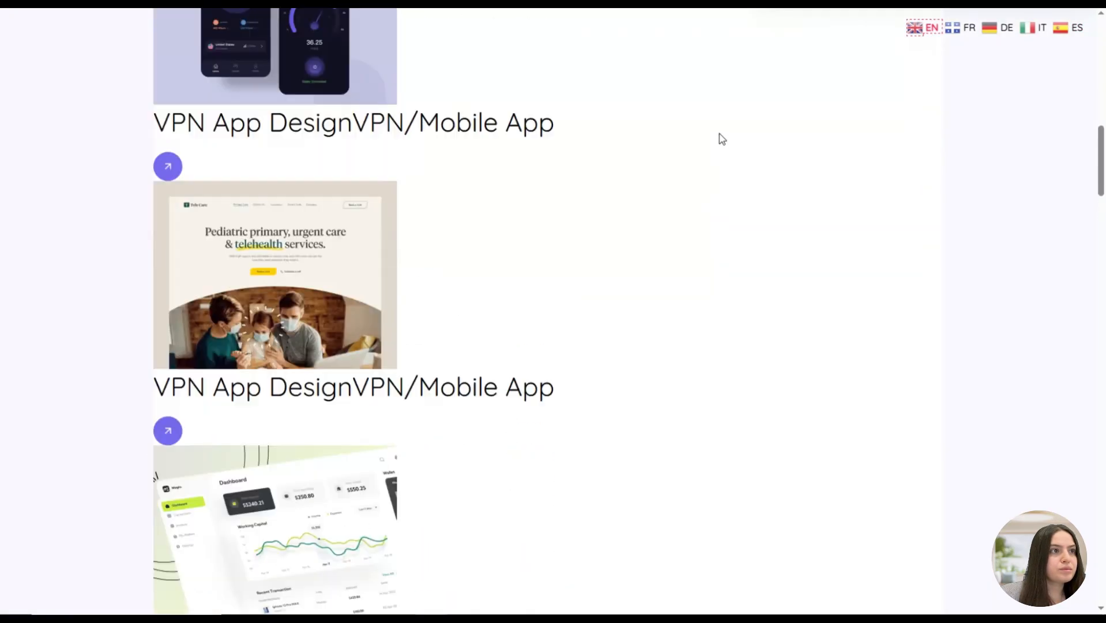